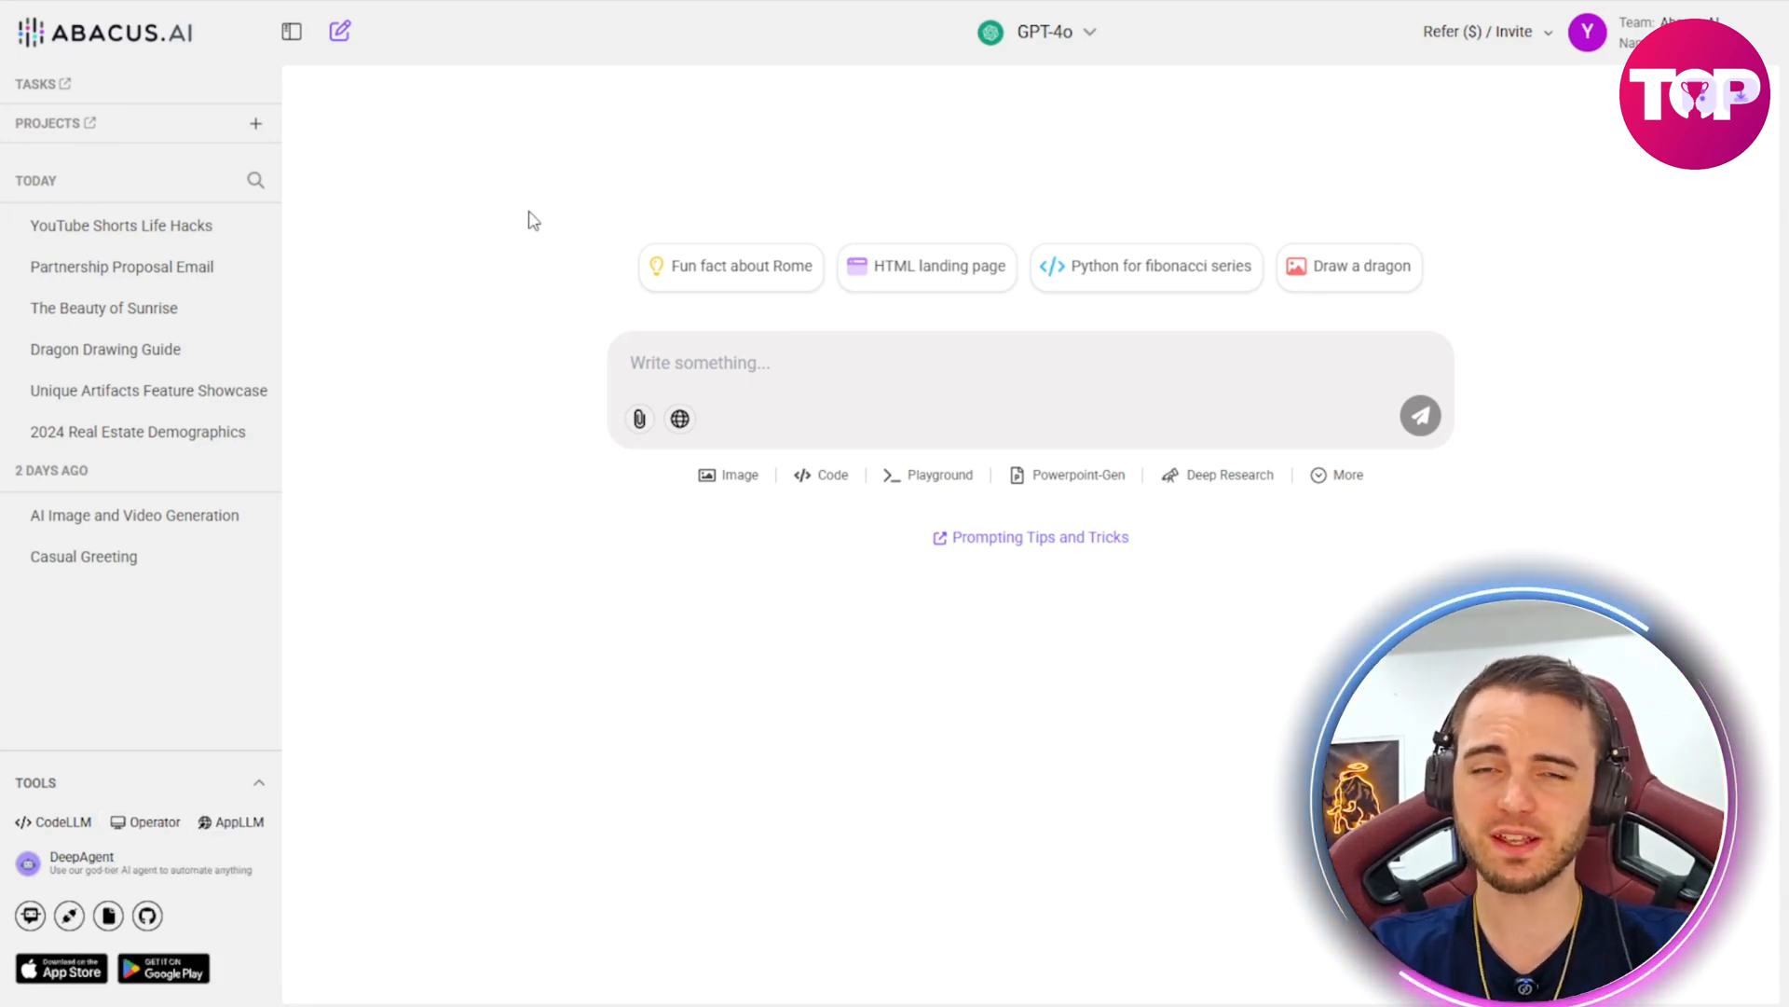
mouse_move(511, 601)
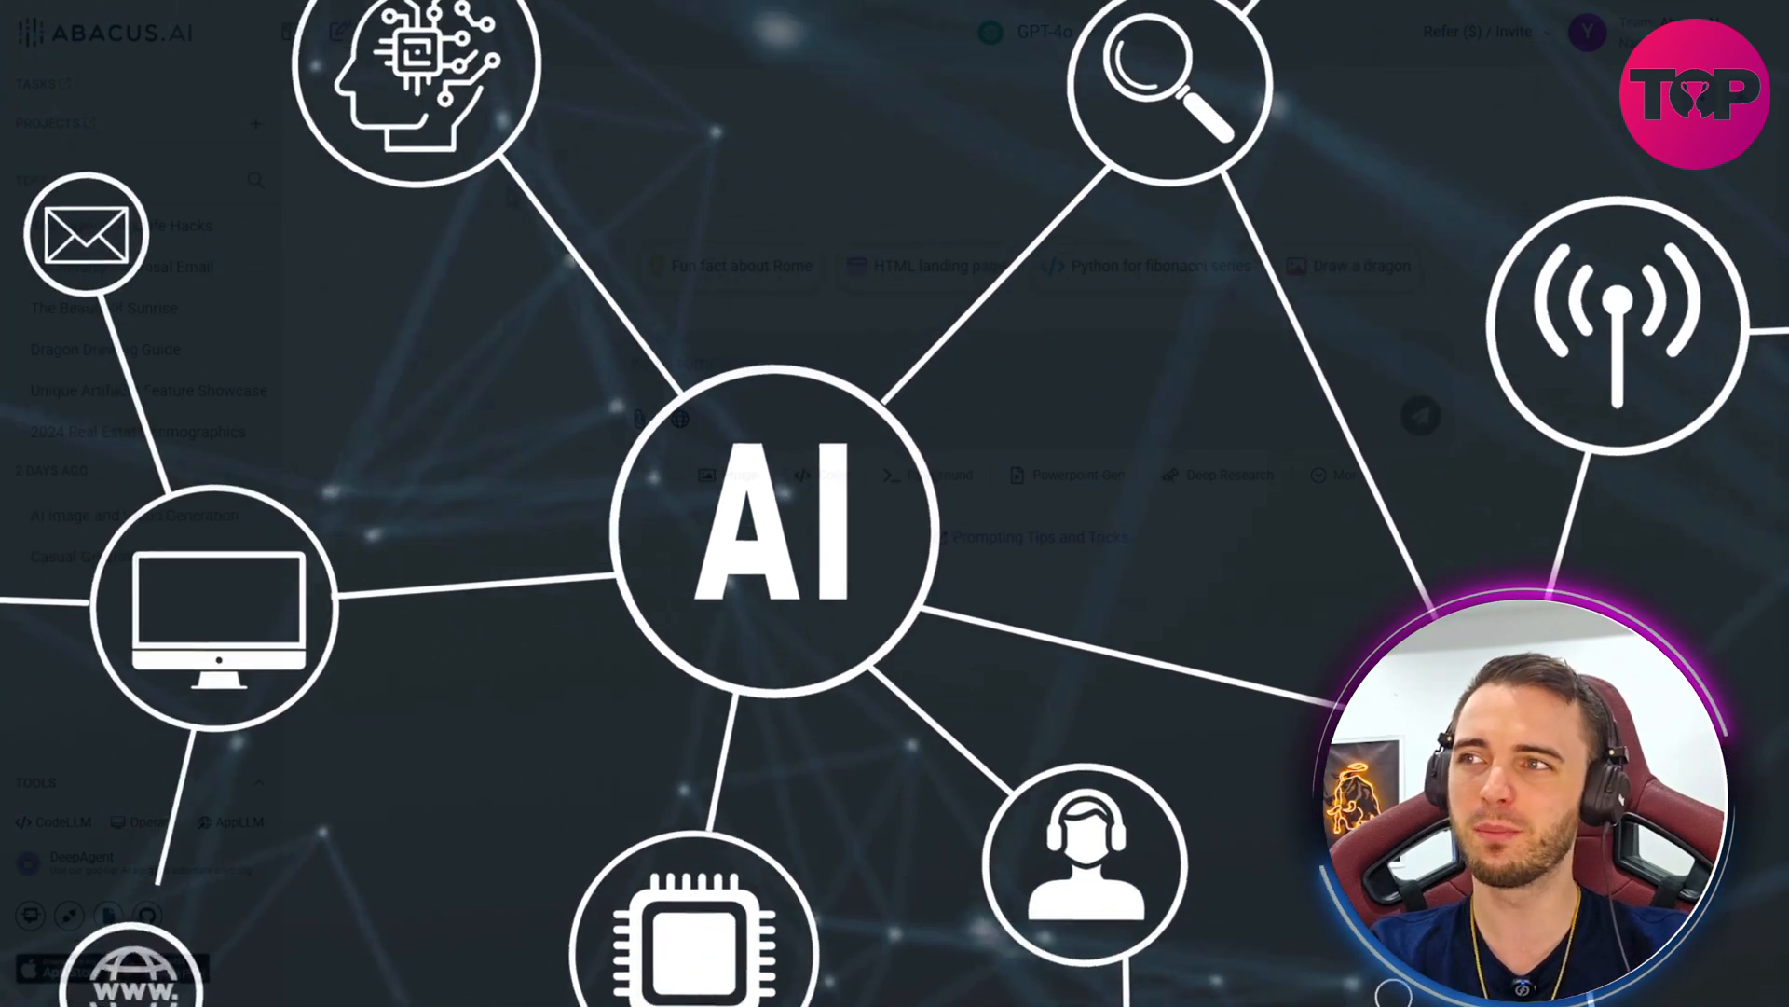
Step: Browse the available models and the additional tools list, keeping the current model
click(1040, 32)
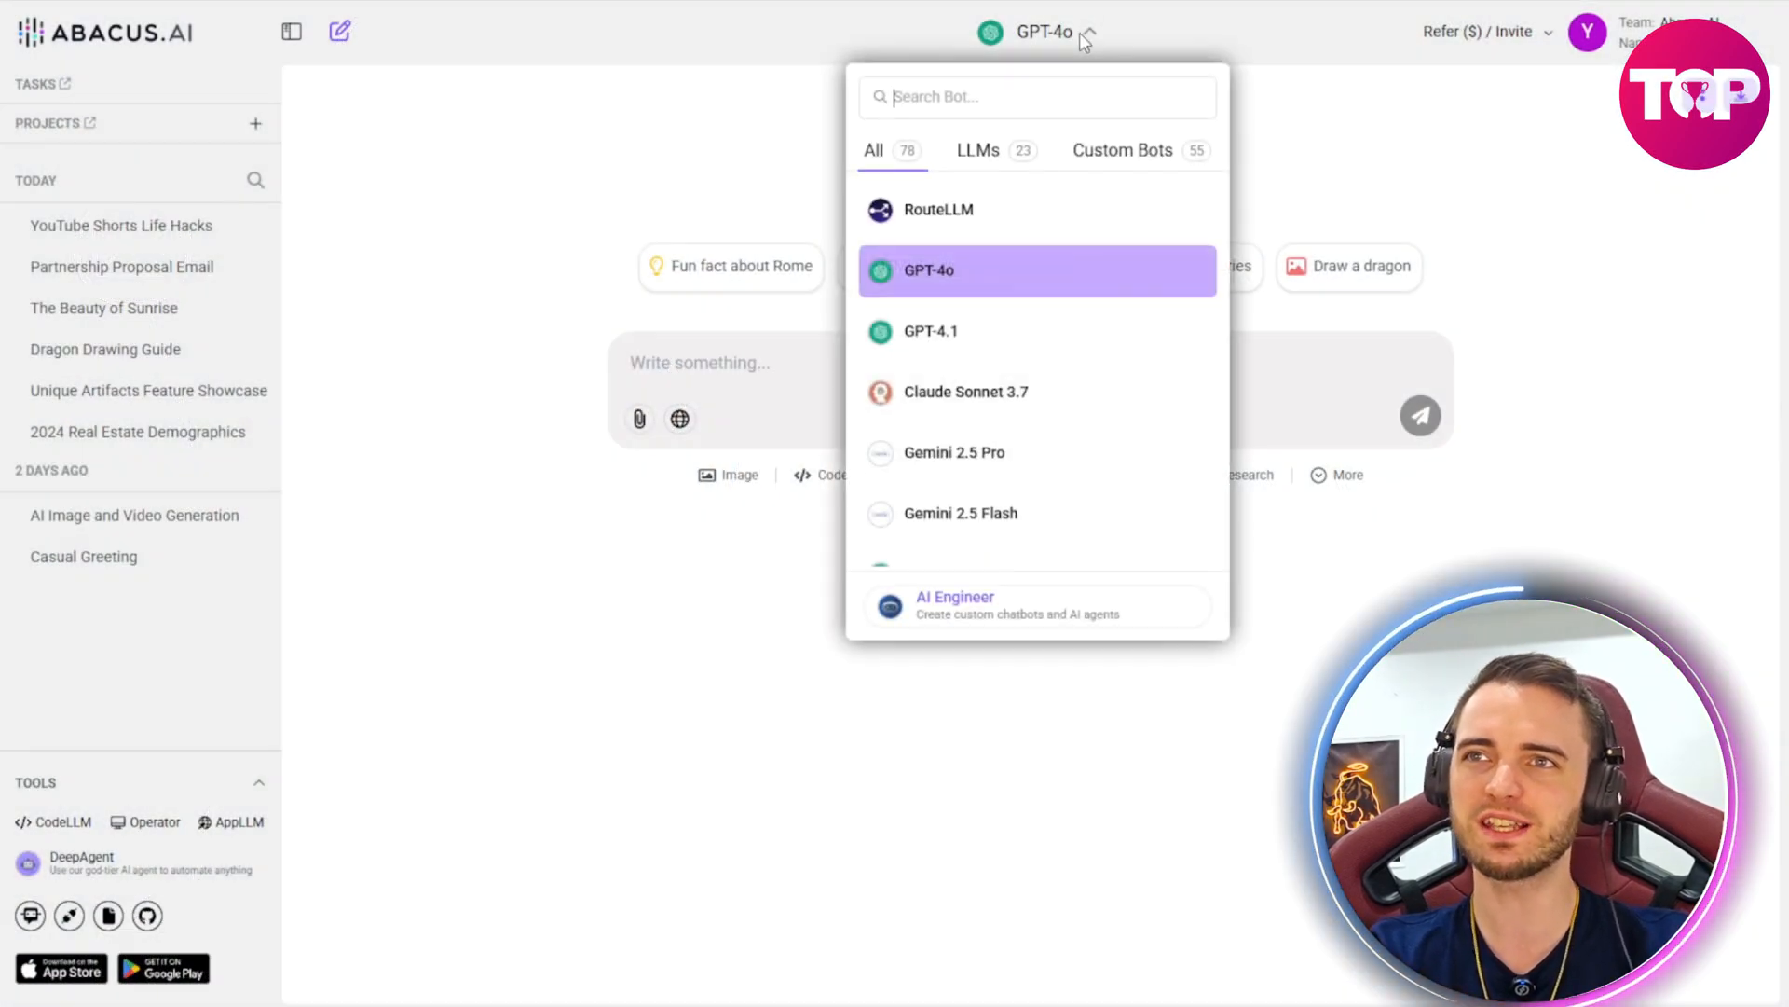
scroll(down, 3)
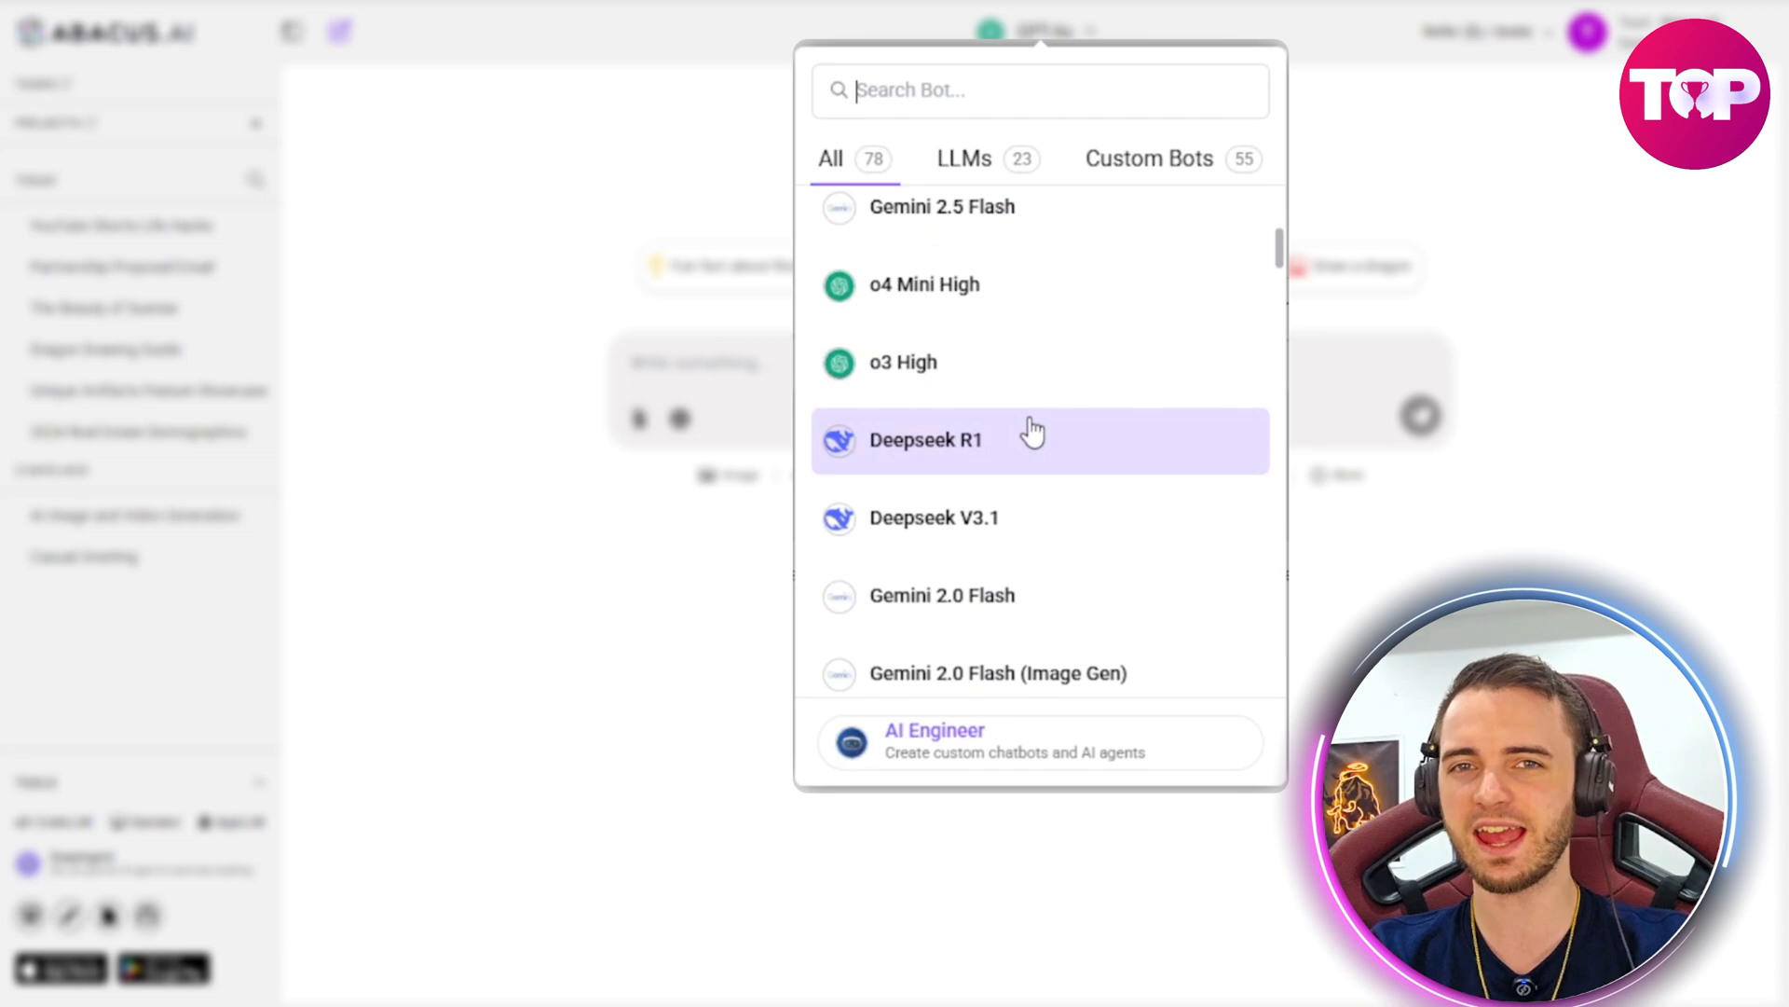
scroll(down, 3)
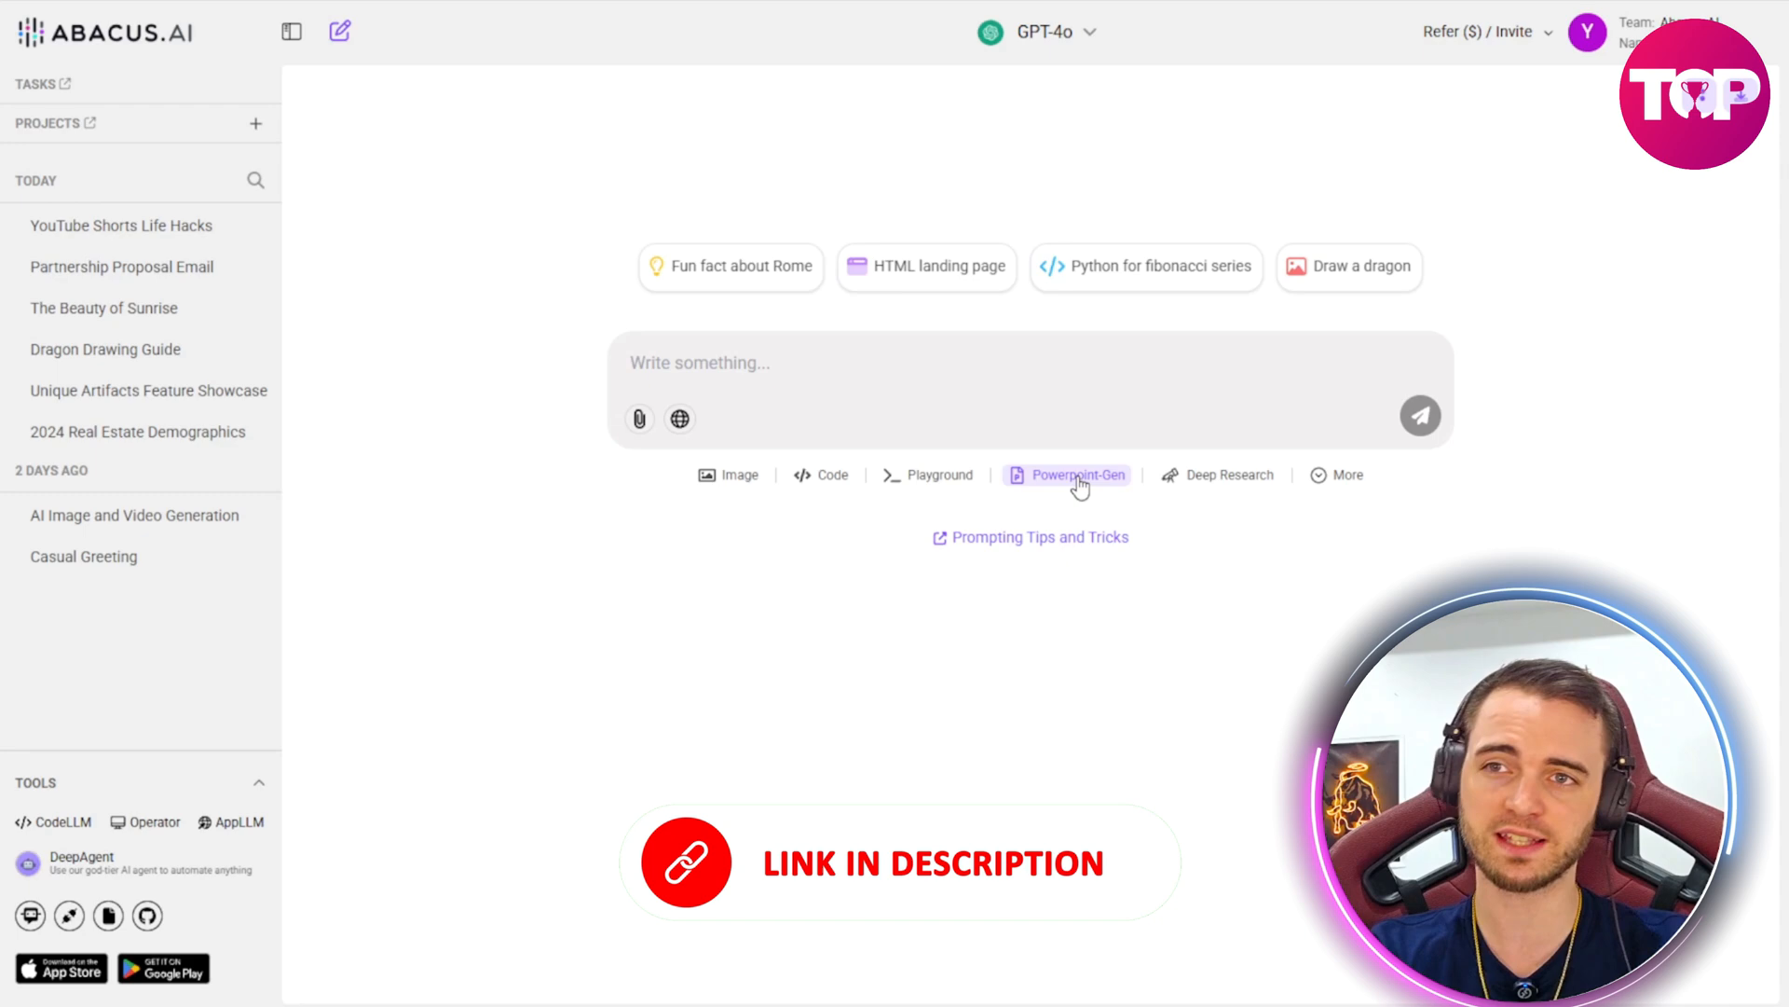
click(1348, 473)
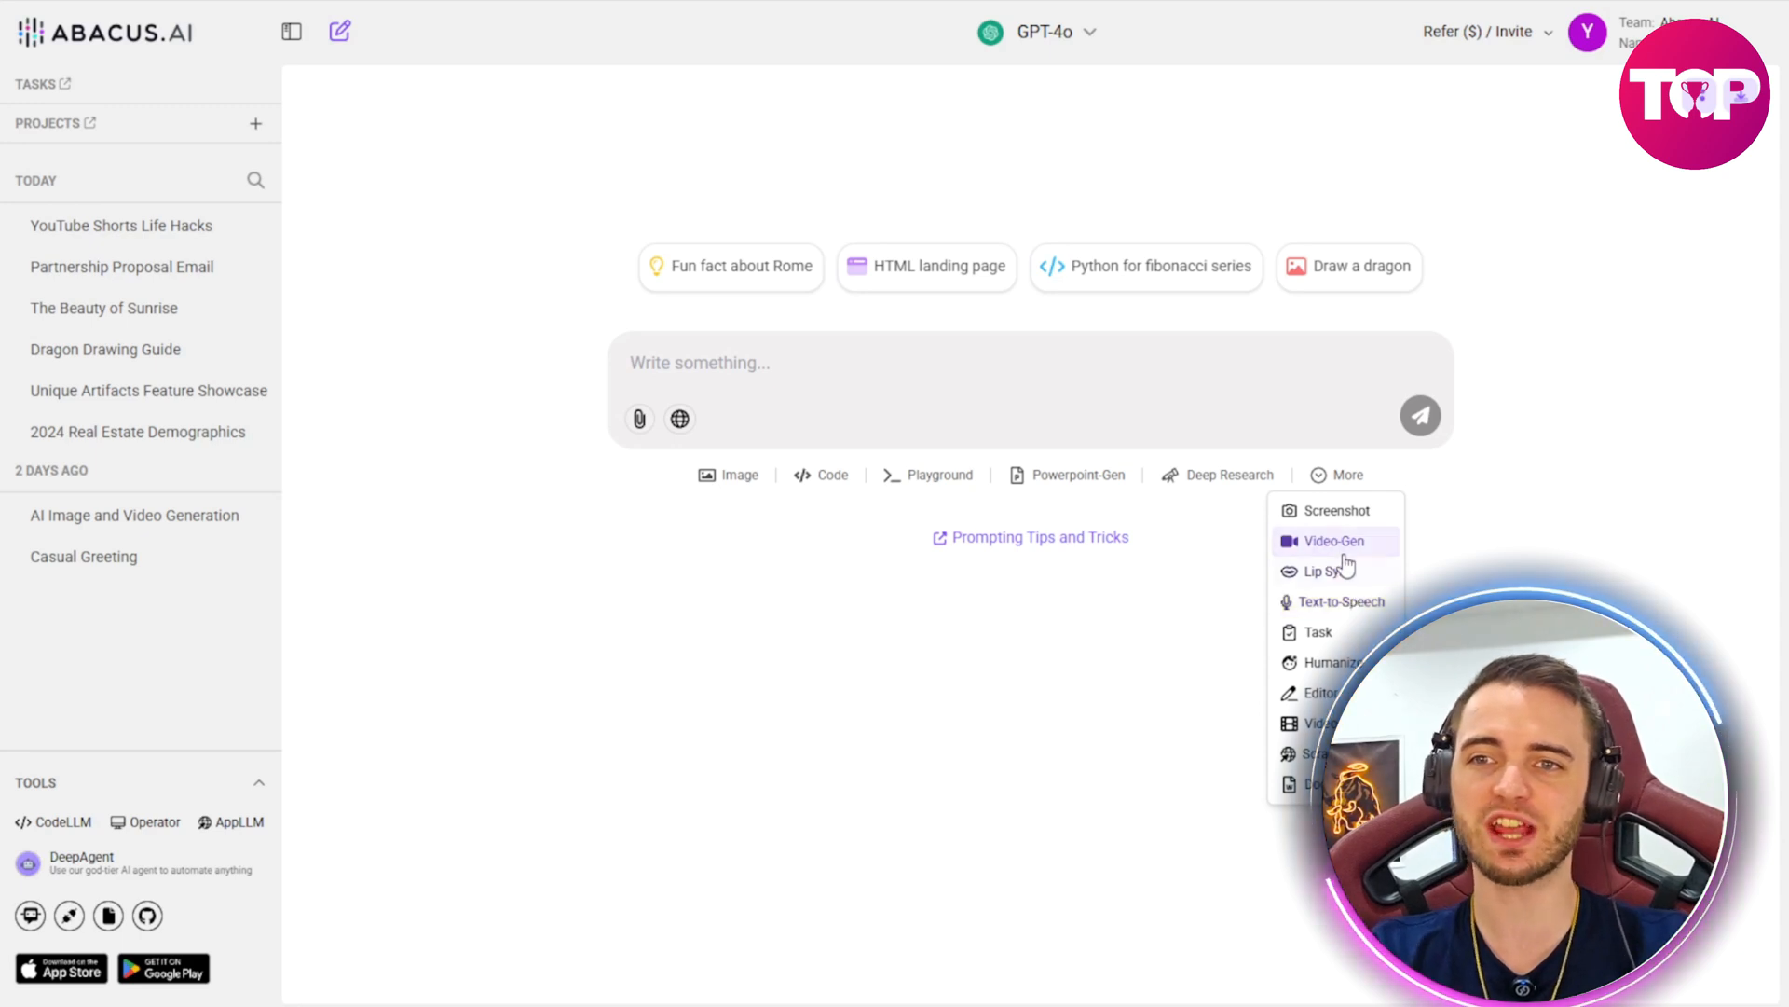
click(634, 634)
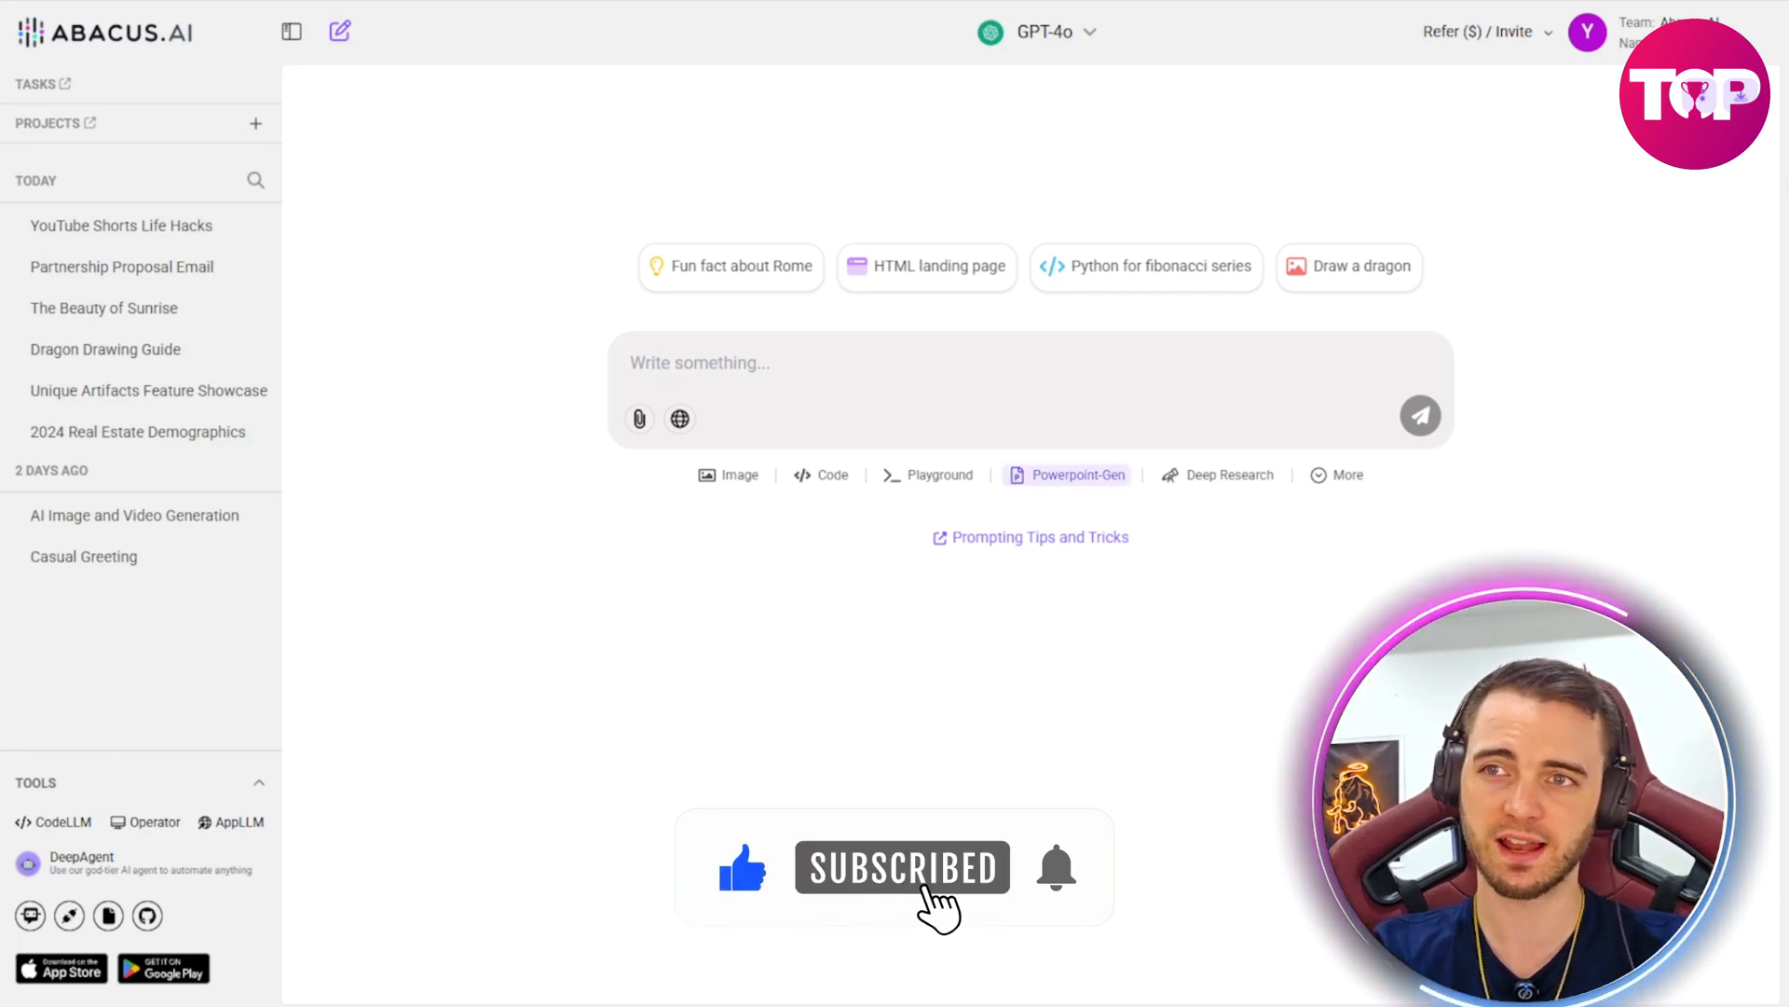
Step: Switch on PowerPoint generation and attach NMN BP.pdf uploaded from the computer
click(1075, 474)
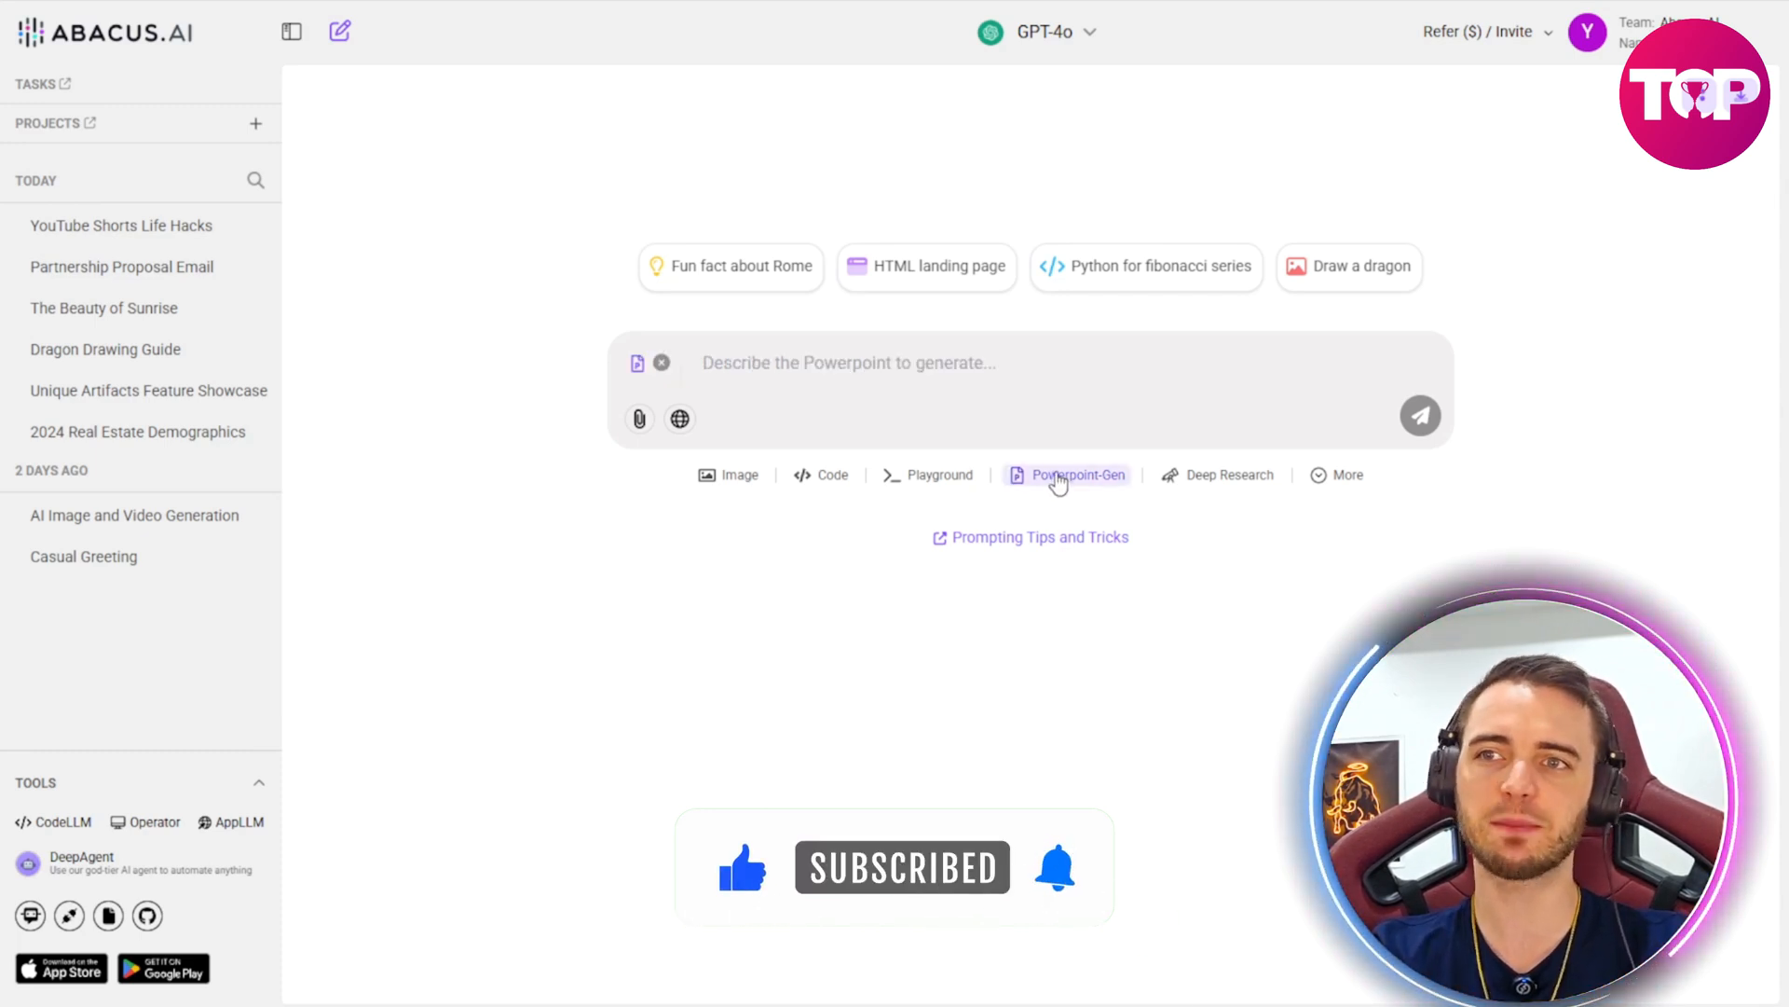
click(639, 417)
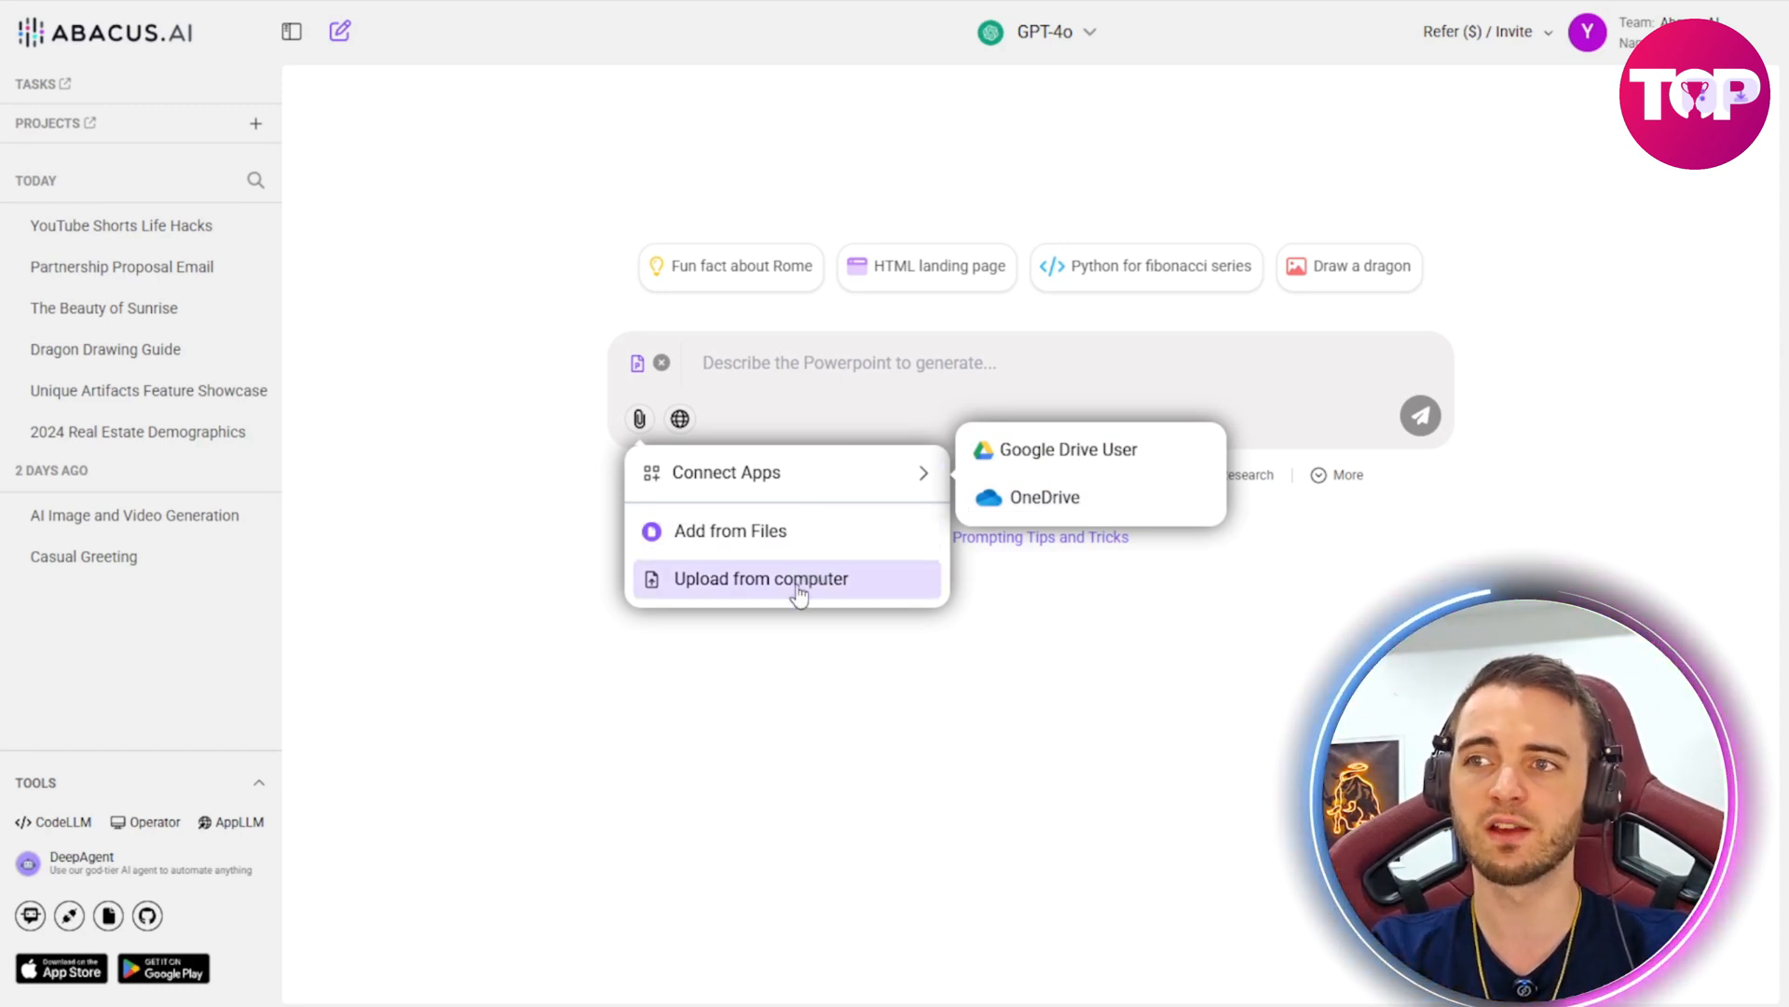
click(760, 578)
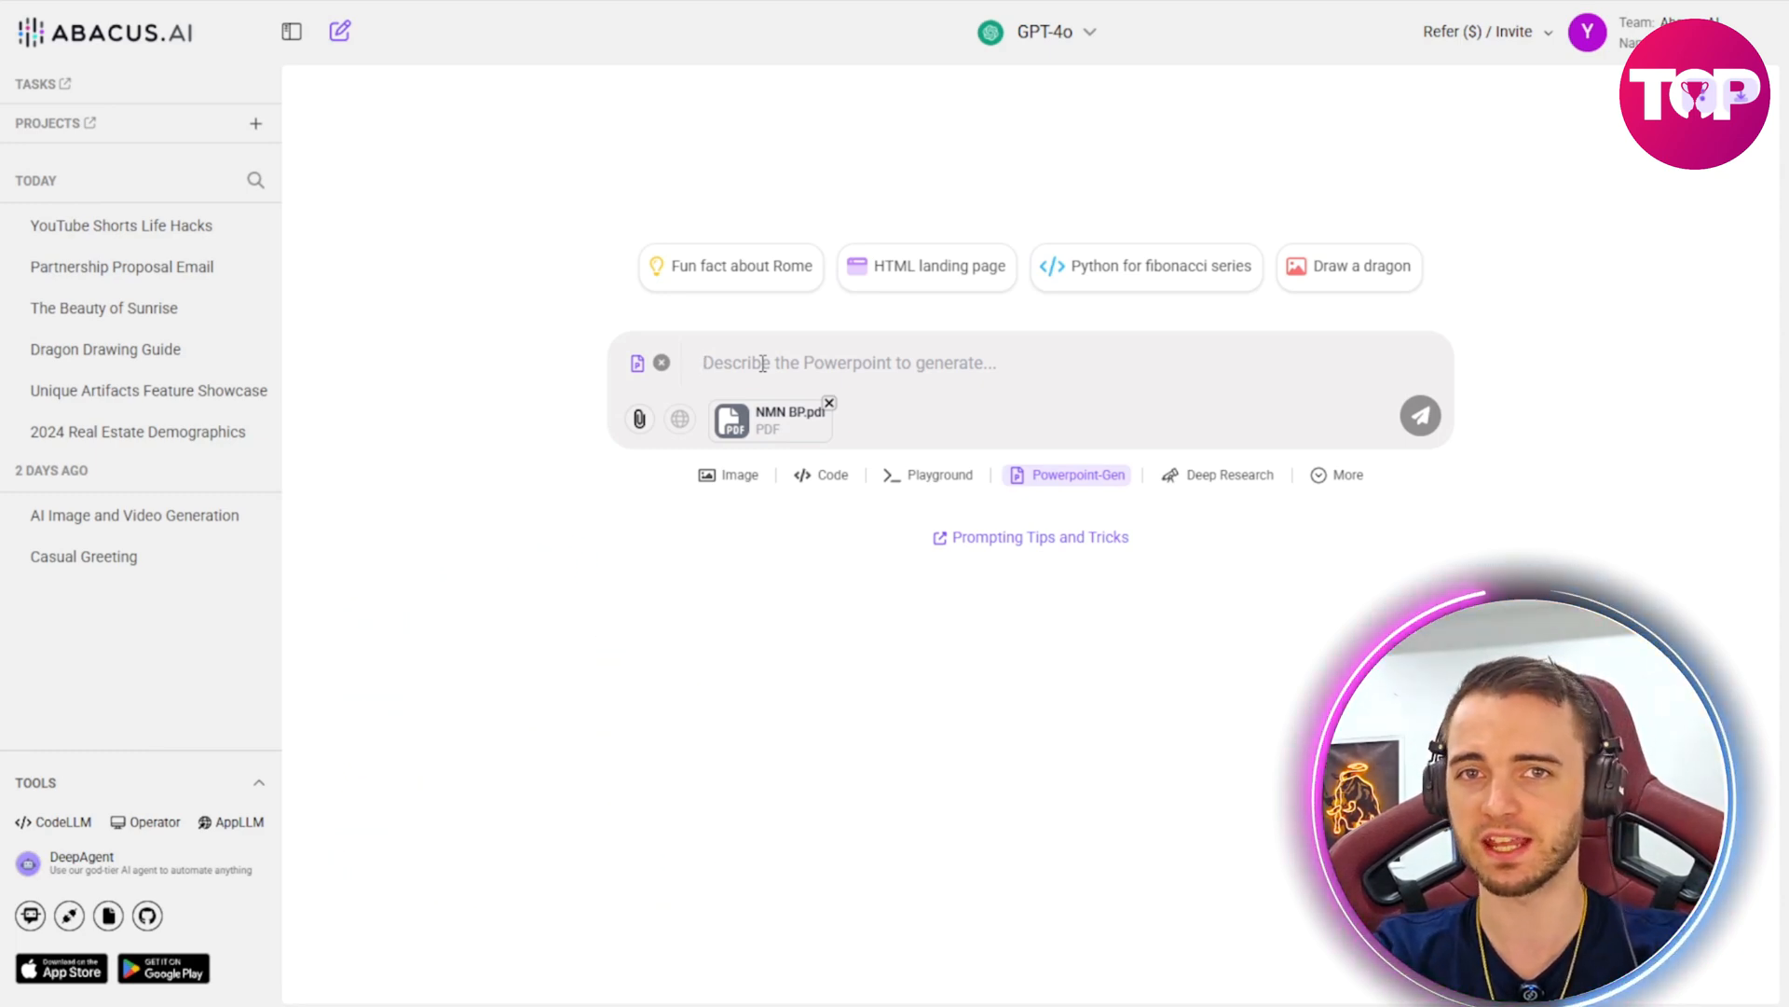
Step: Send 'generate a powerpoint summarising this pdf' and review the slide content preview
text(generate a powerpoint summarising this pdf)
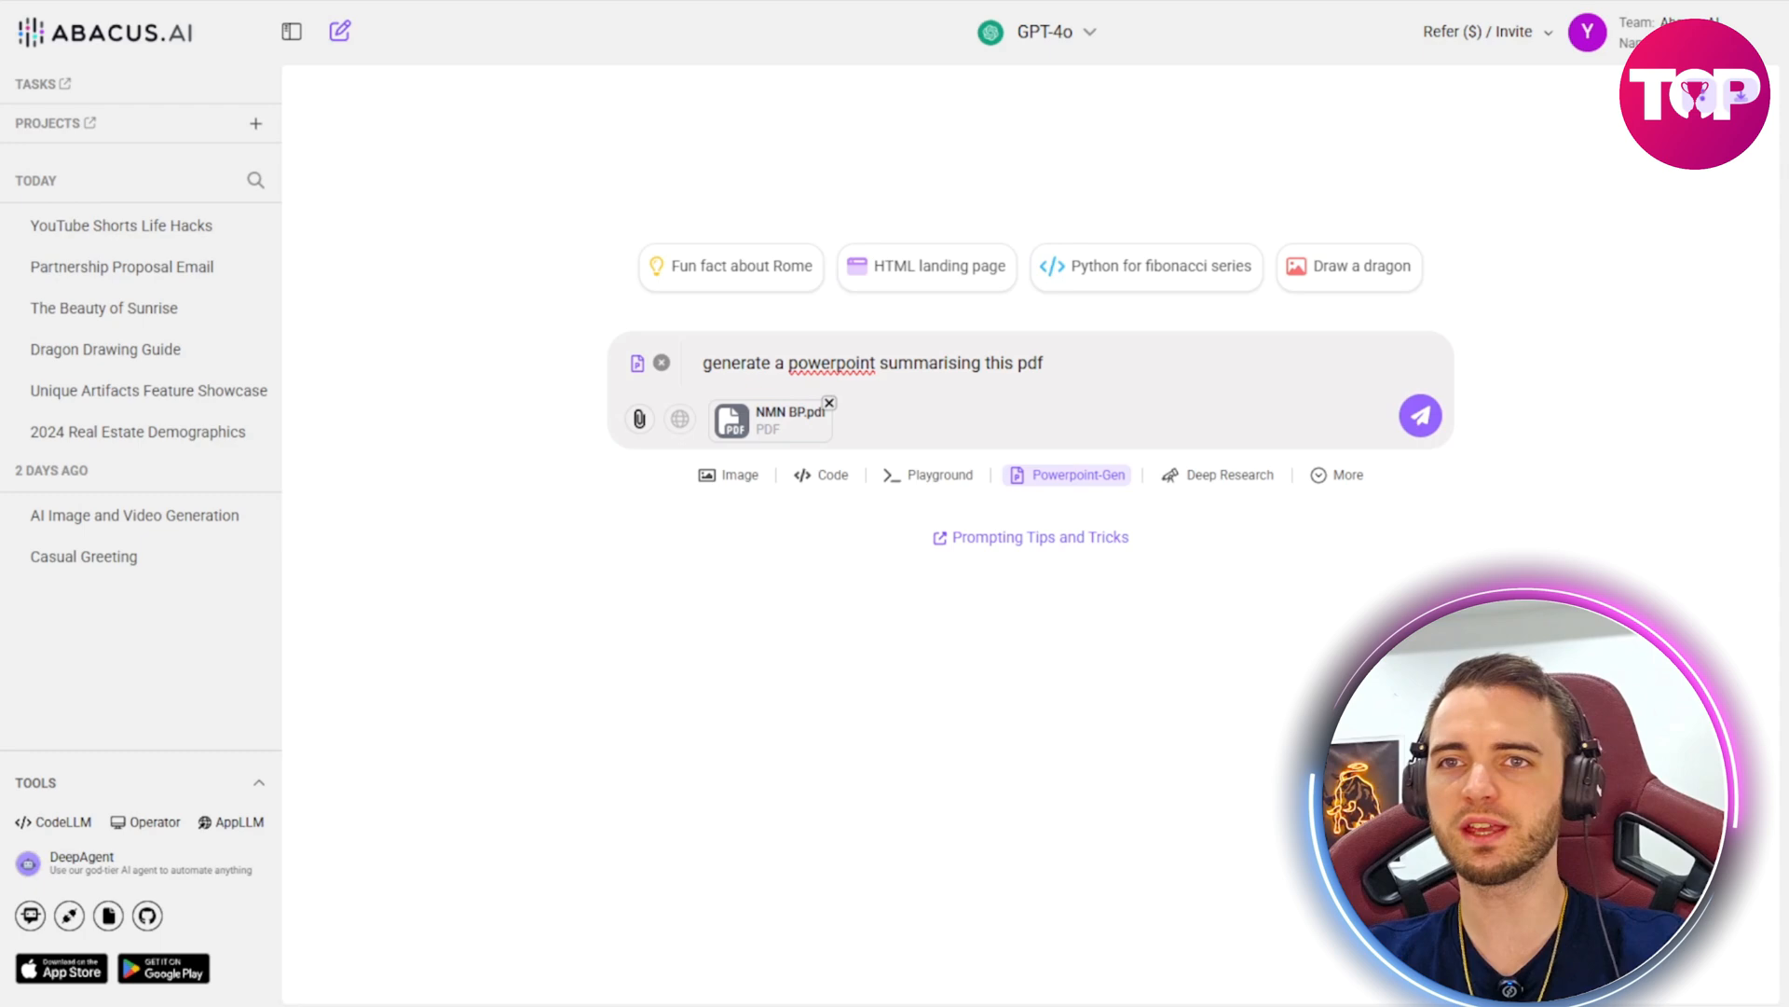
click(1421, 415)
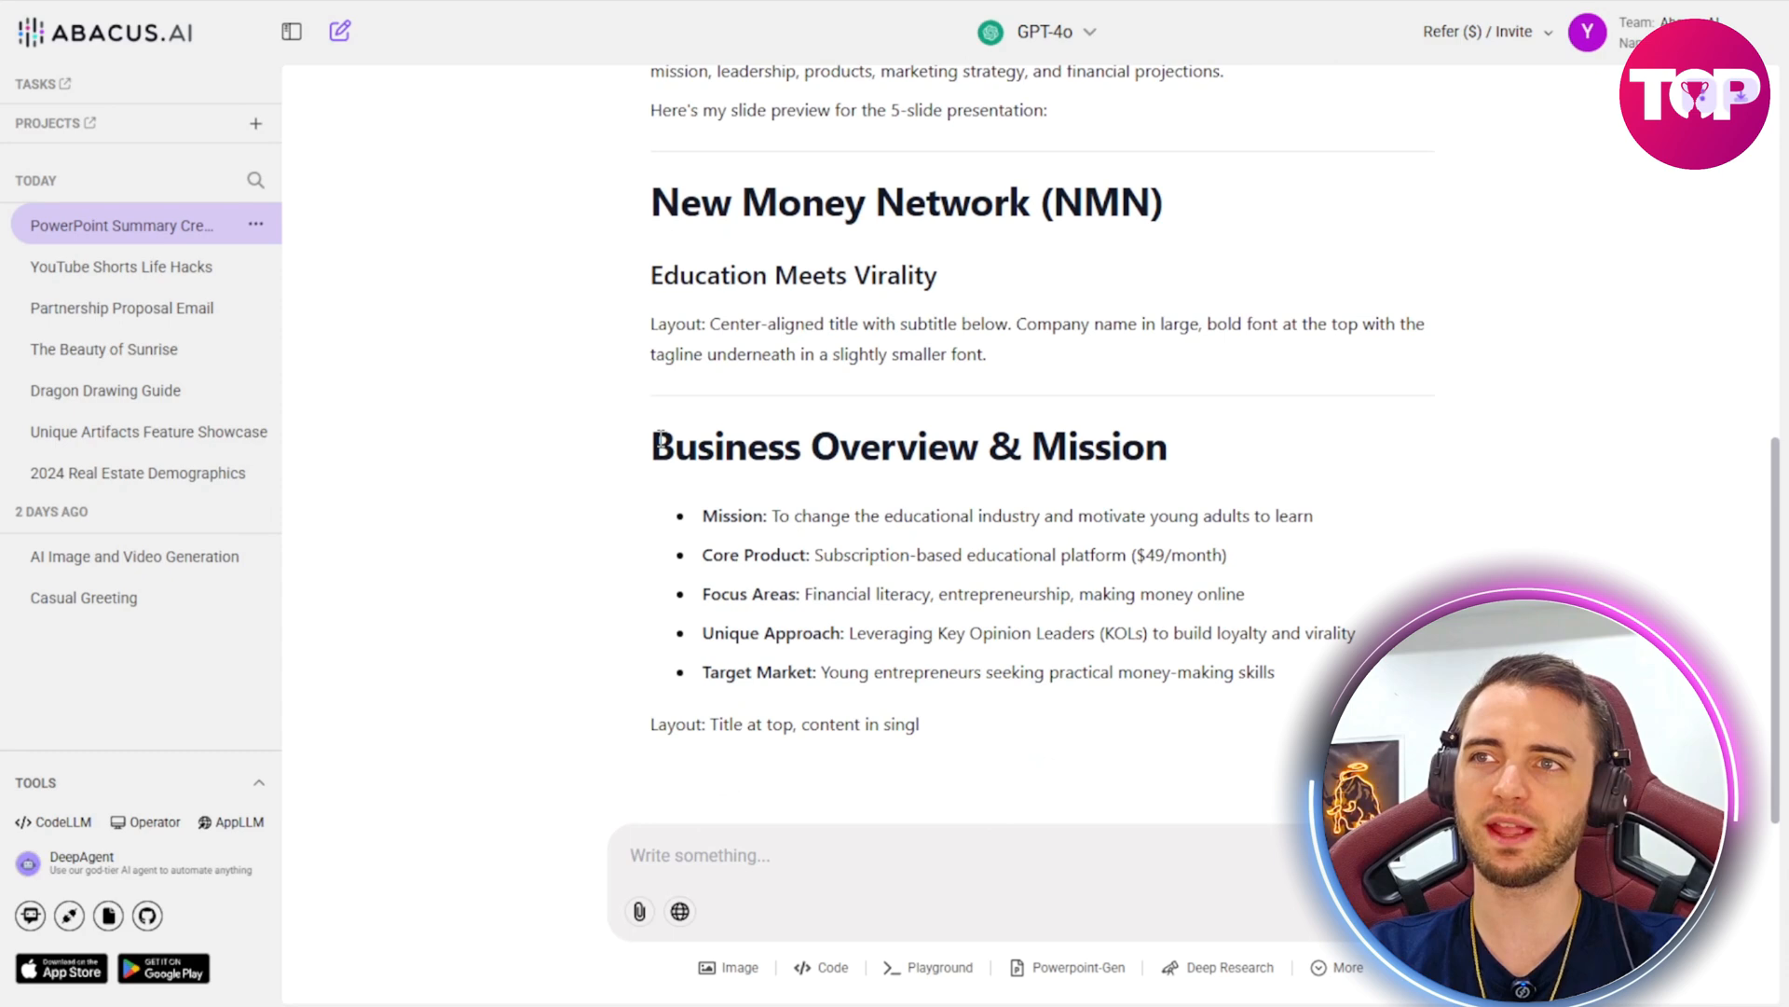
scroll(down, 3)
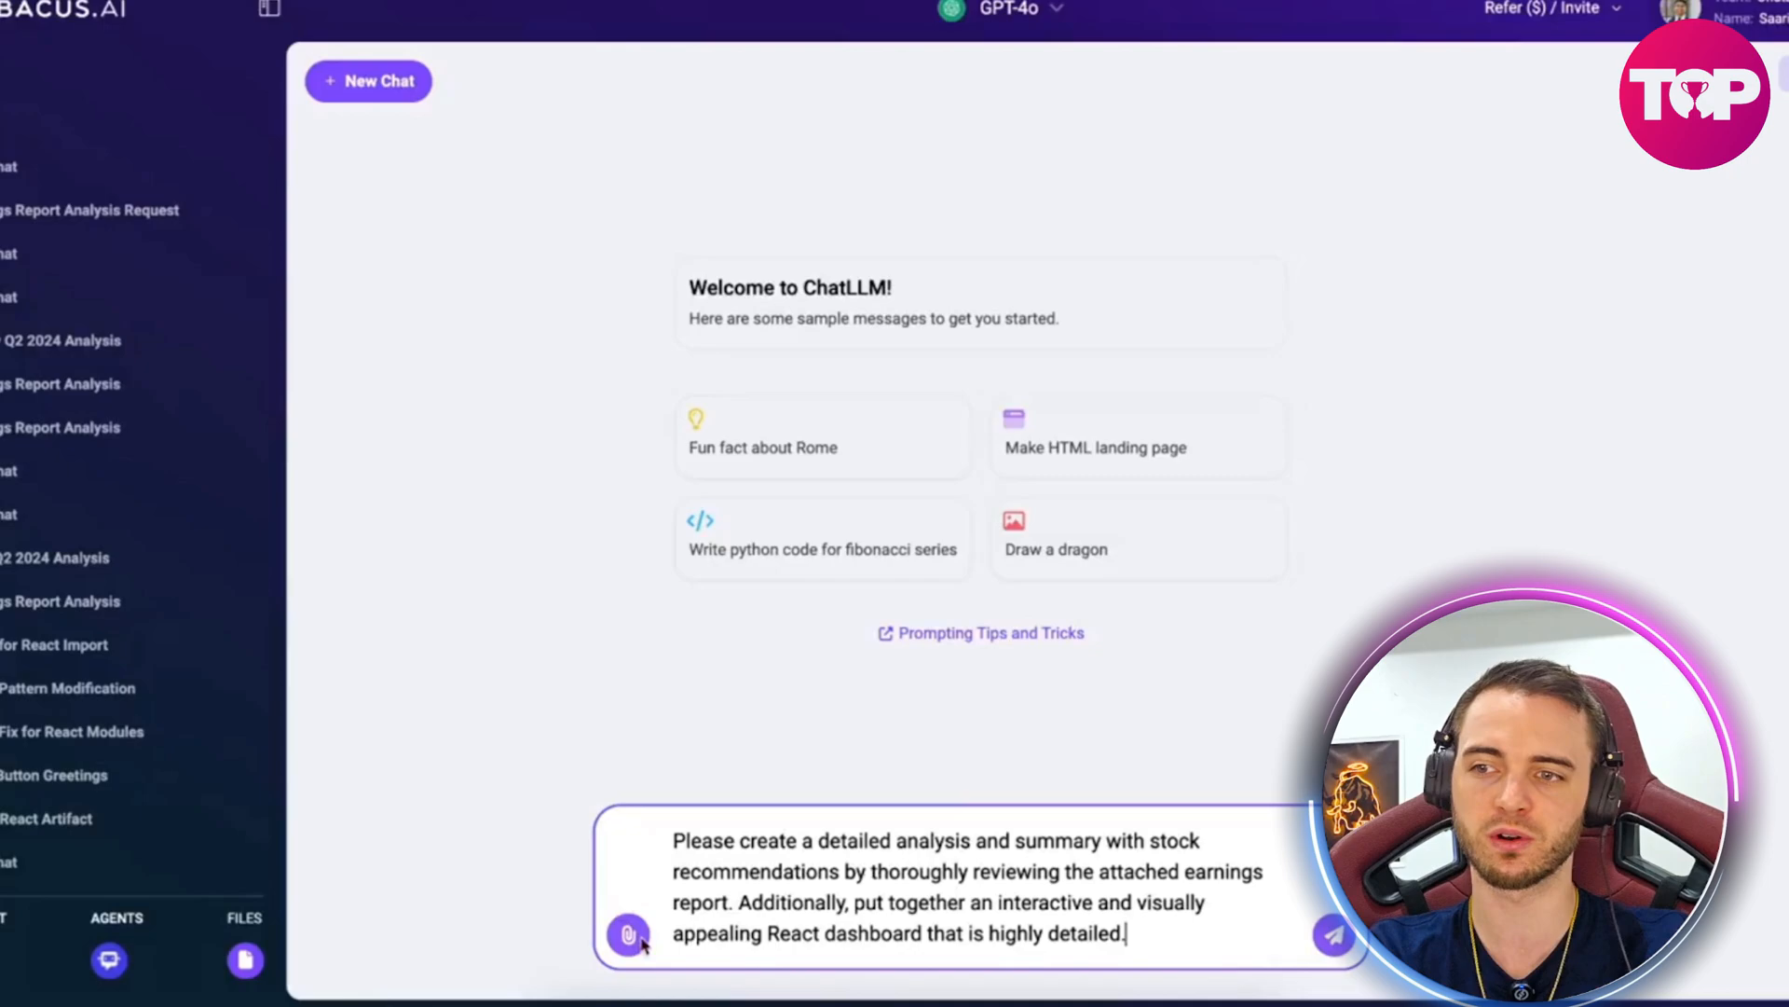
Step: Attach the Q2 2024 shareholder deck PDF, send the analysis prompt and read through the response and dashboard code
click(628, 934)
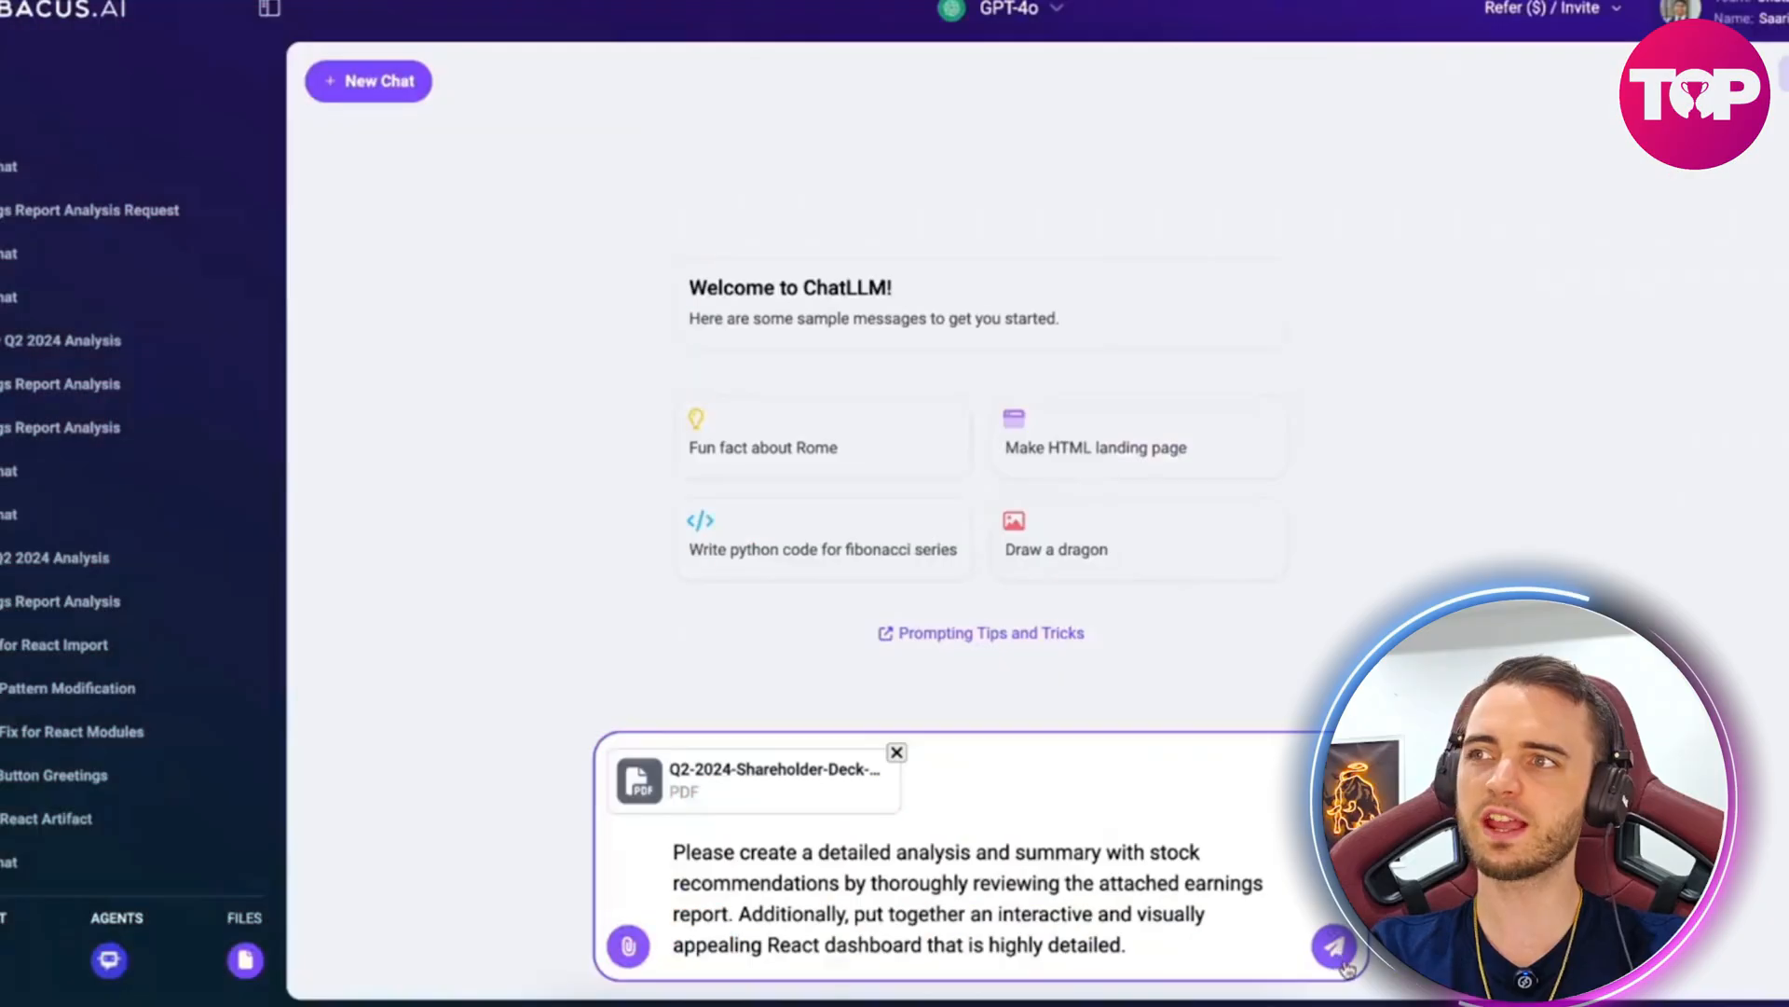
click(1333, 947)
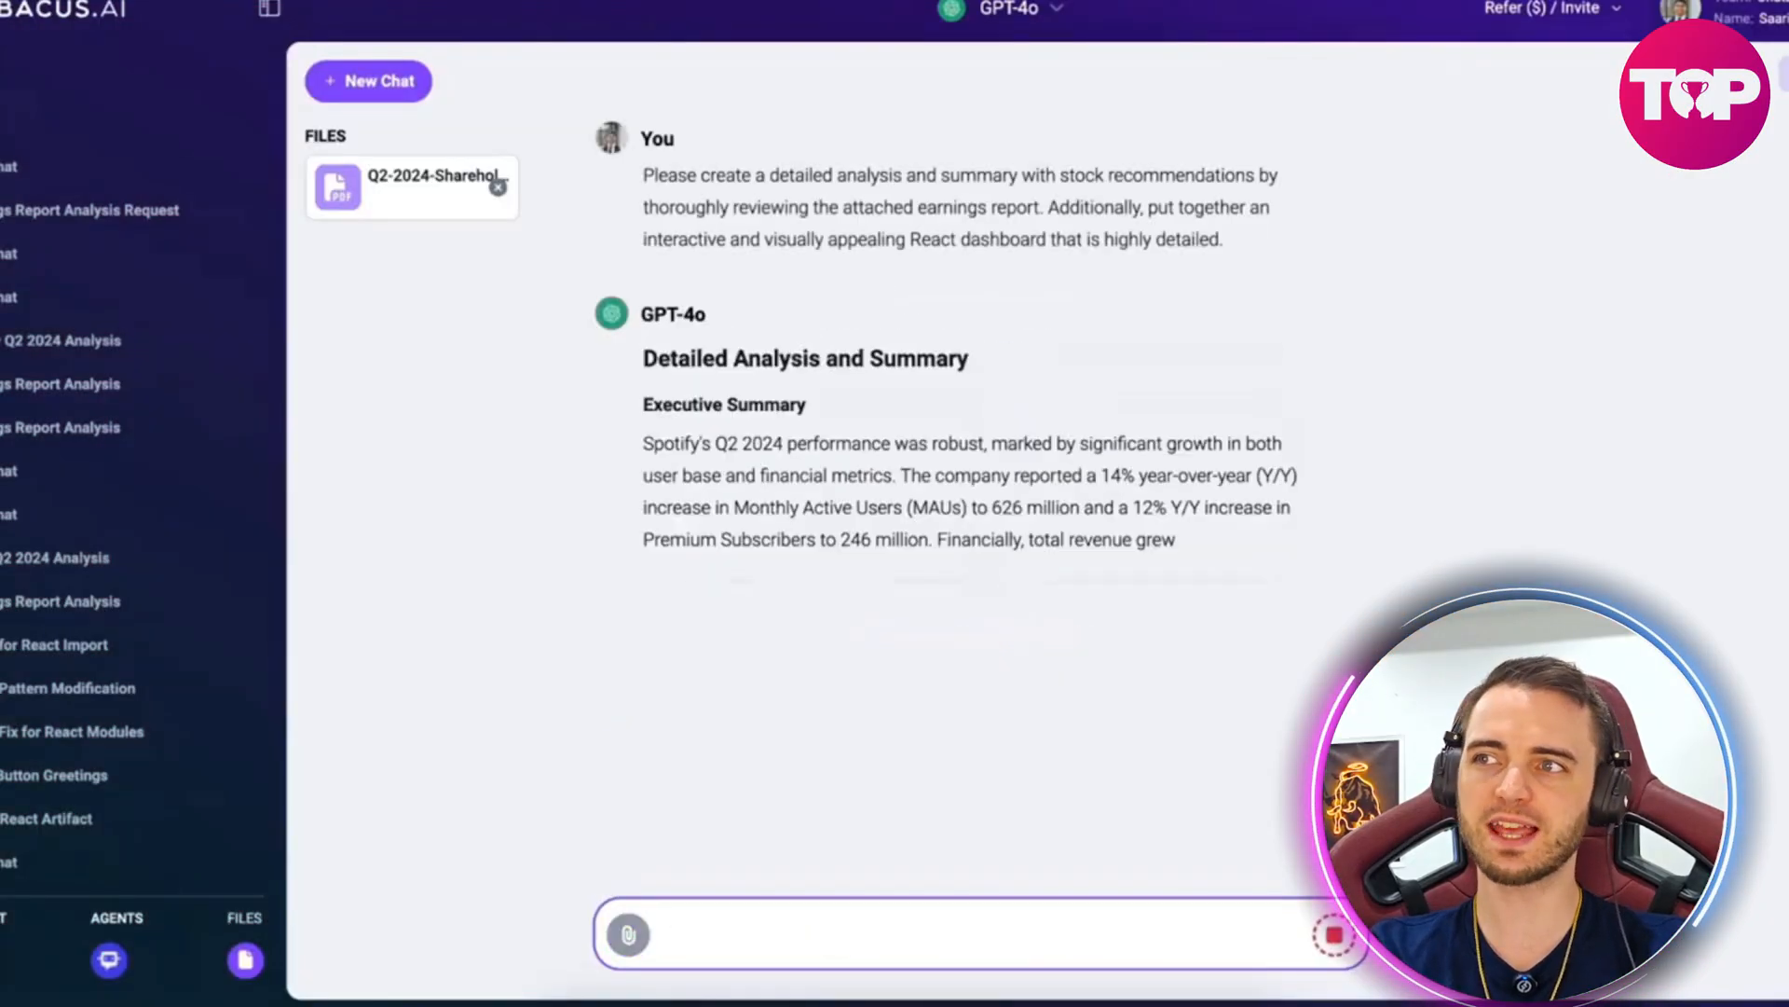
scroll(down, 3)
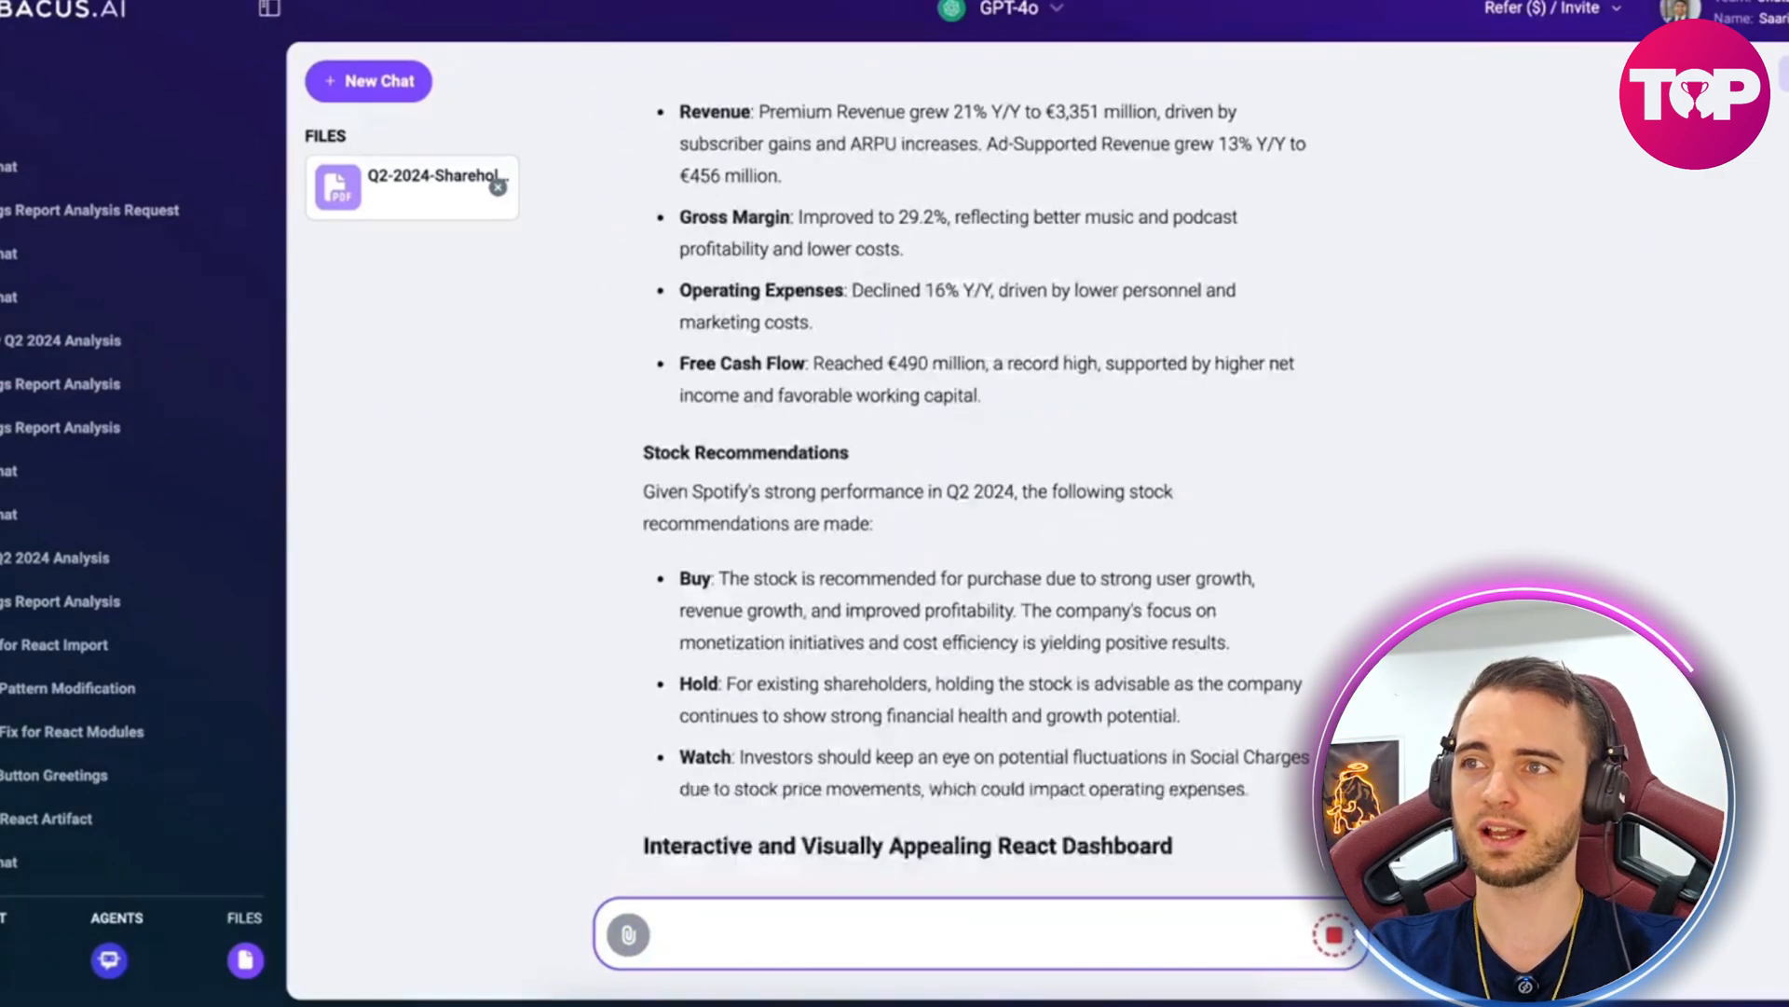
scroll(down, 3)
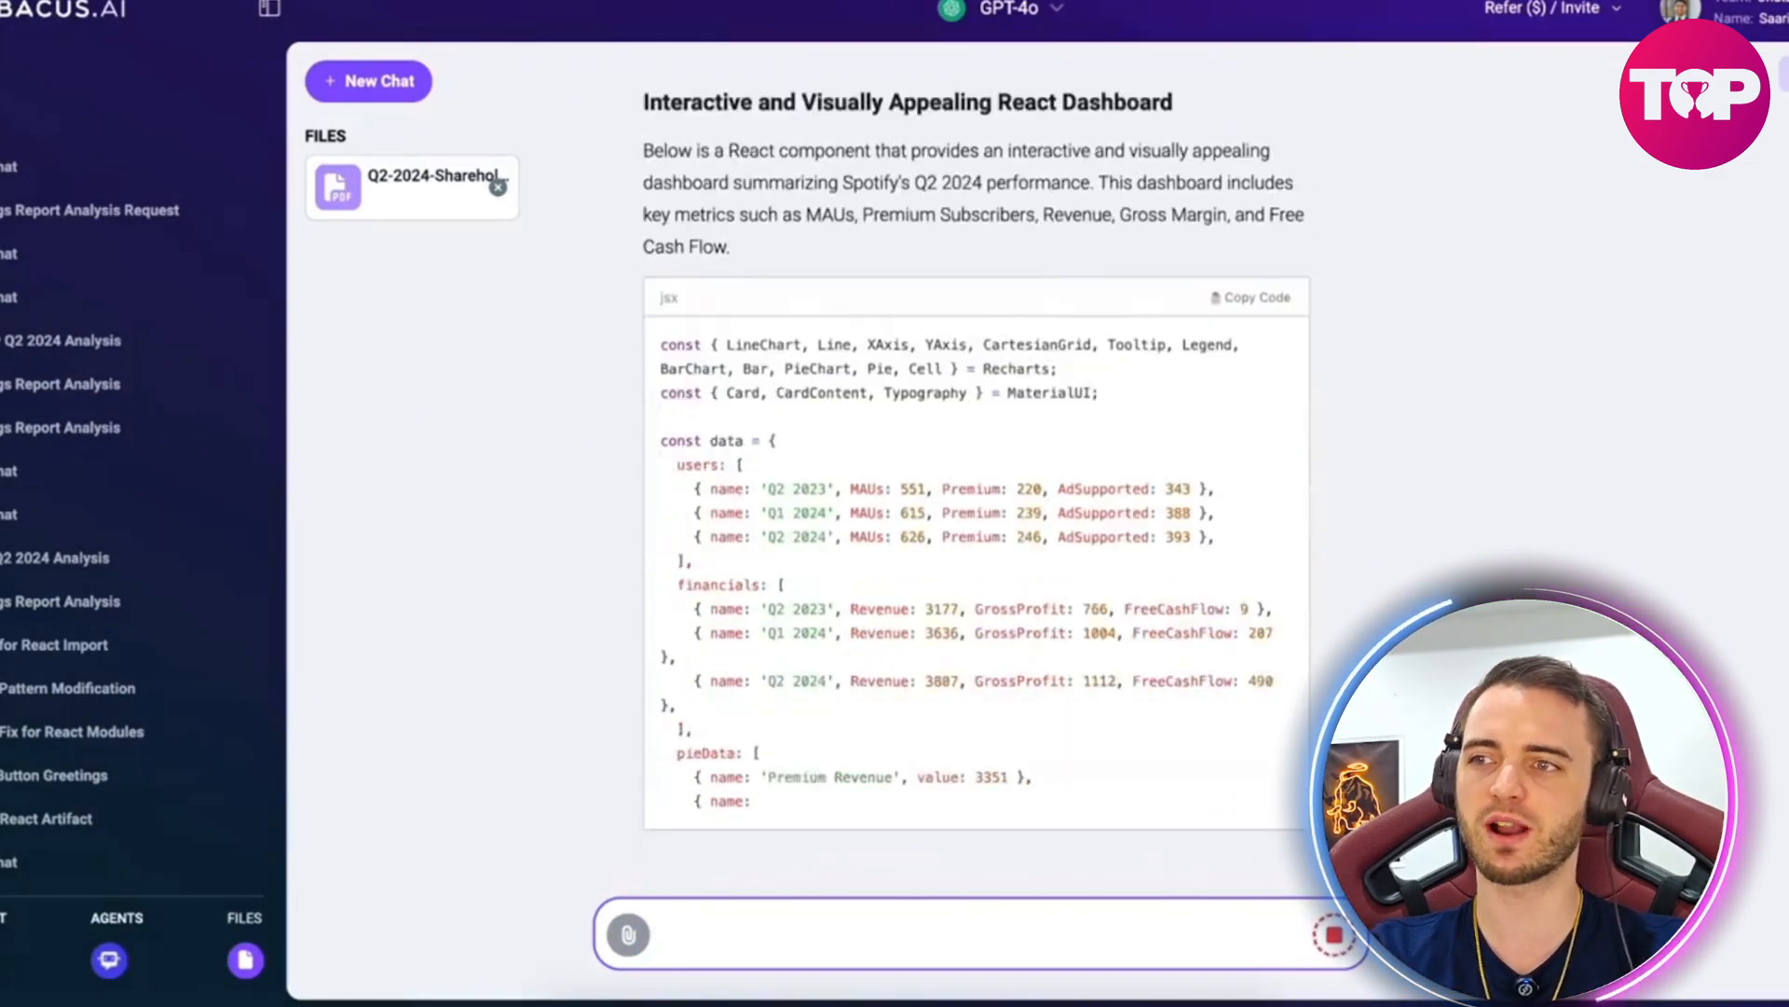
scroll(down, 3)
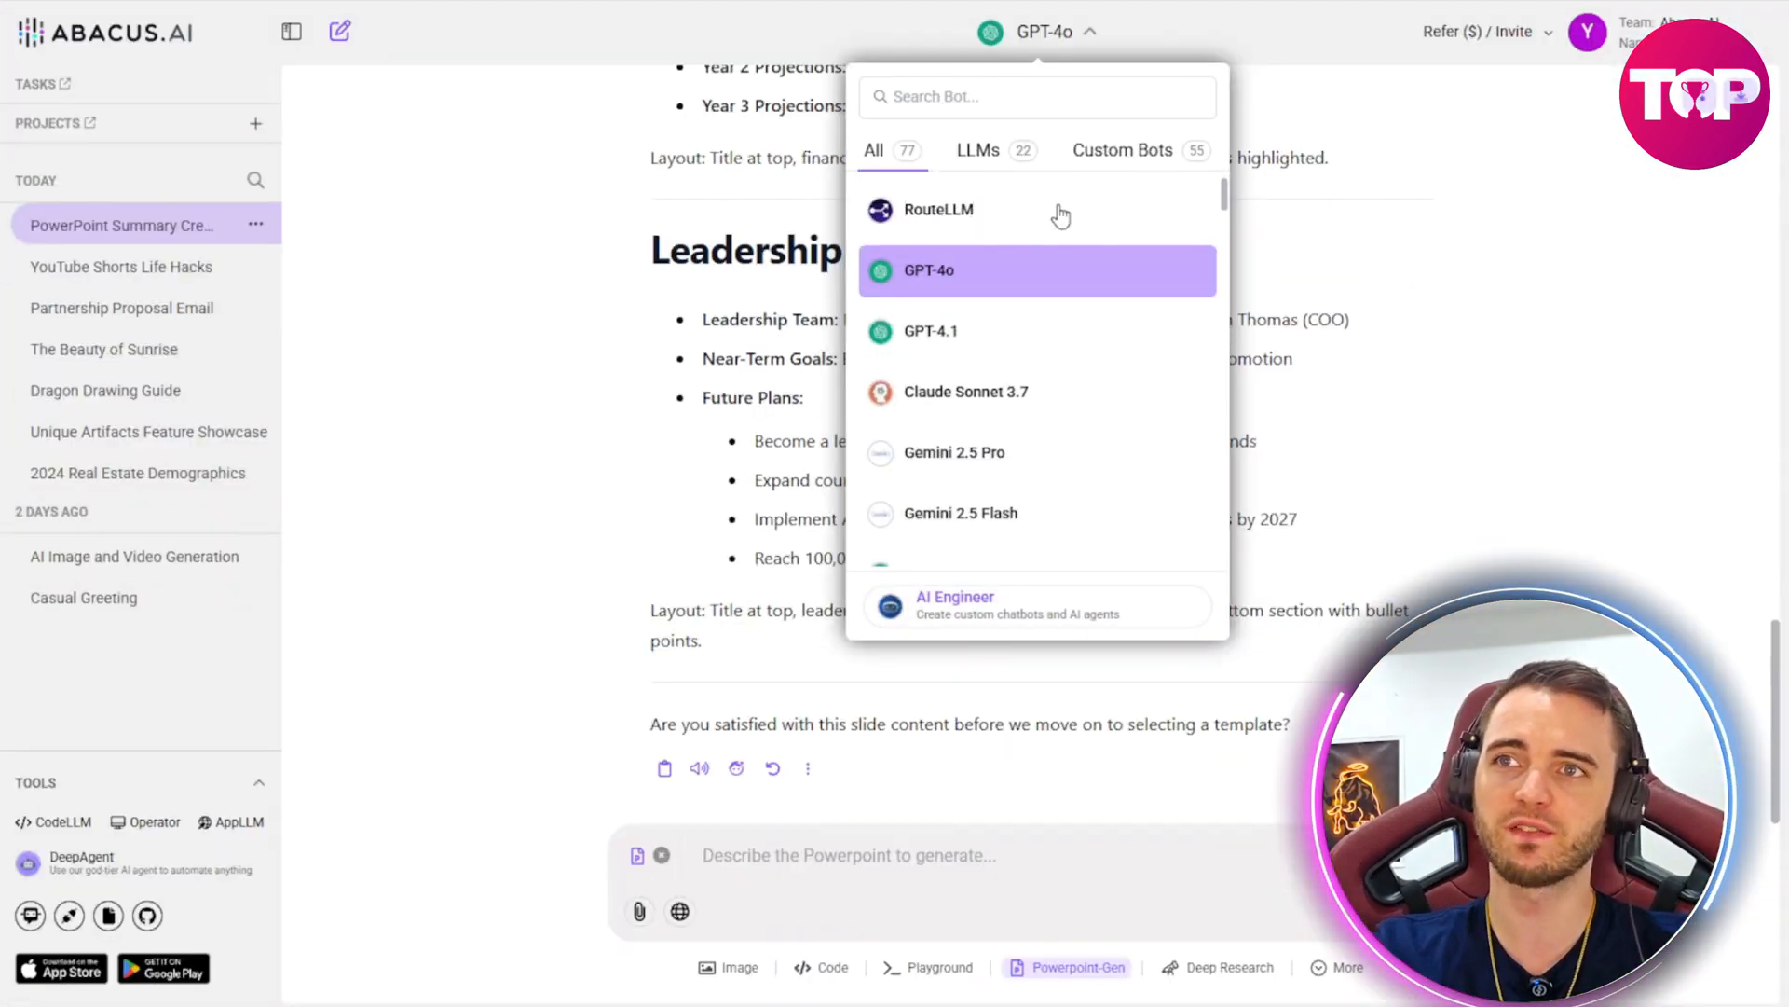
click(1120, 149)
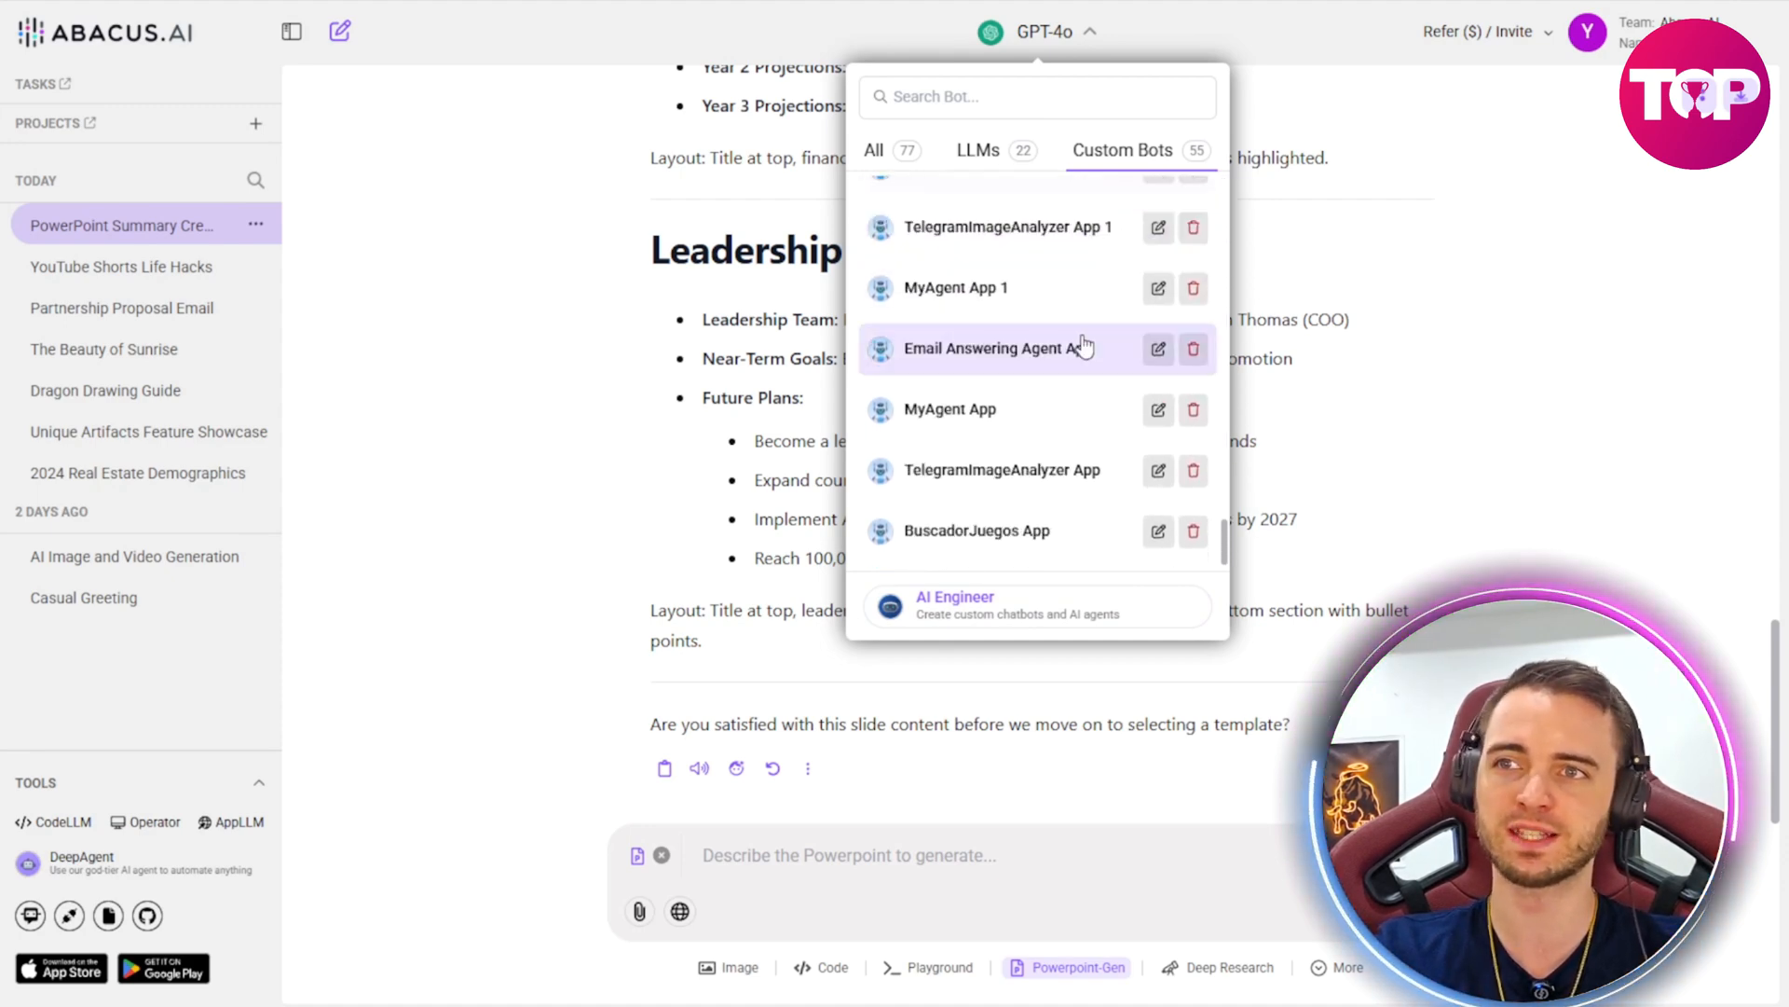
click(1044, 31)
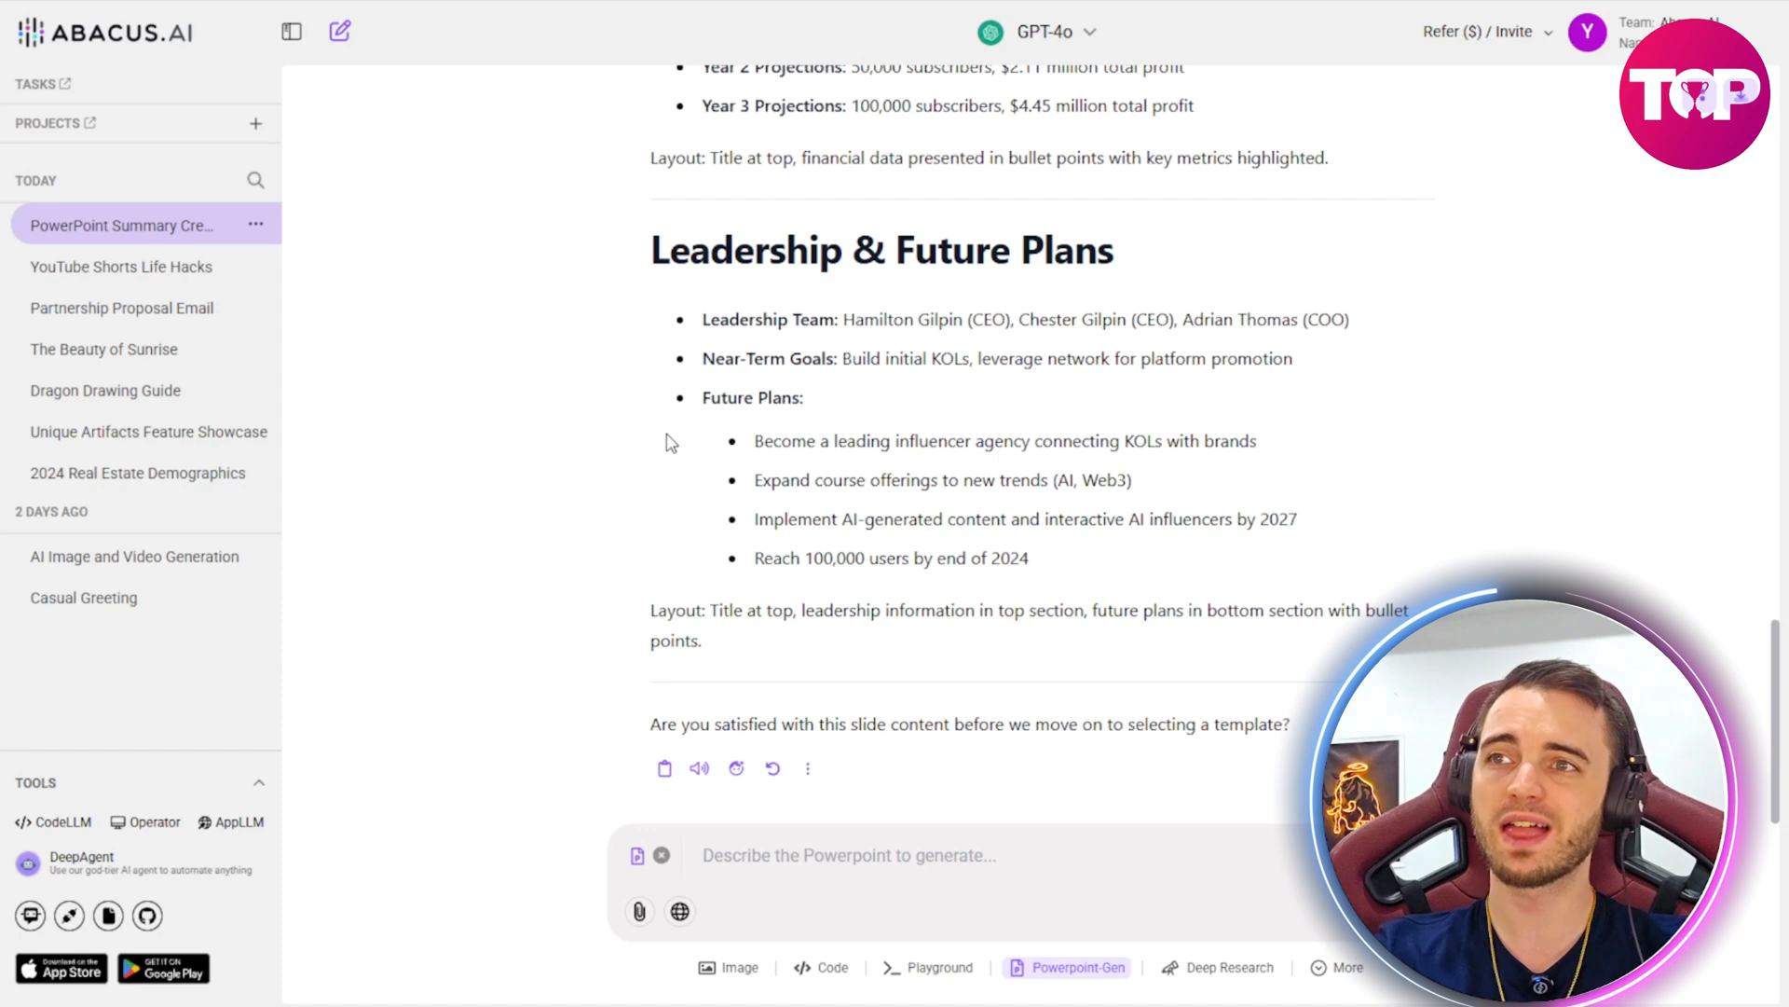
mouse_move(660, 423)
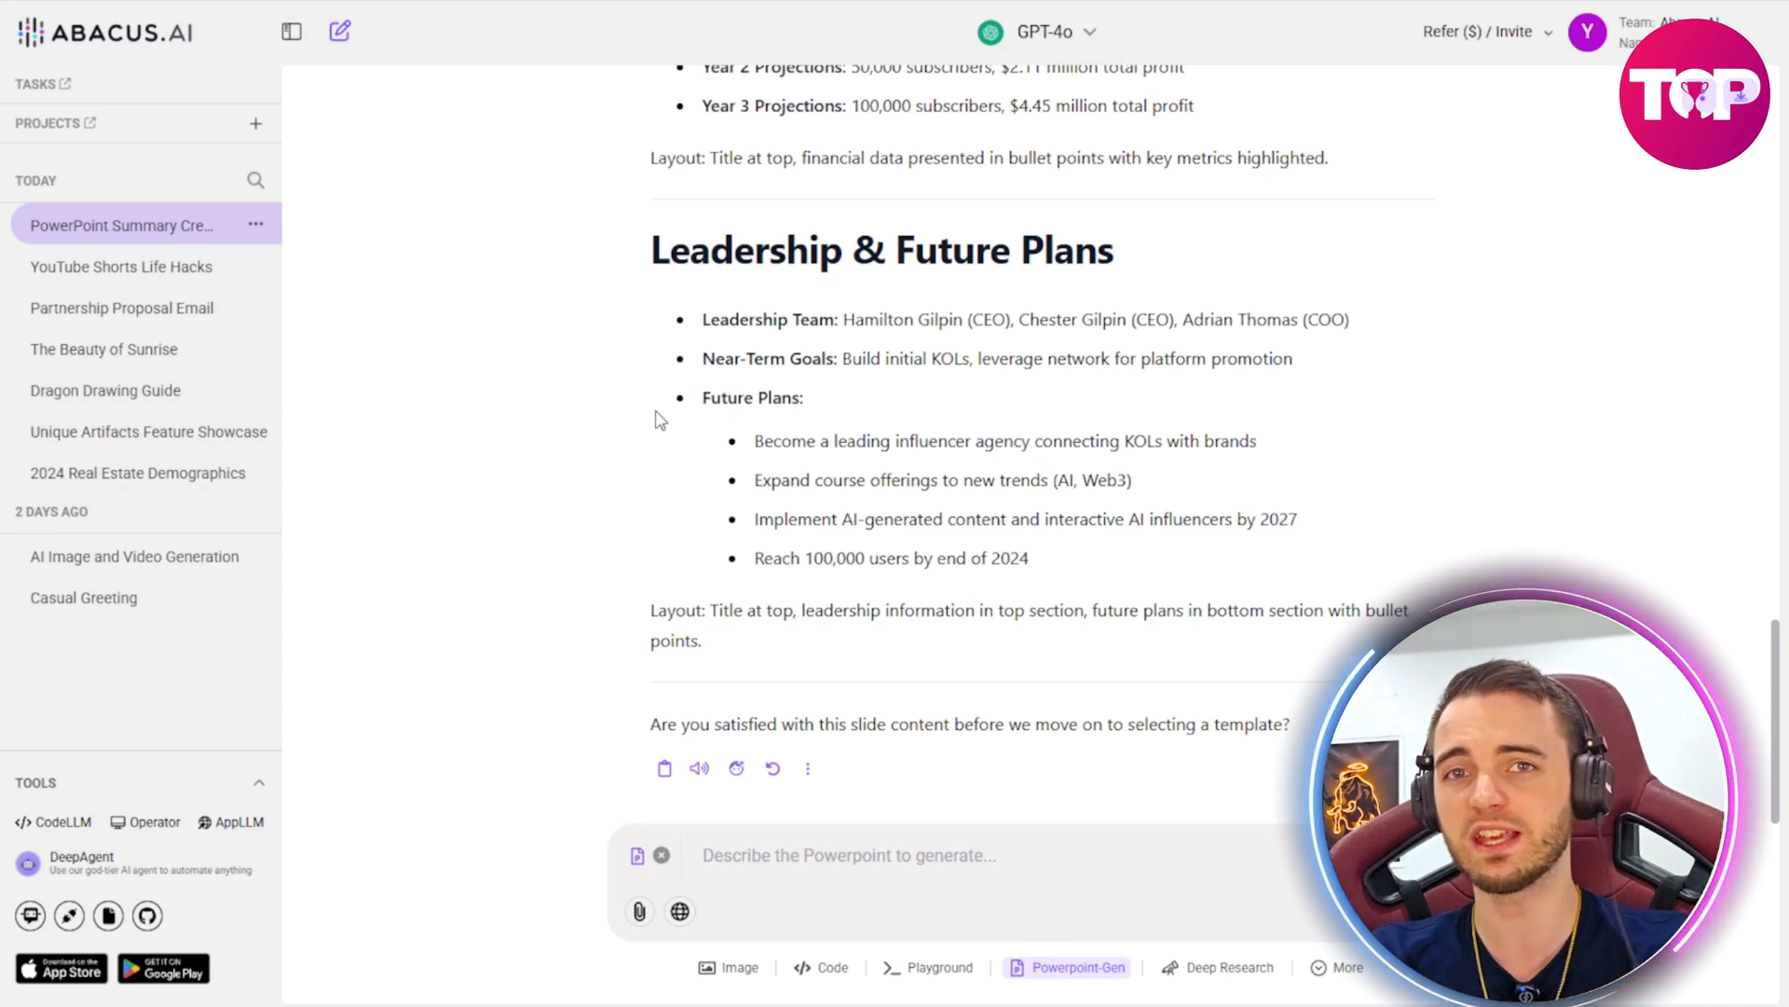
Step: Set Humanize Response to 'Concrete, To the Point And Helpful' and apply it
click(1340, 968)
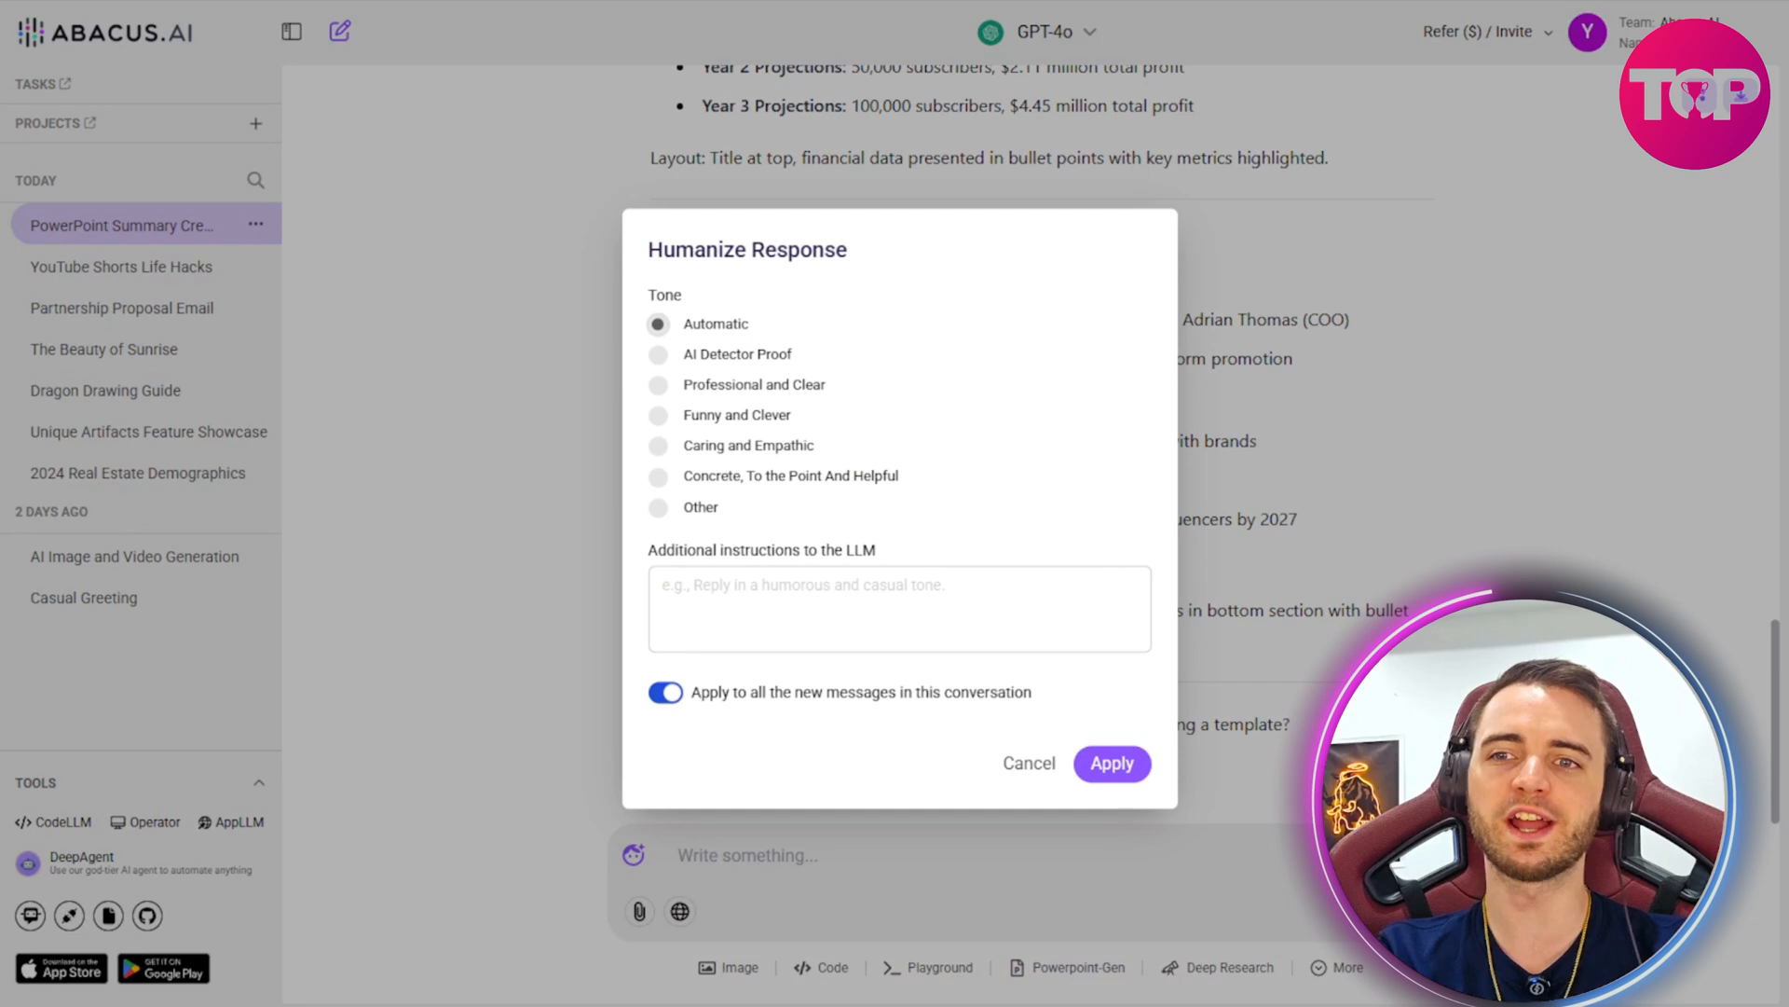
click(898, 608)
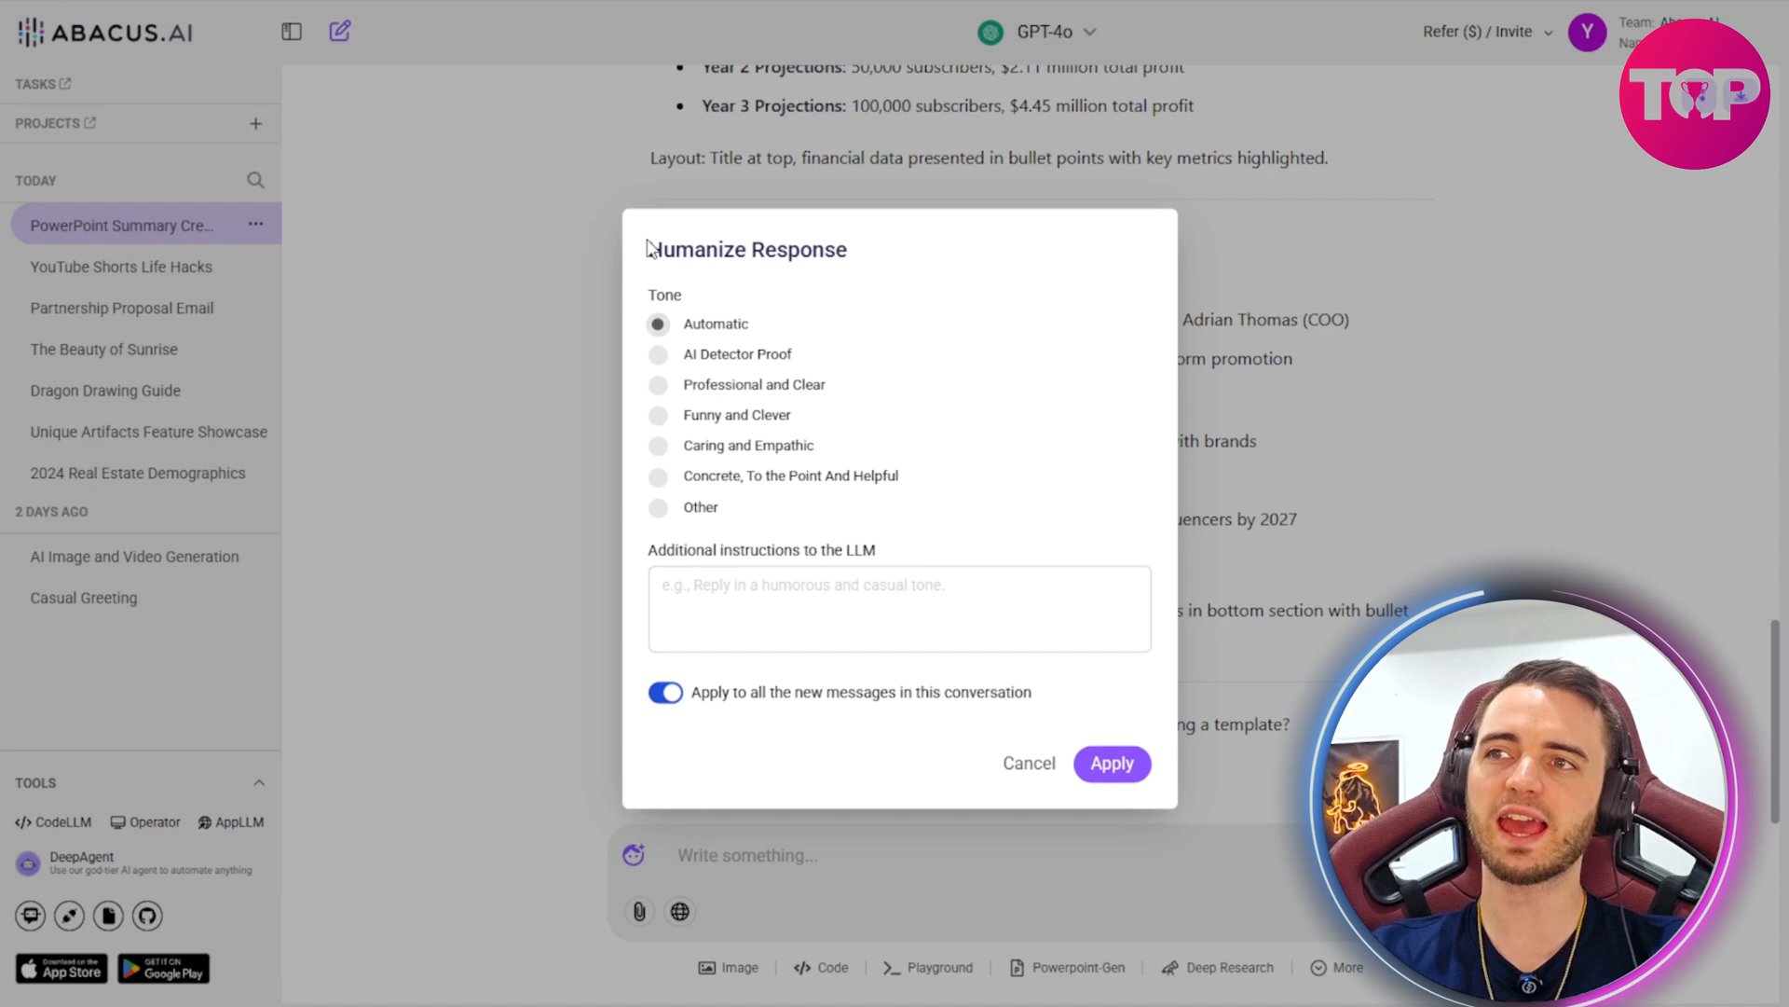
mouse_move(840, 387)
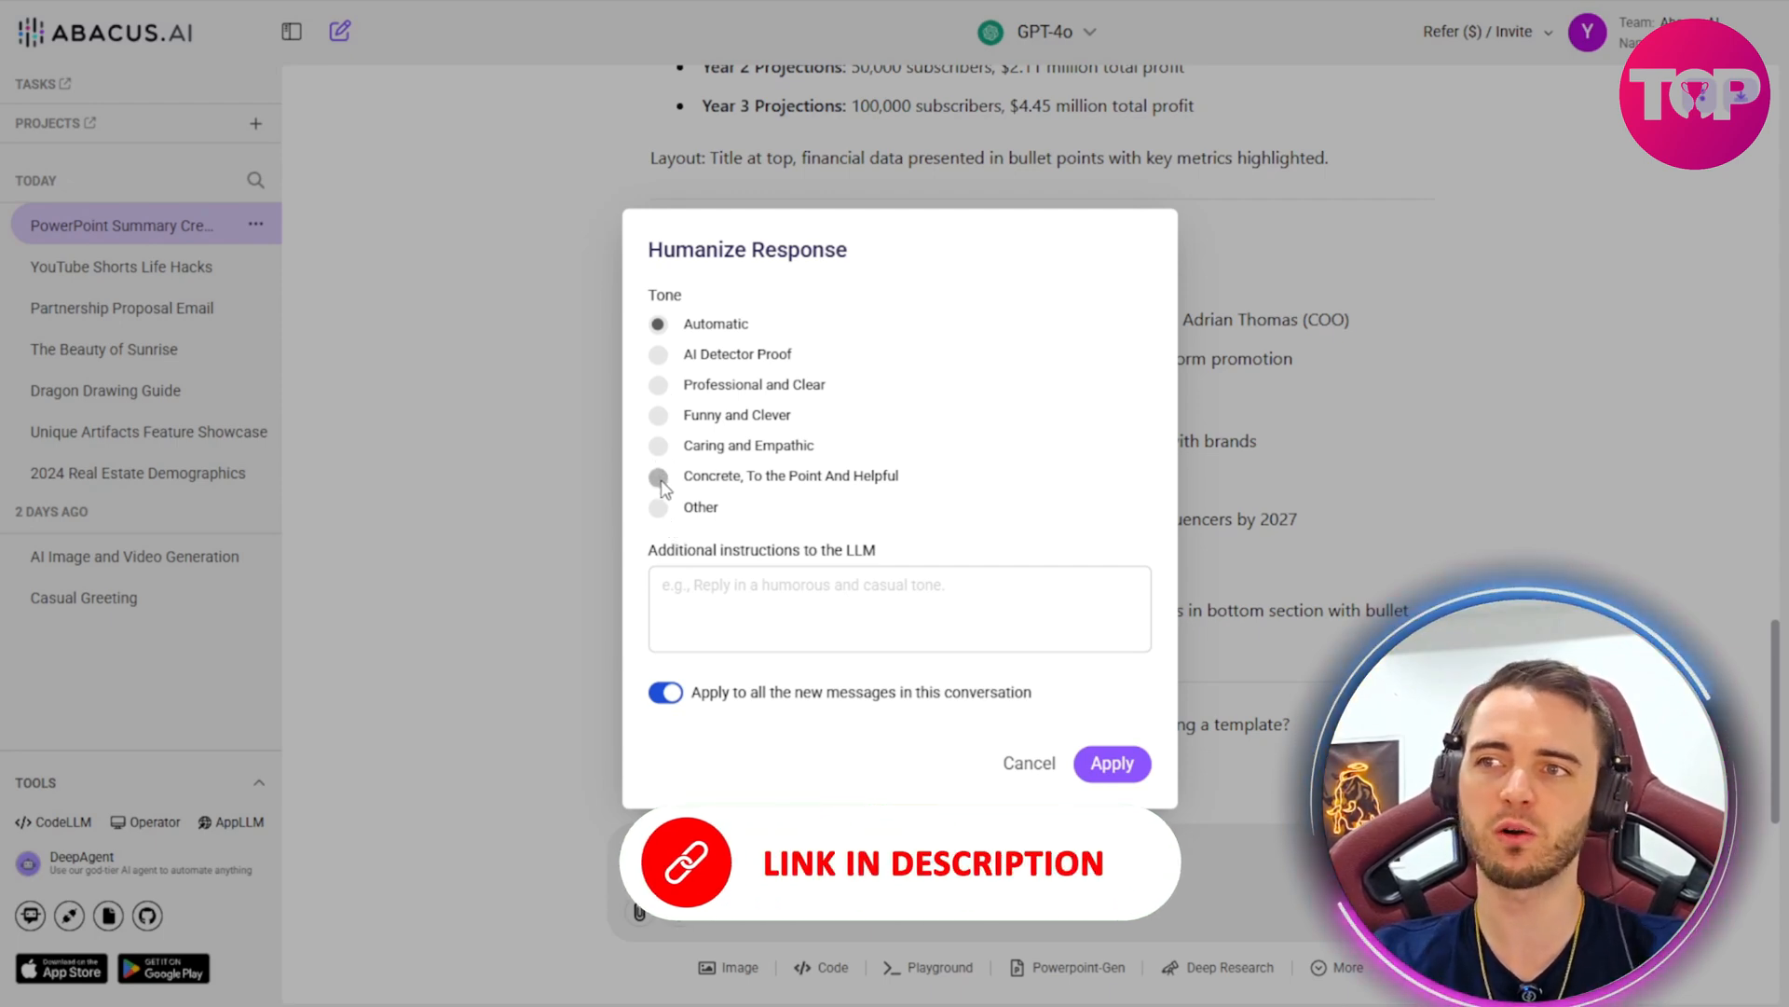
click(658, 476)
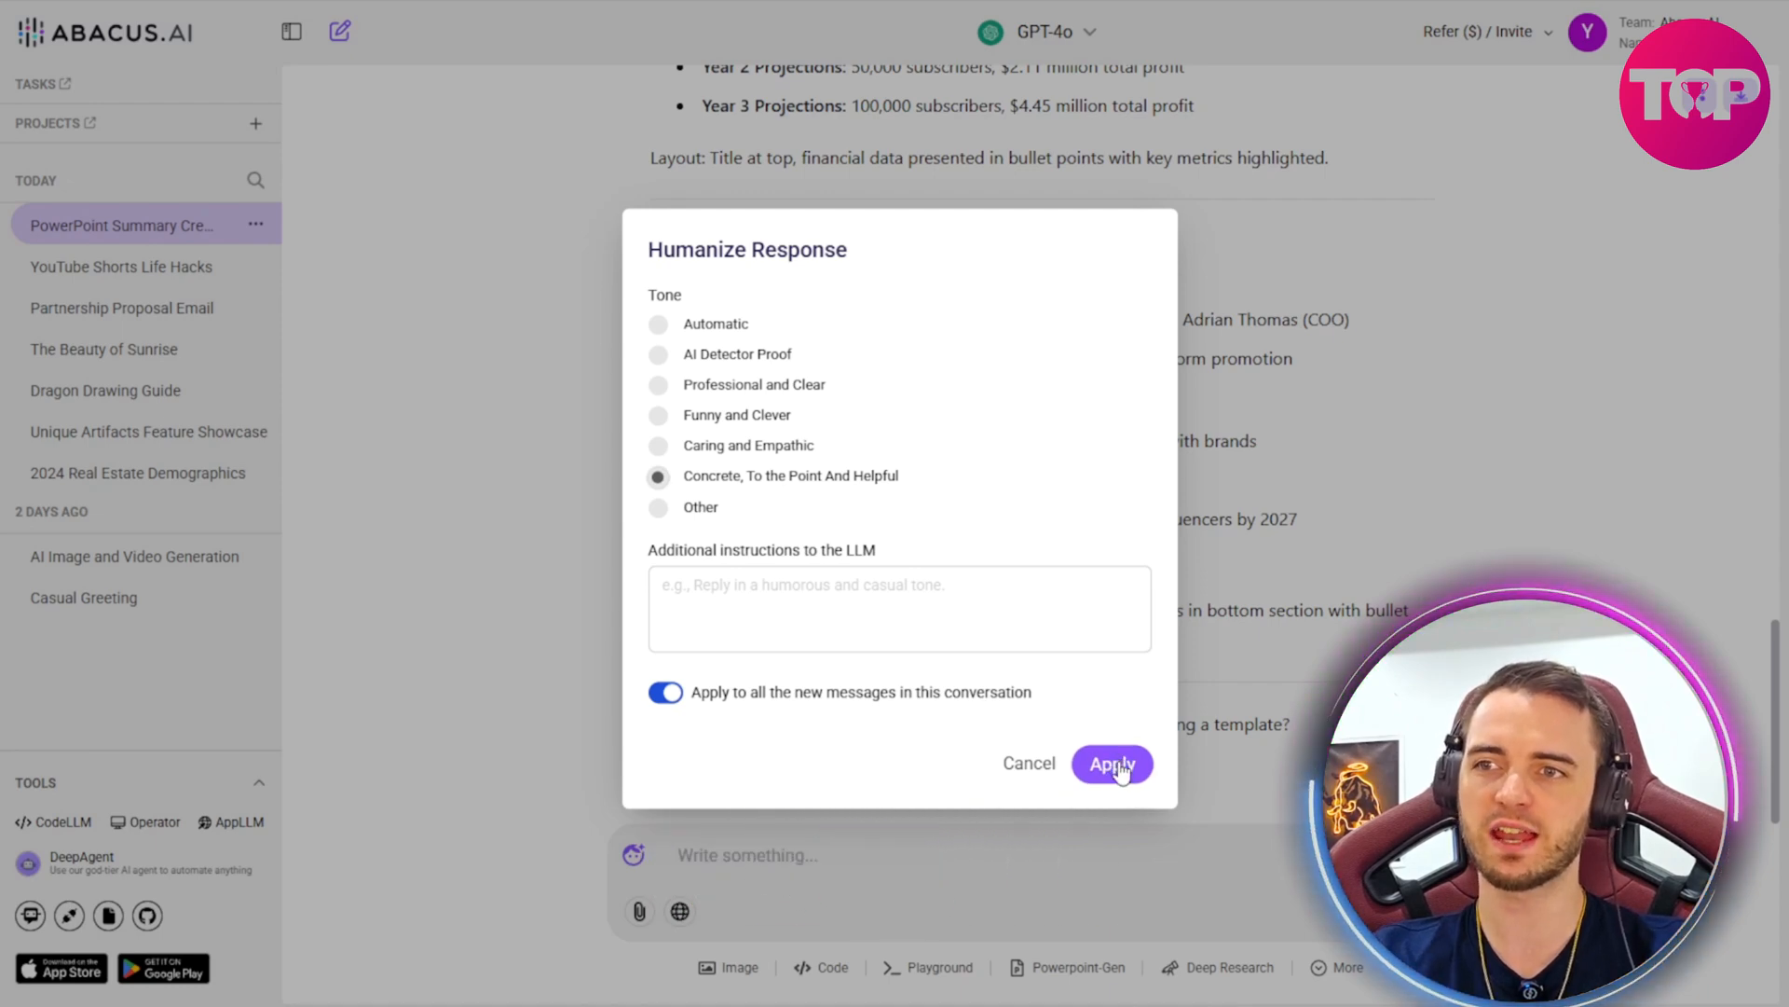
click(1111, 765)
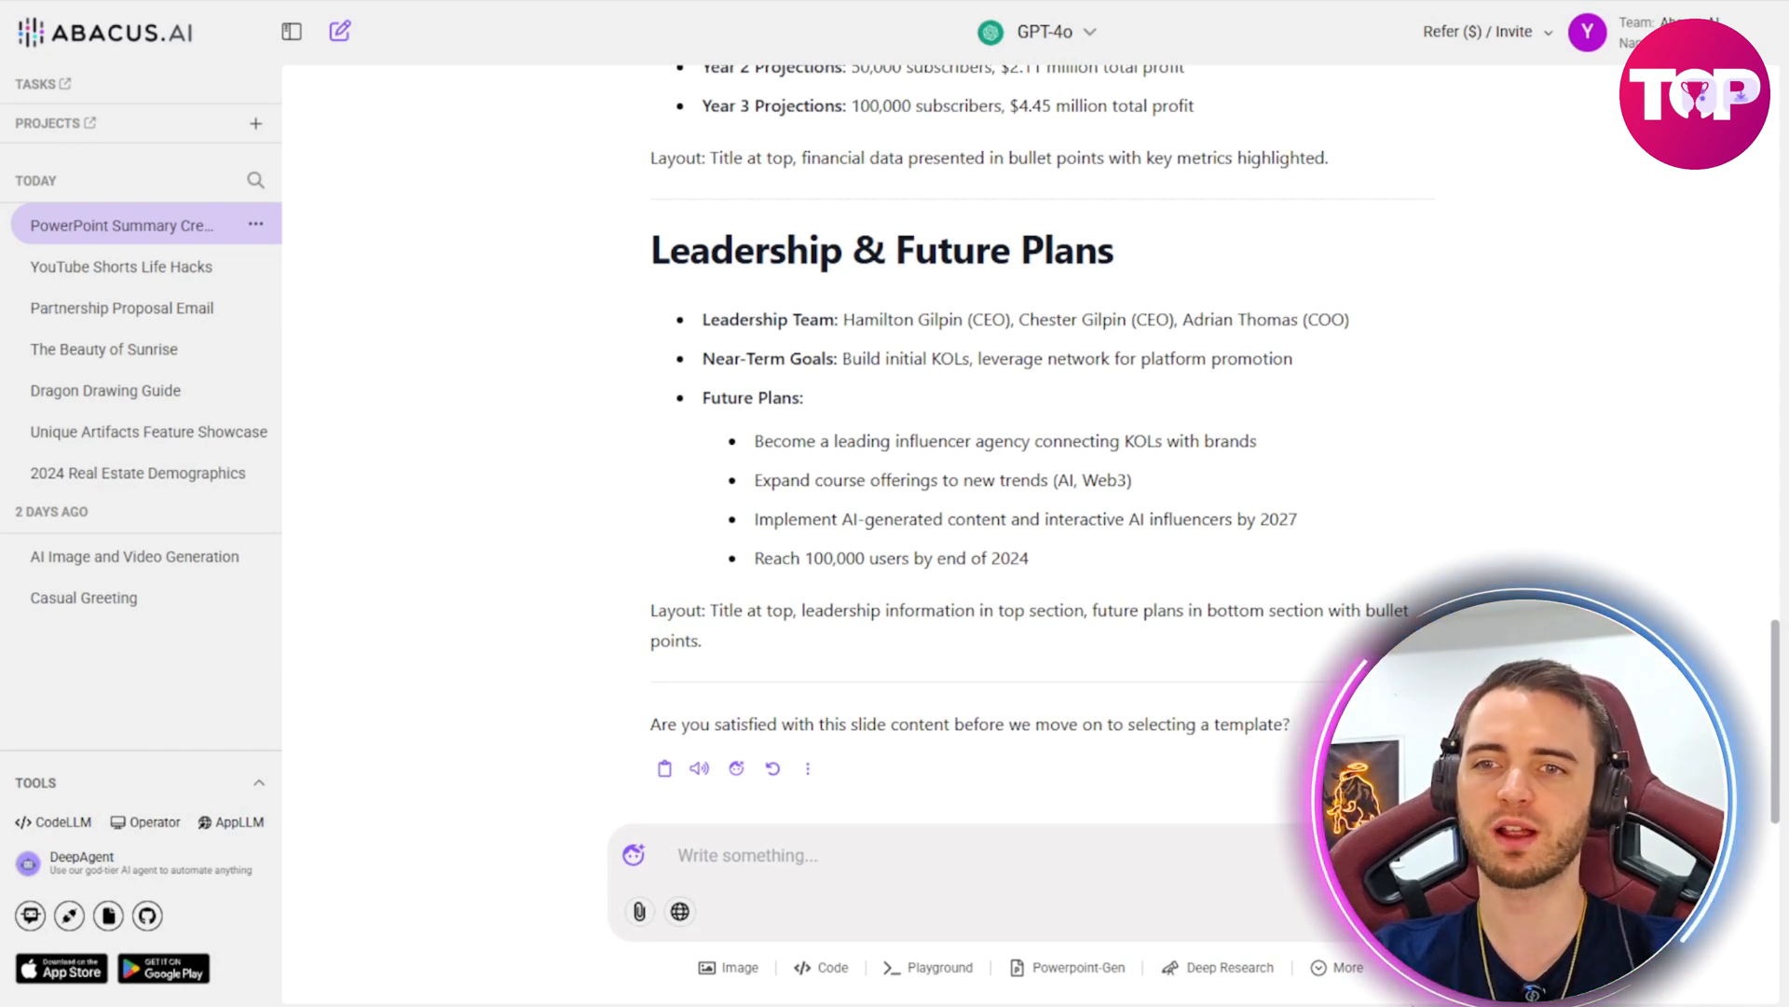
Step: Reply confirming satisfaction with the slide content so template selection begins
click(742, 856)
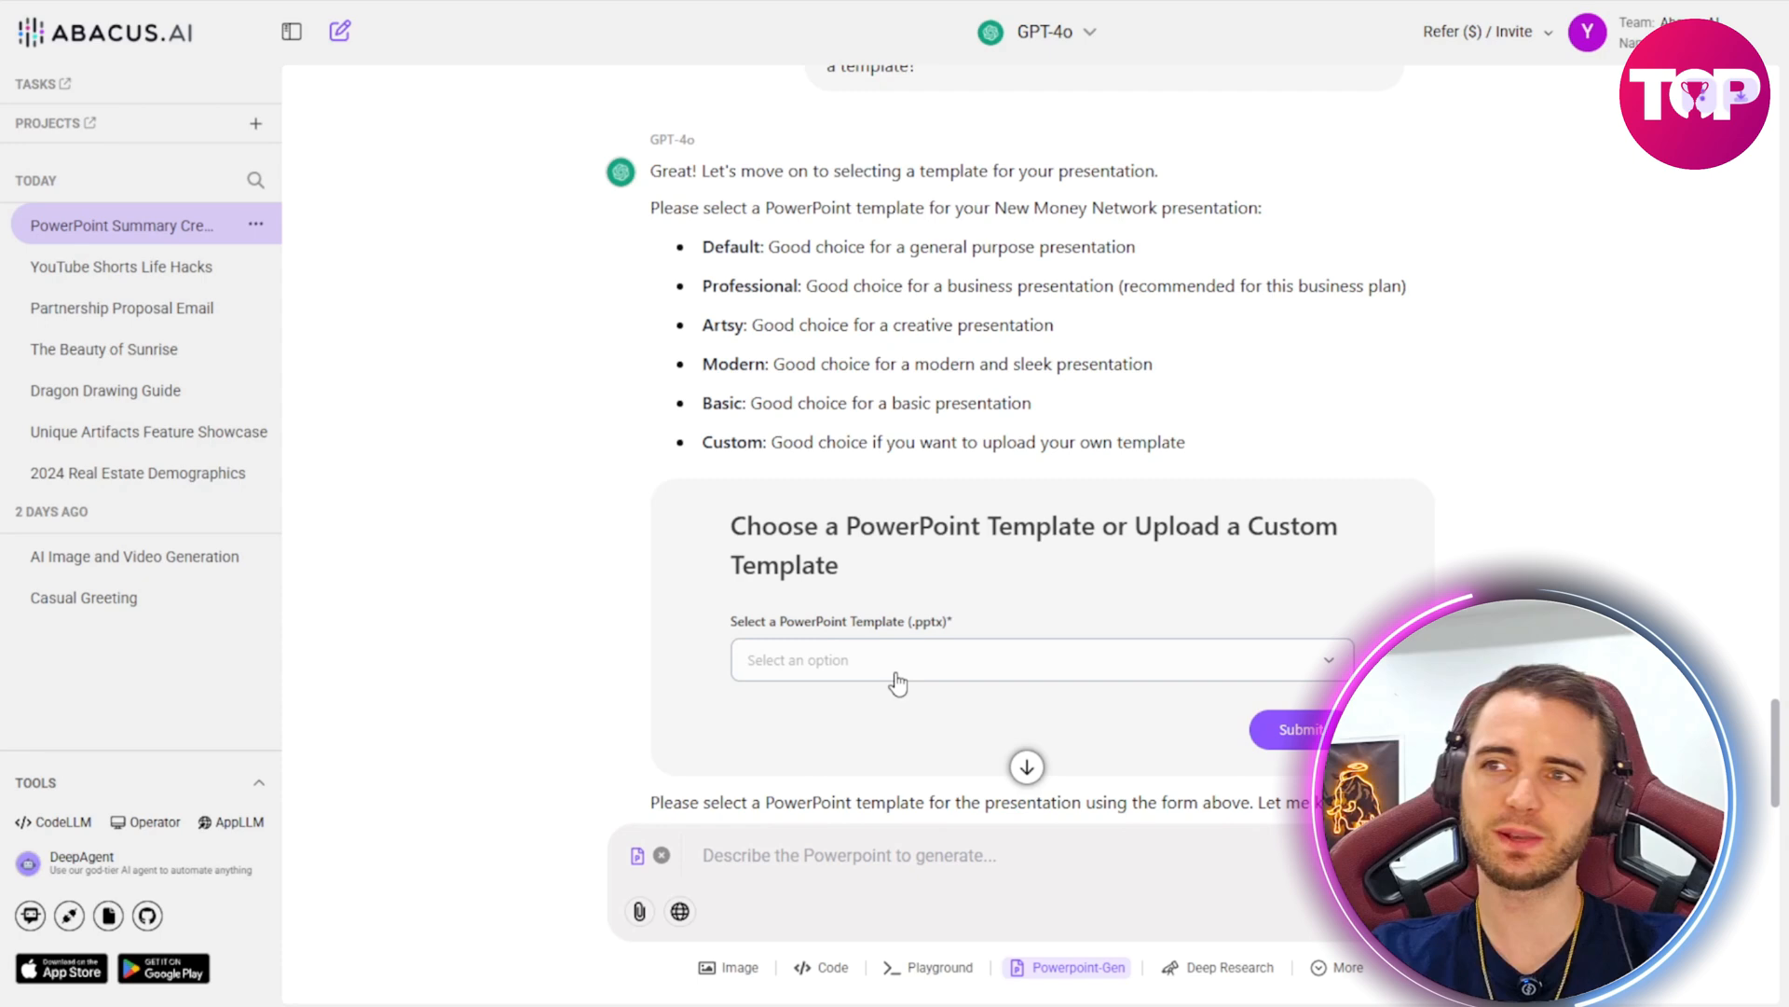
Step: Select the Professional template and submit to generate the New Money Network deck
click(1028, 658)
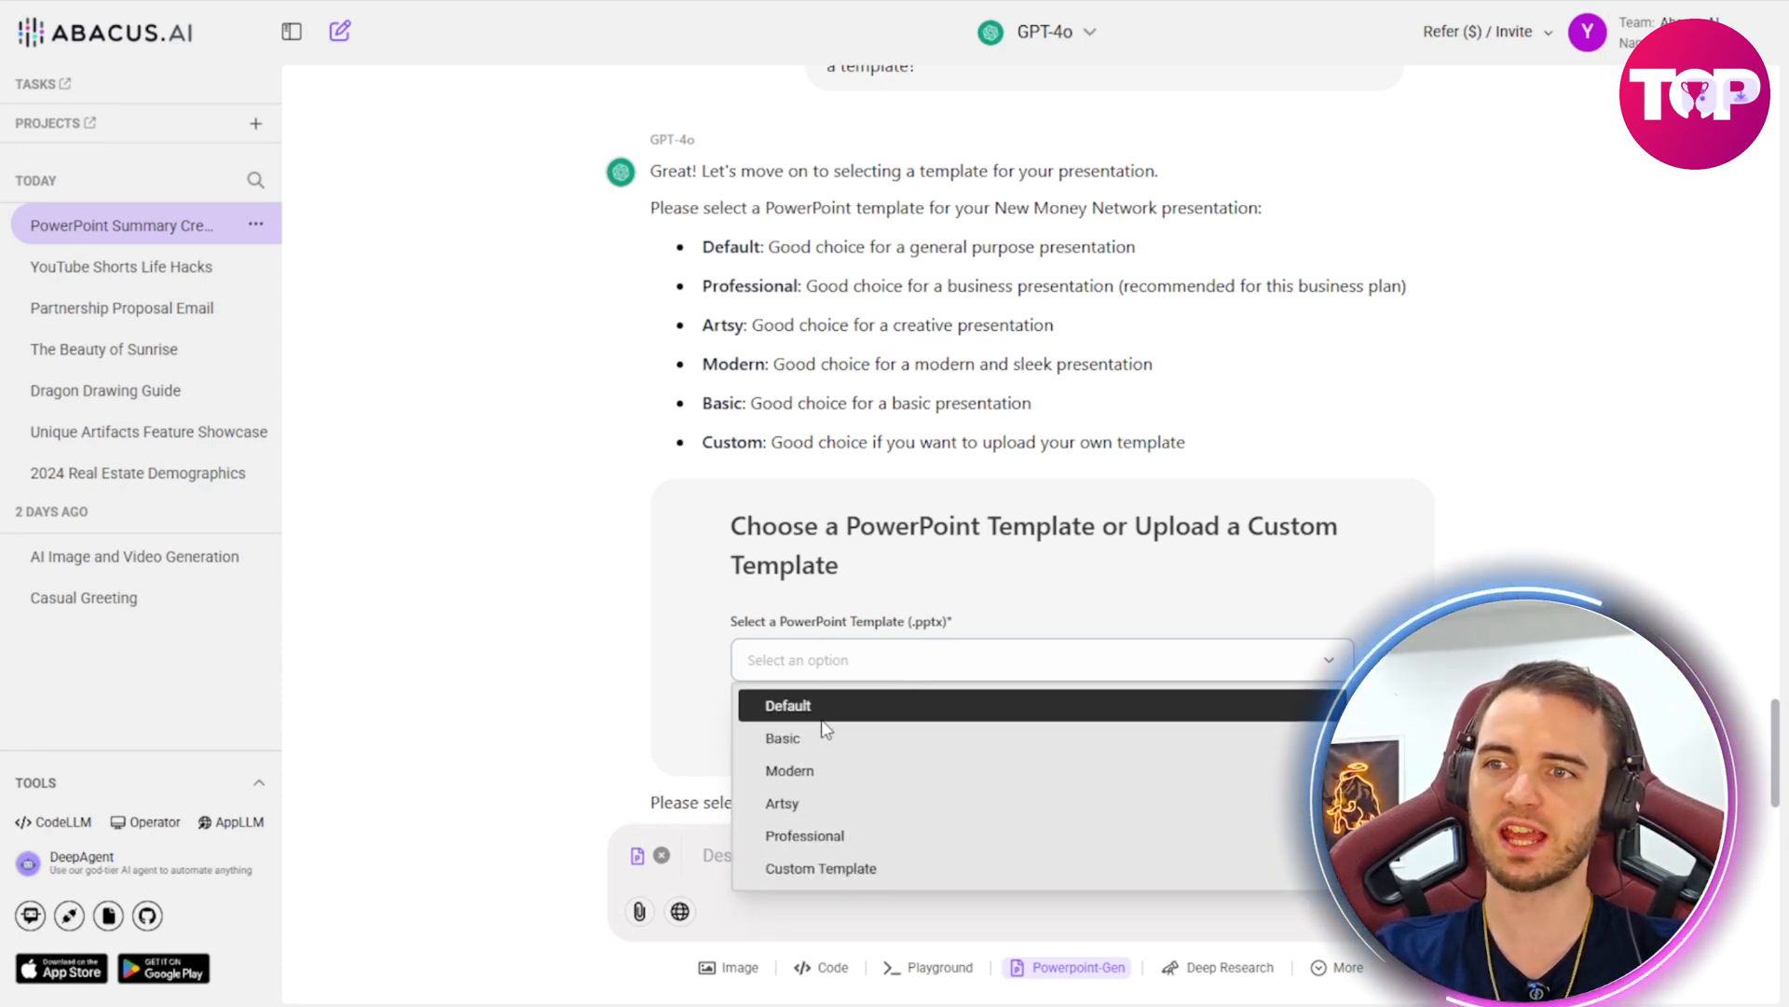
click(804, 835)
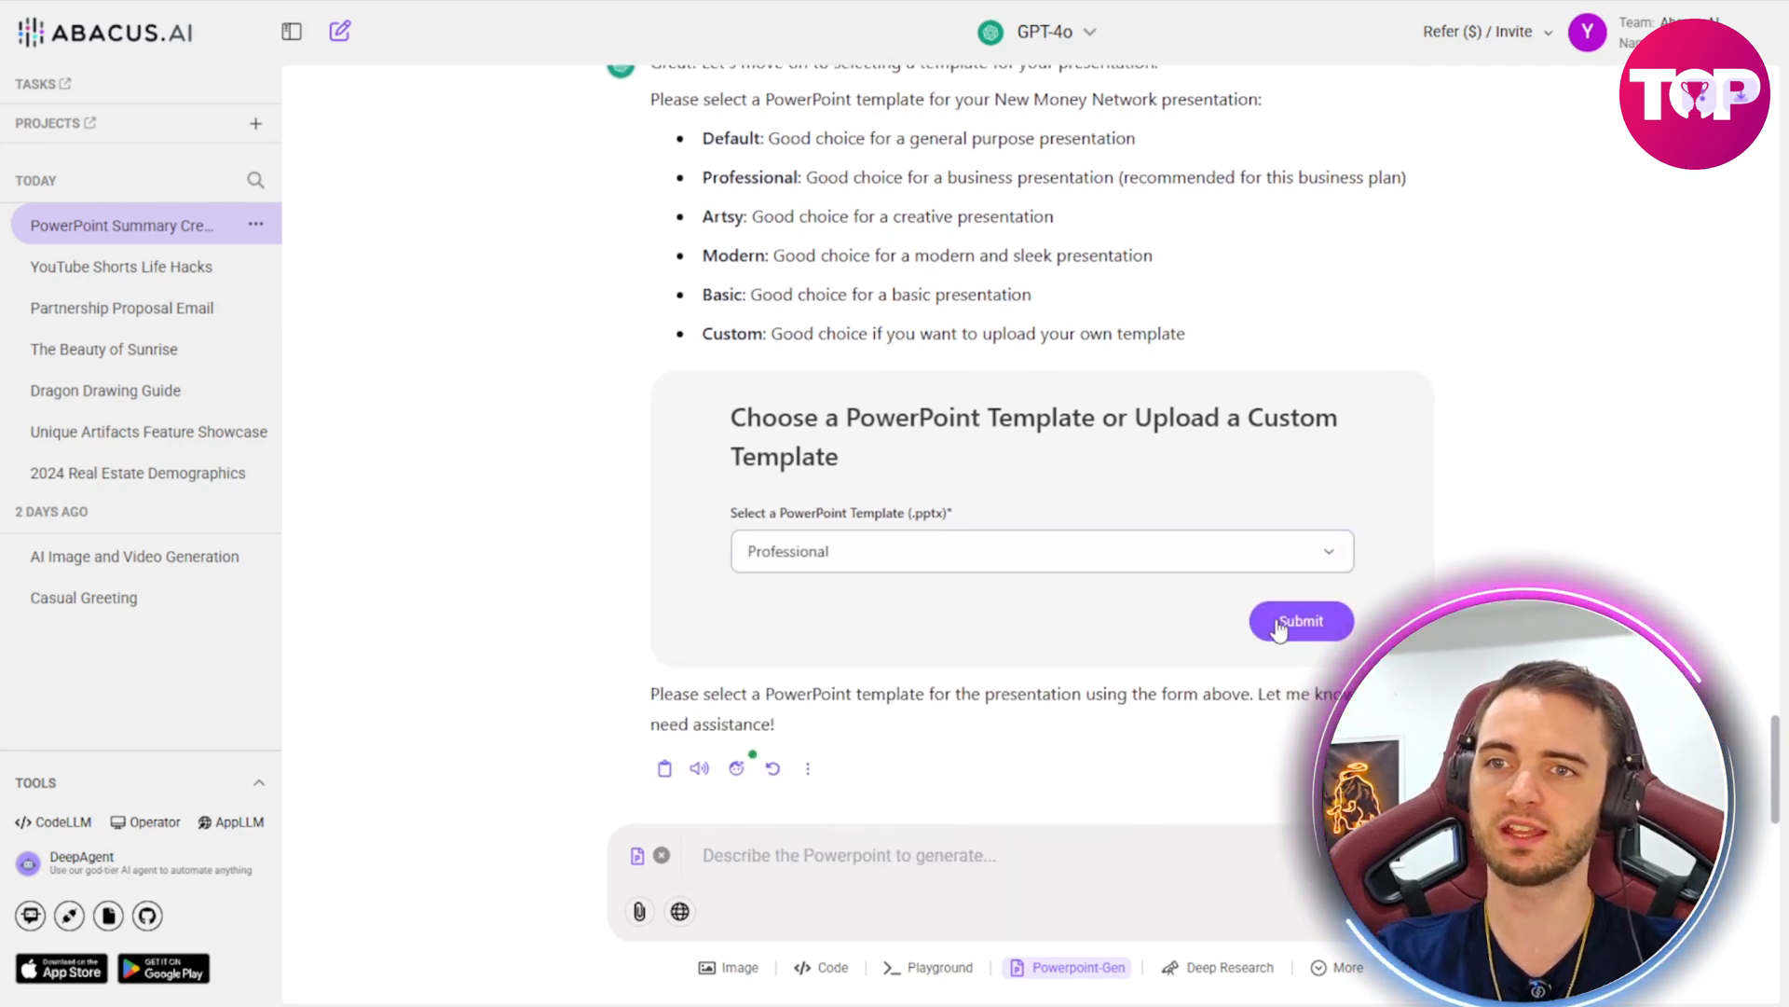
click(1301, 620)
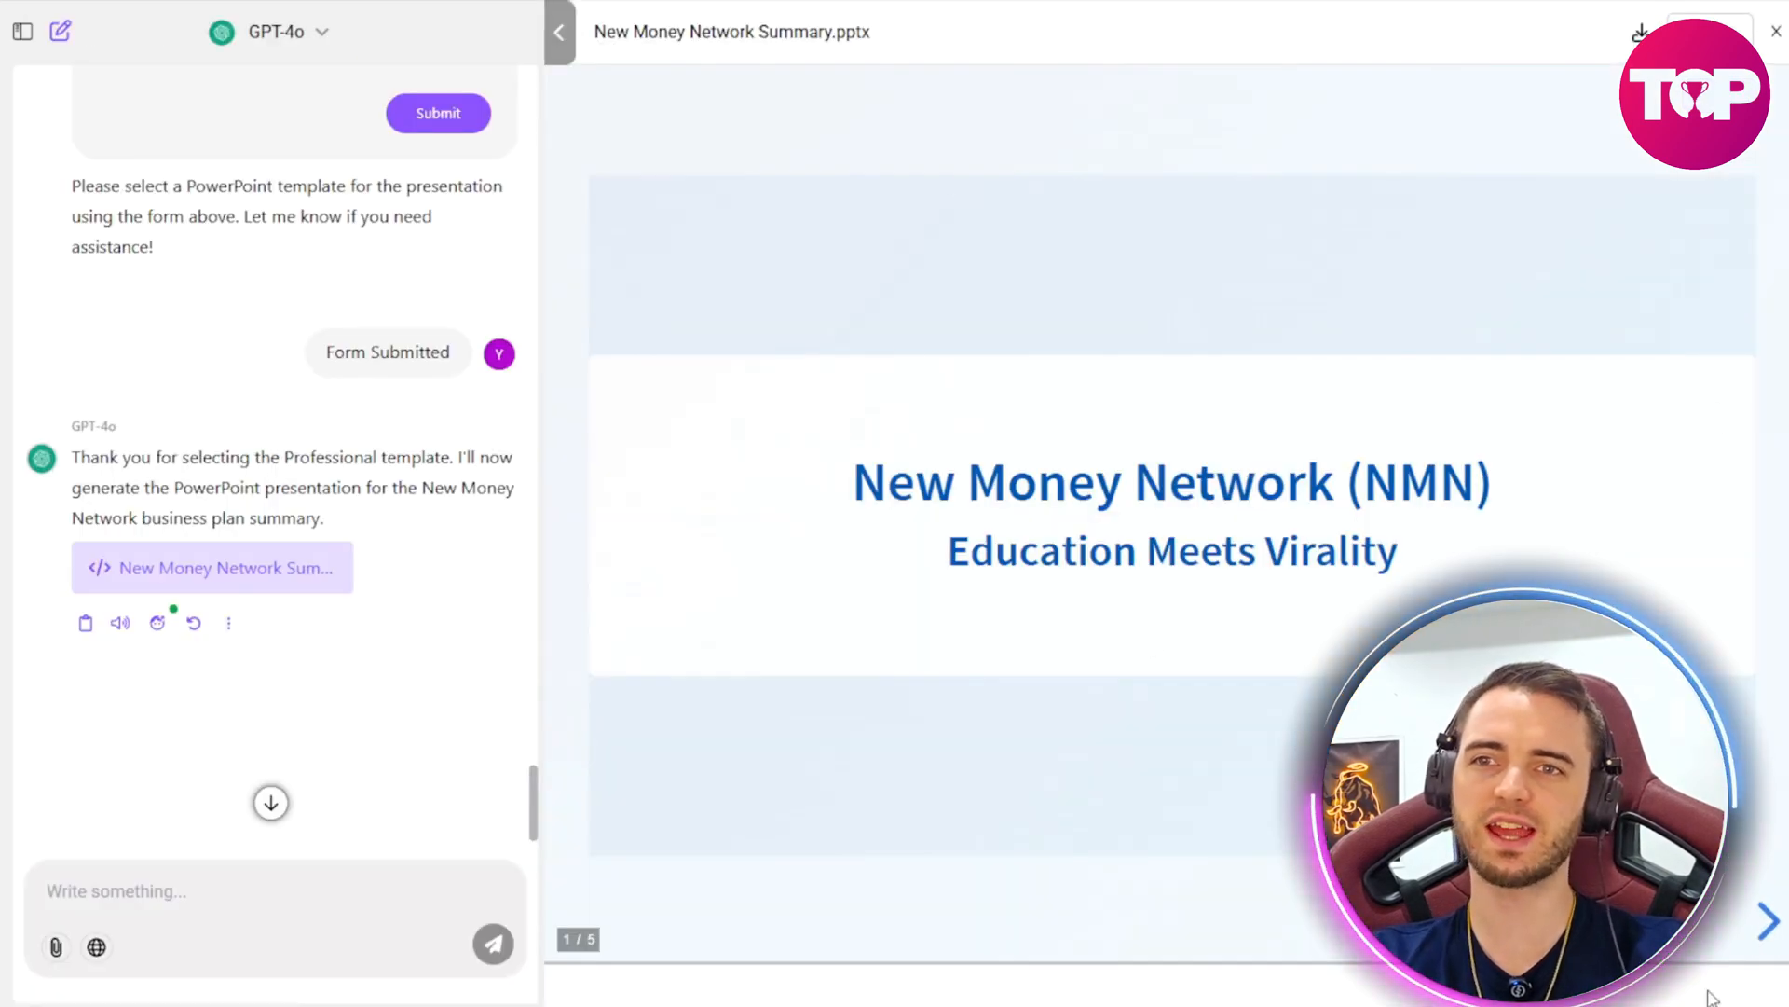
Step: Page through slides to Financial Projections & Funding, then close the .pptx preview
click(1767, 919)
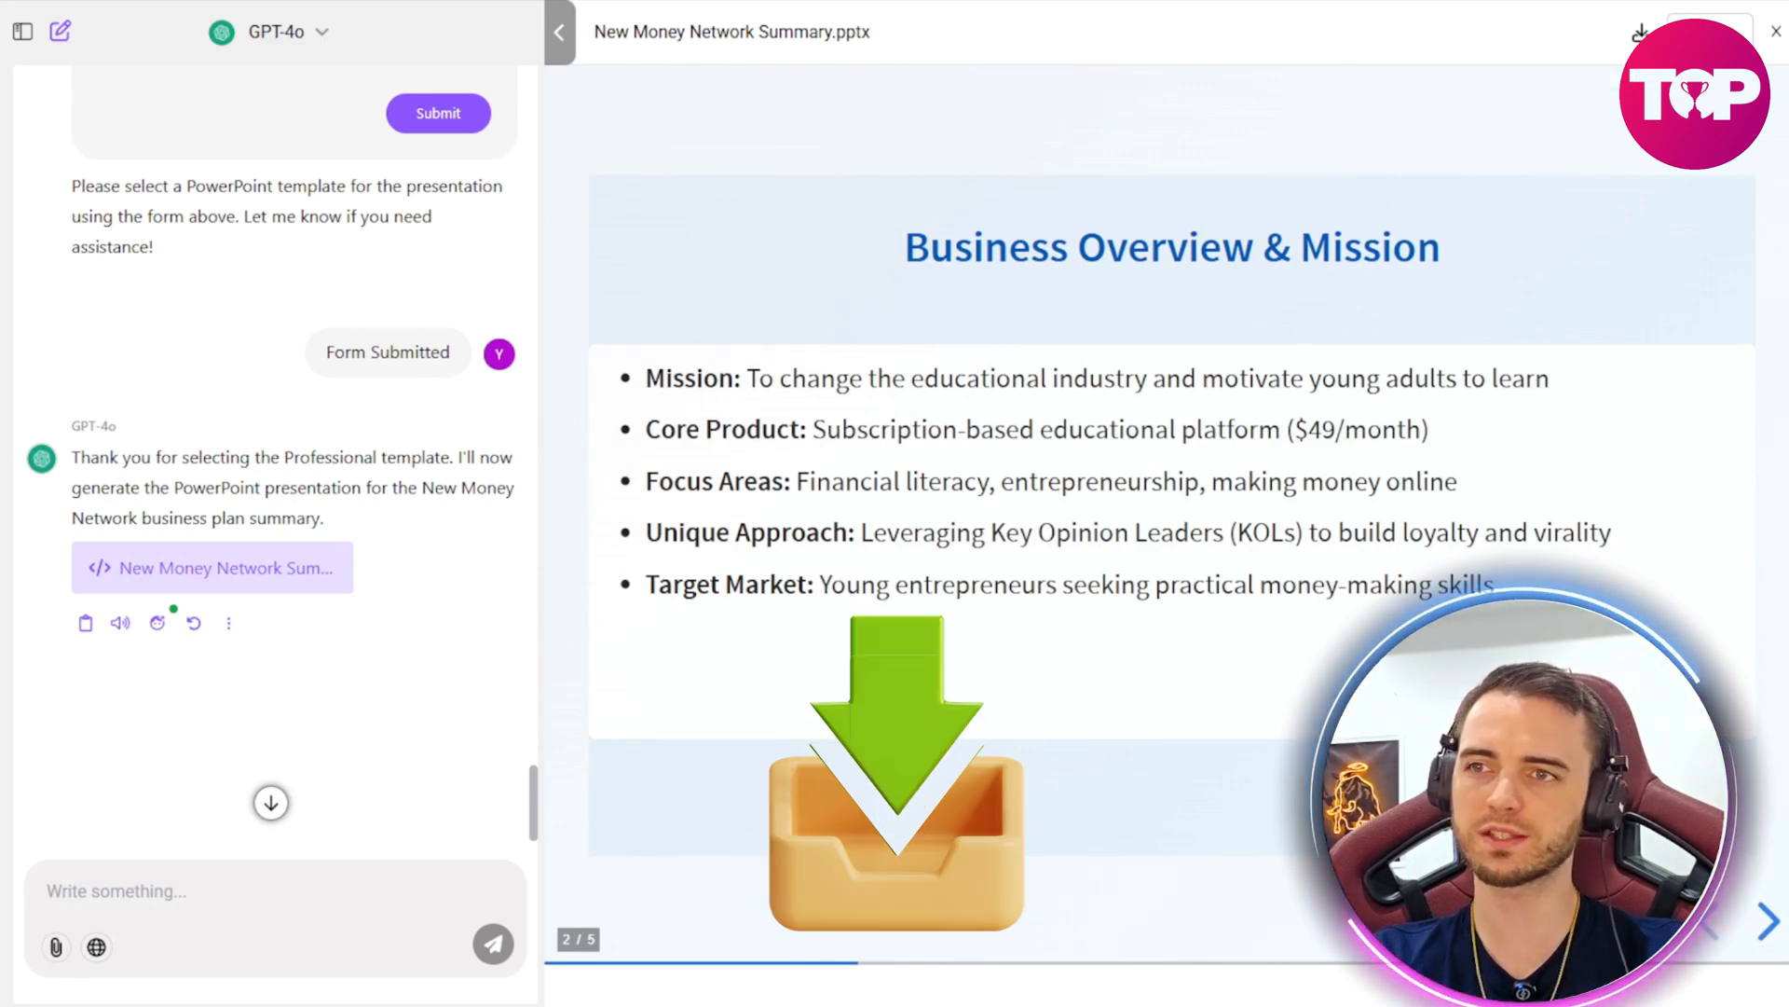
click(1767, 919)
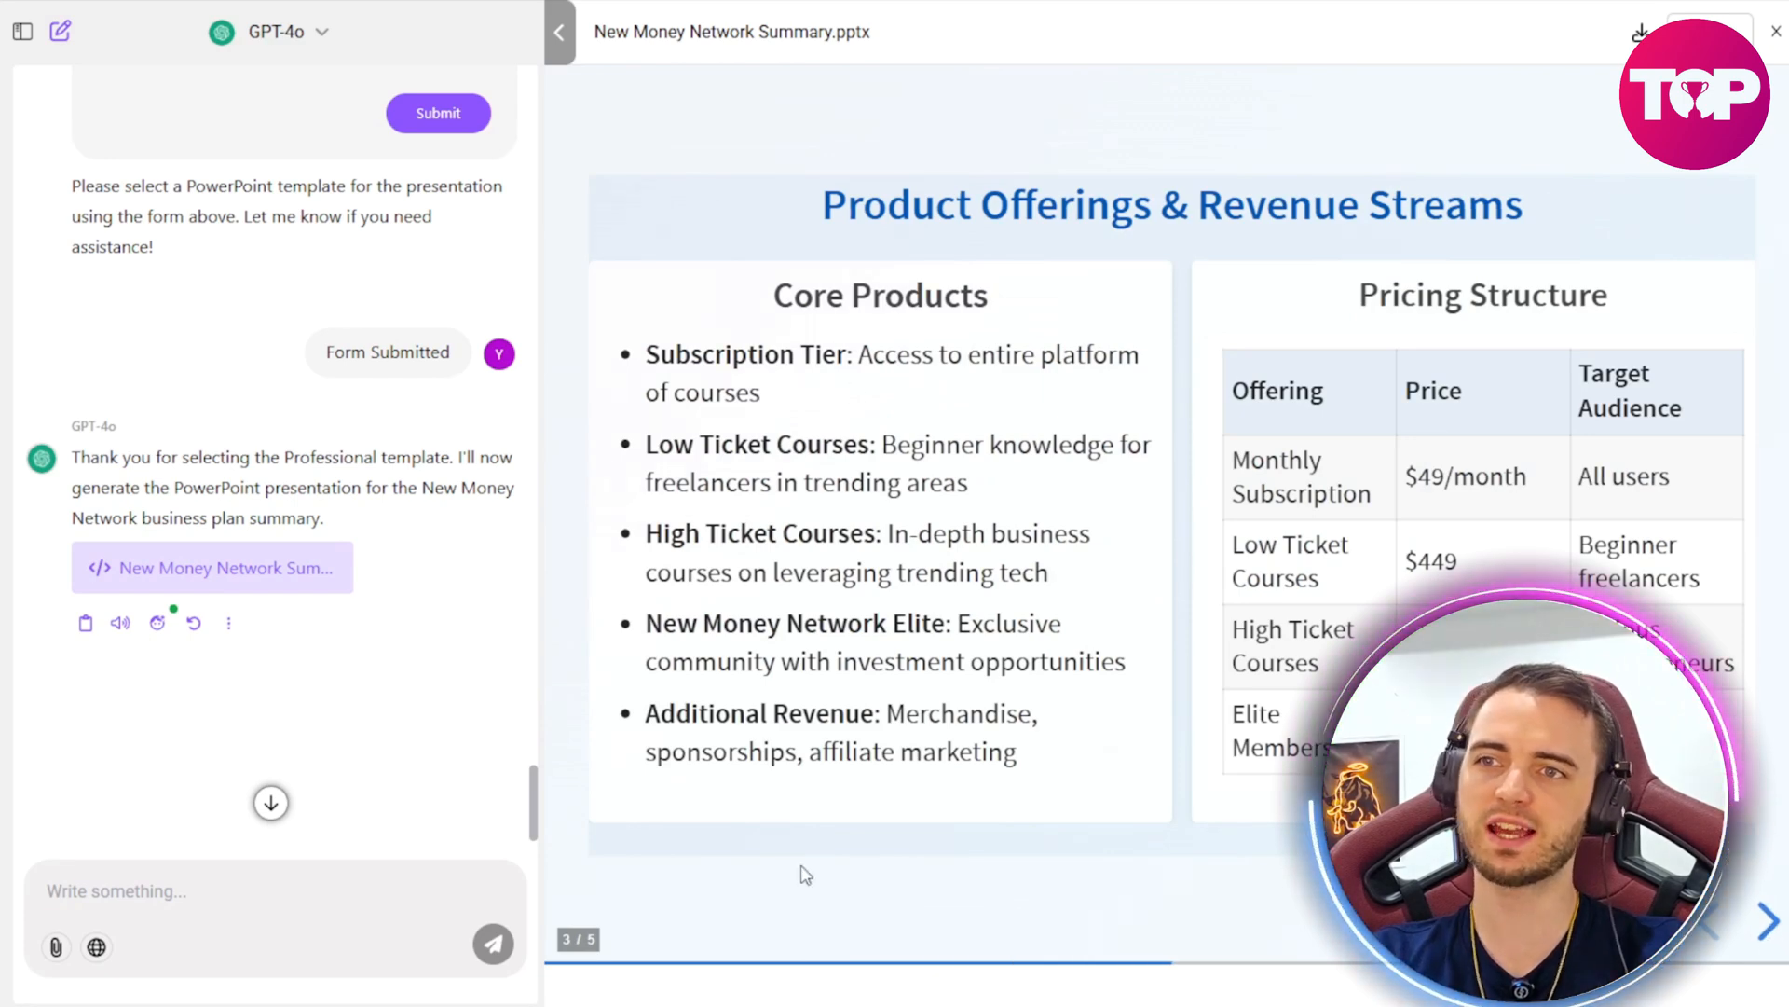
click(1767, 917)
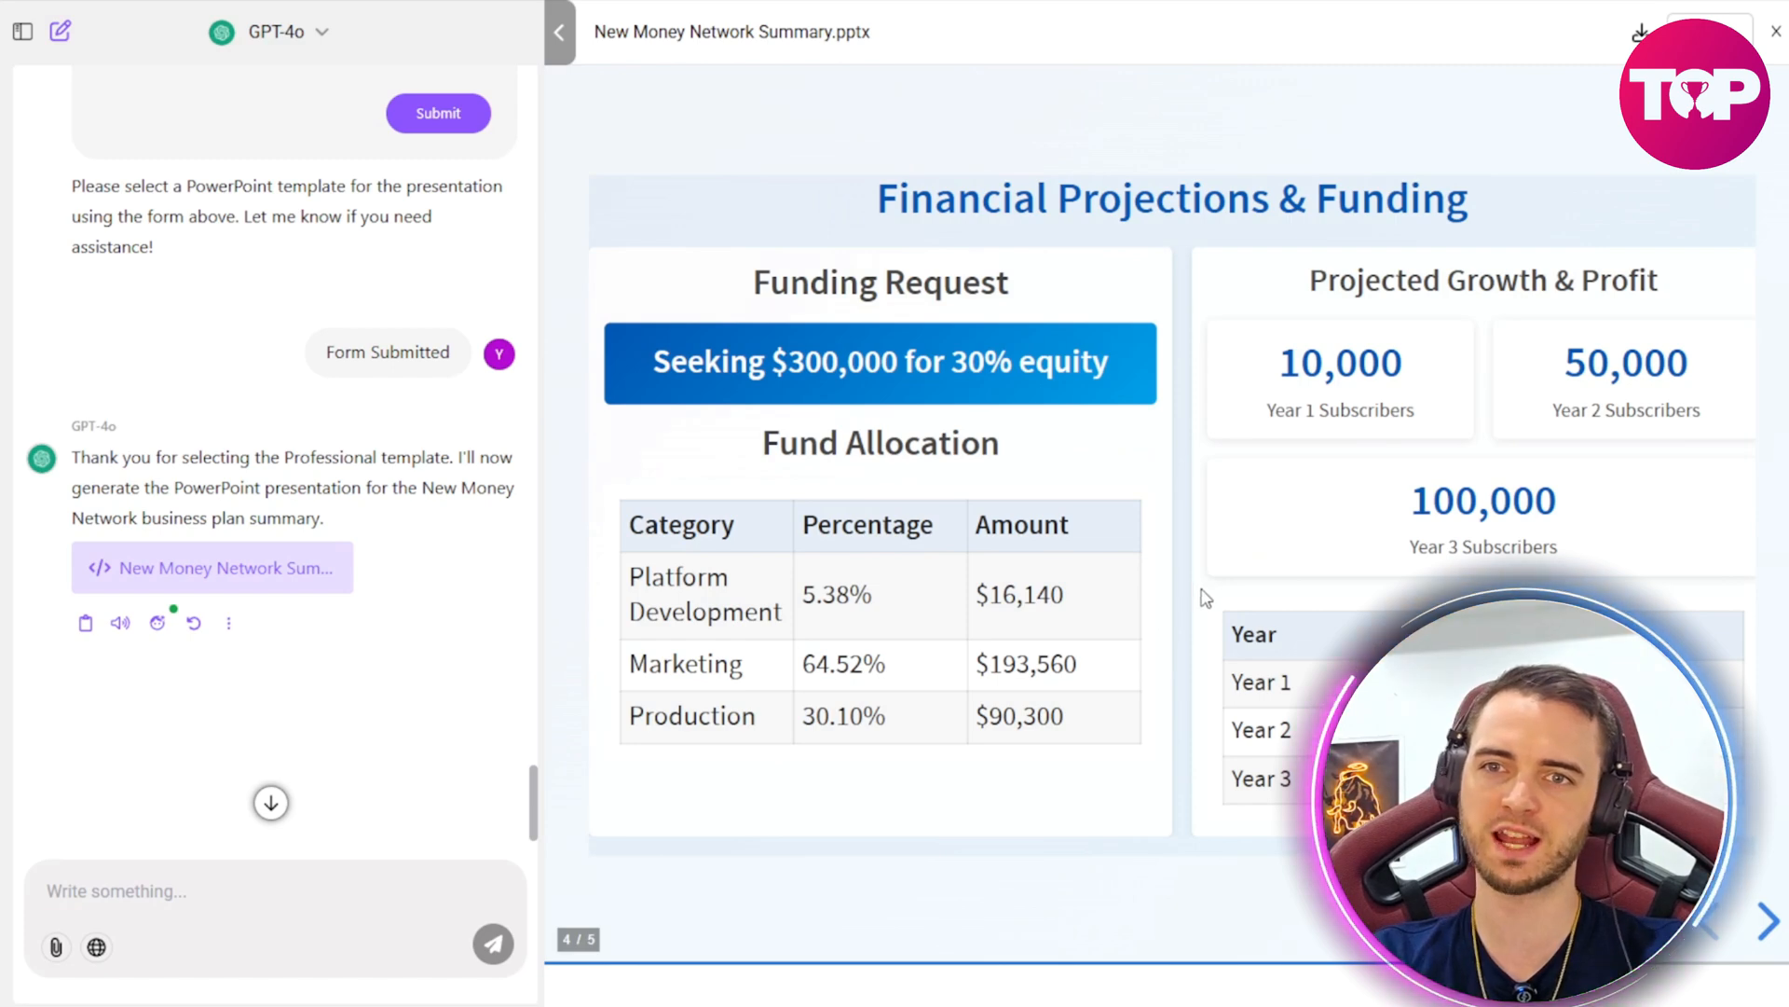
click(1769, 908)
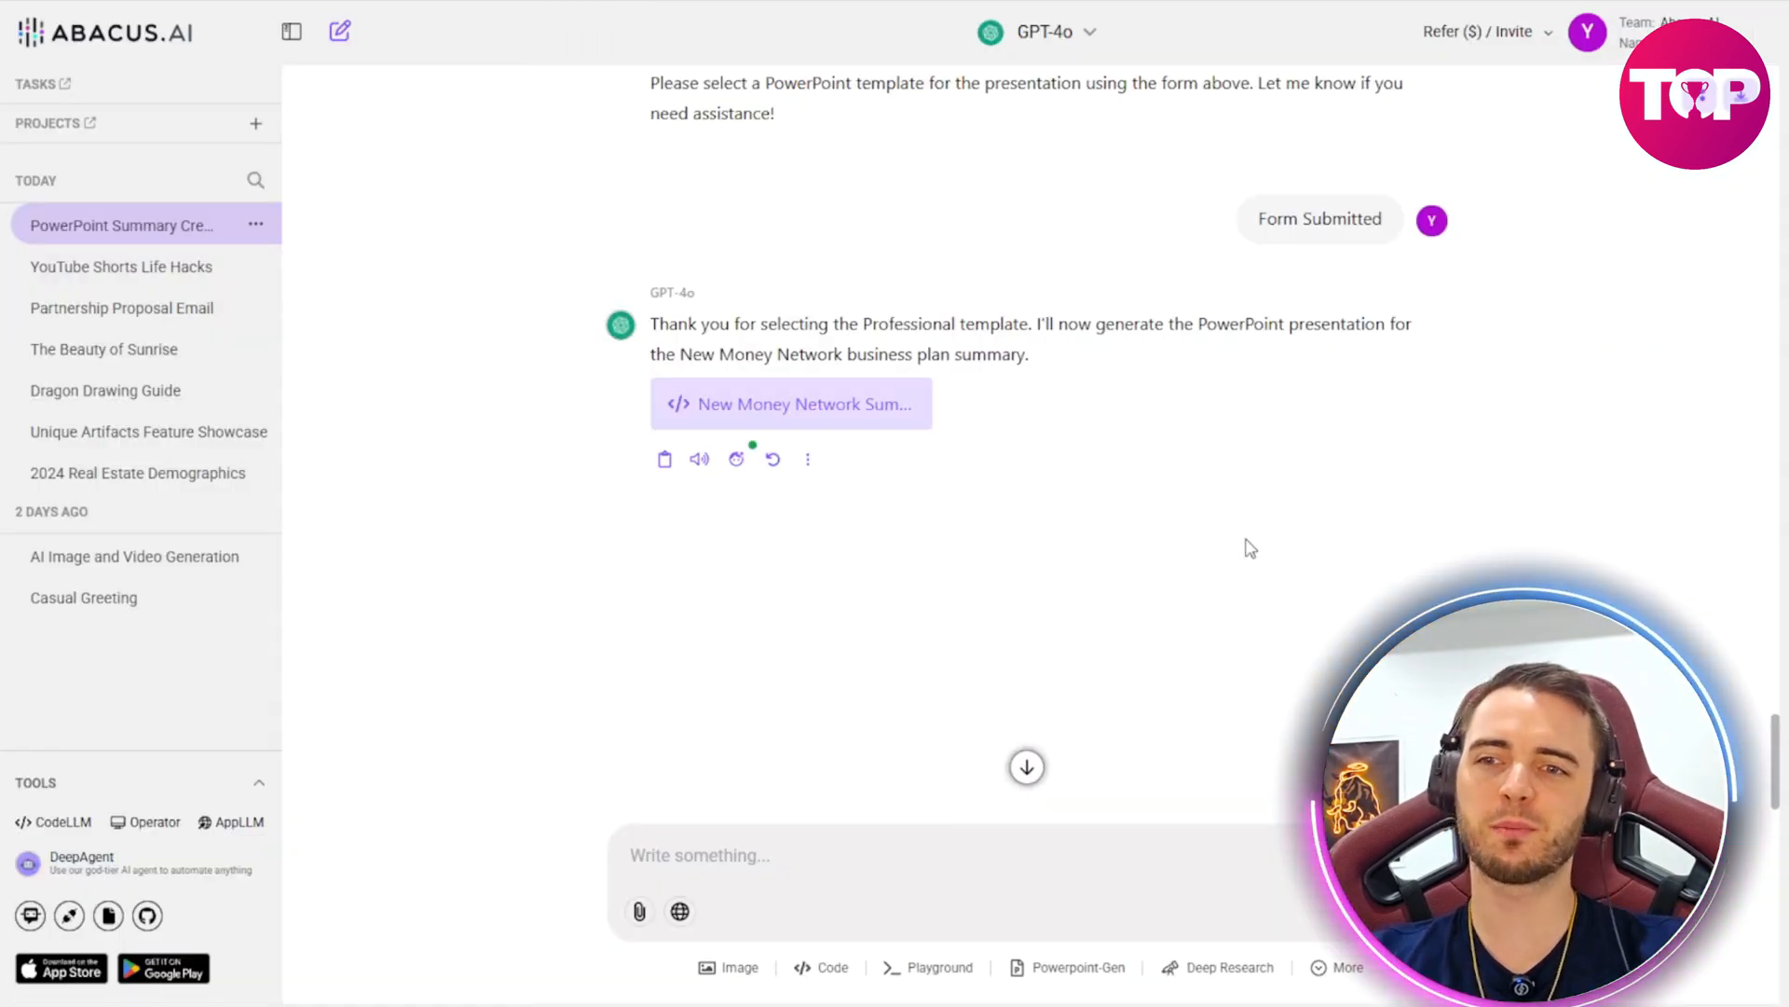
scroll(down, 3)
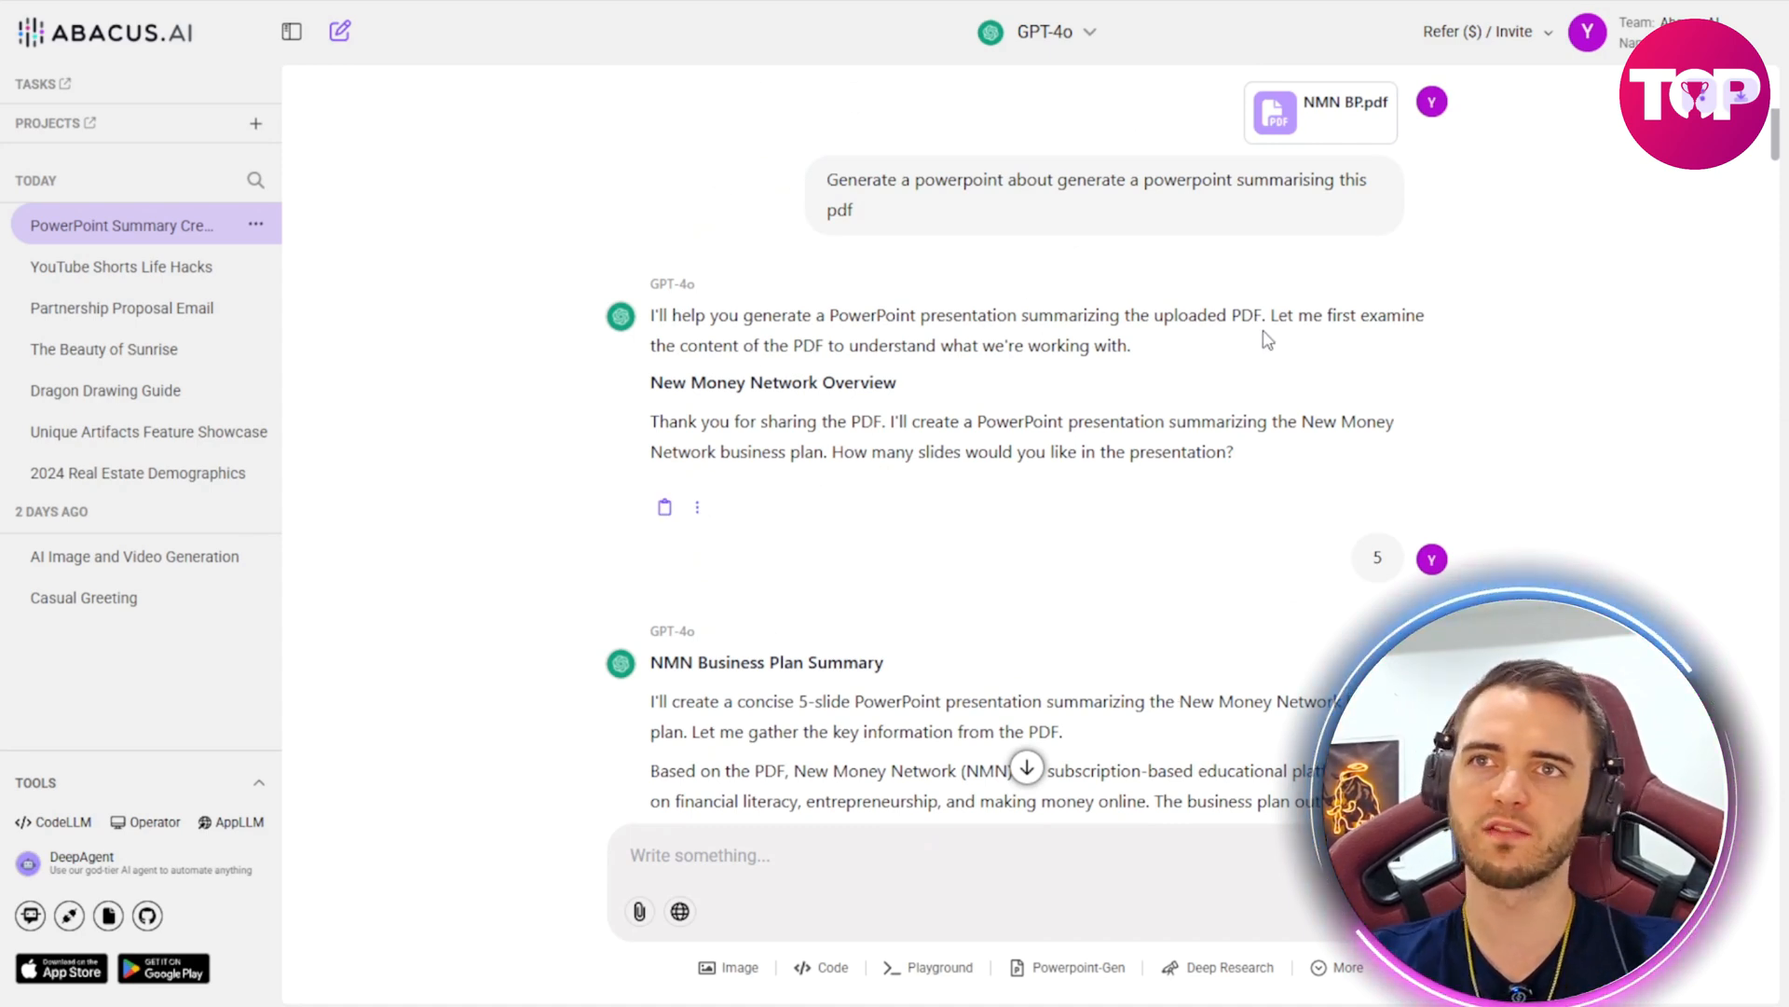
scroll(down, 3)
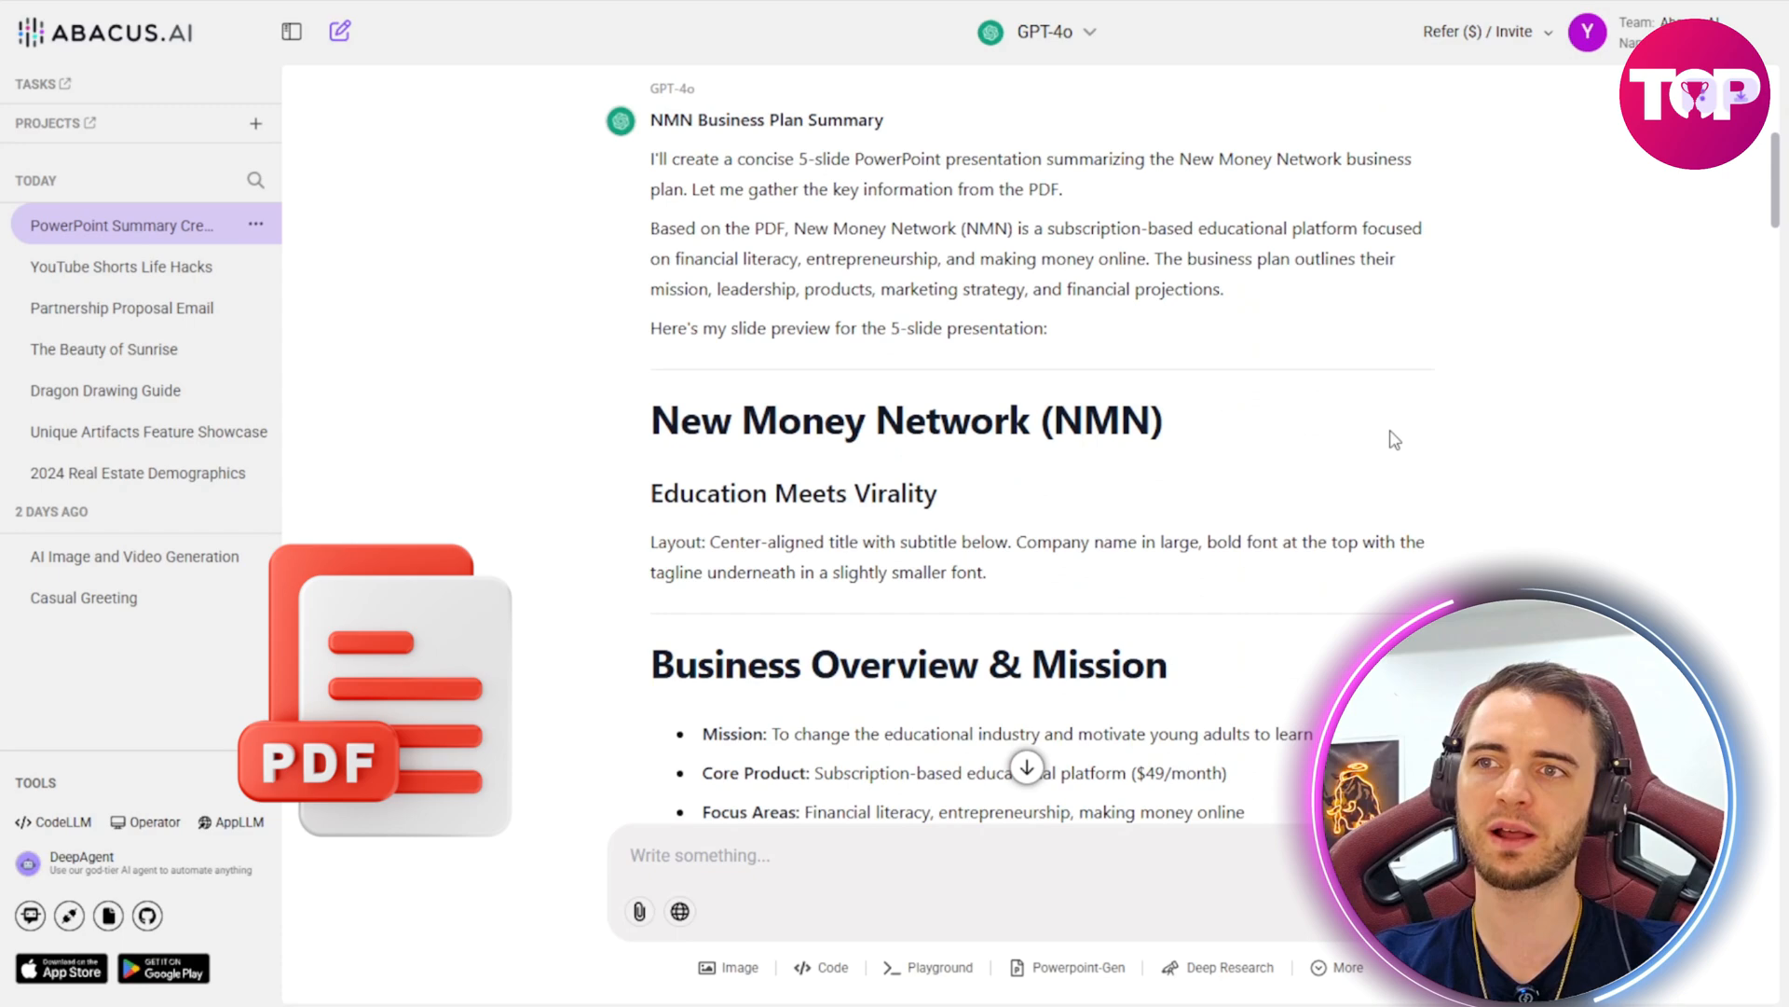
scroll(down, 3)
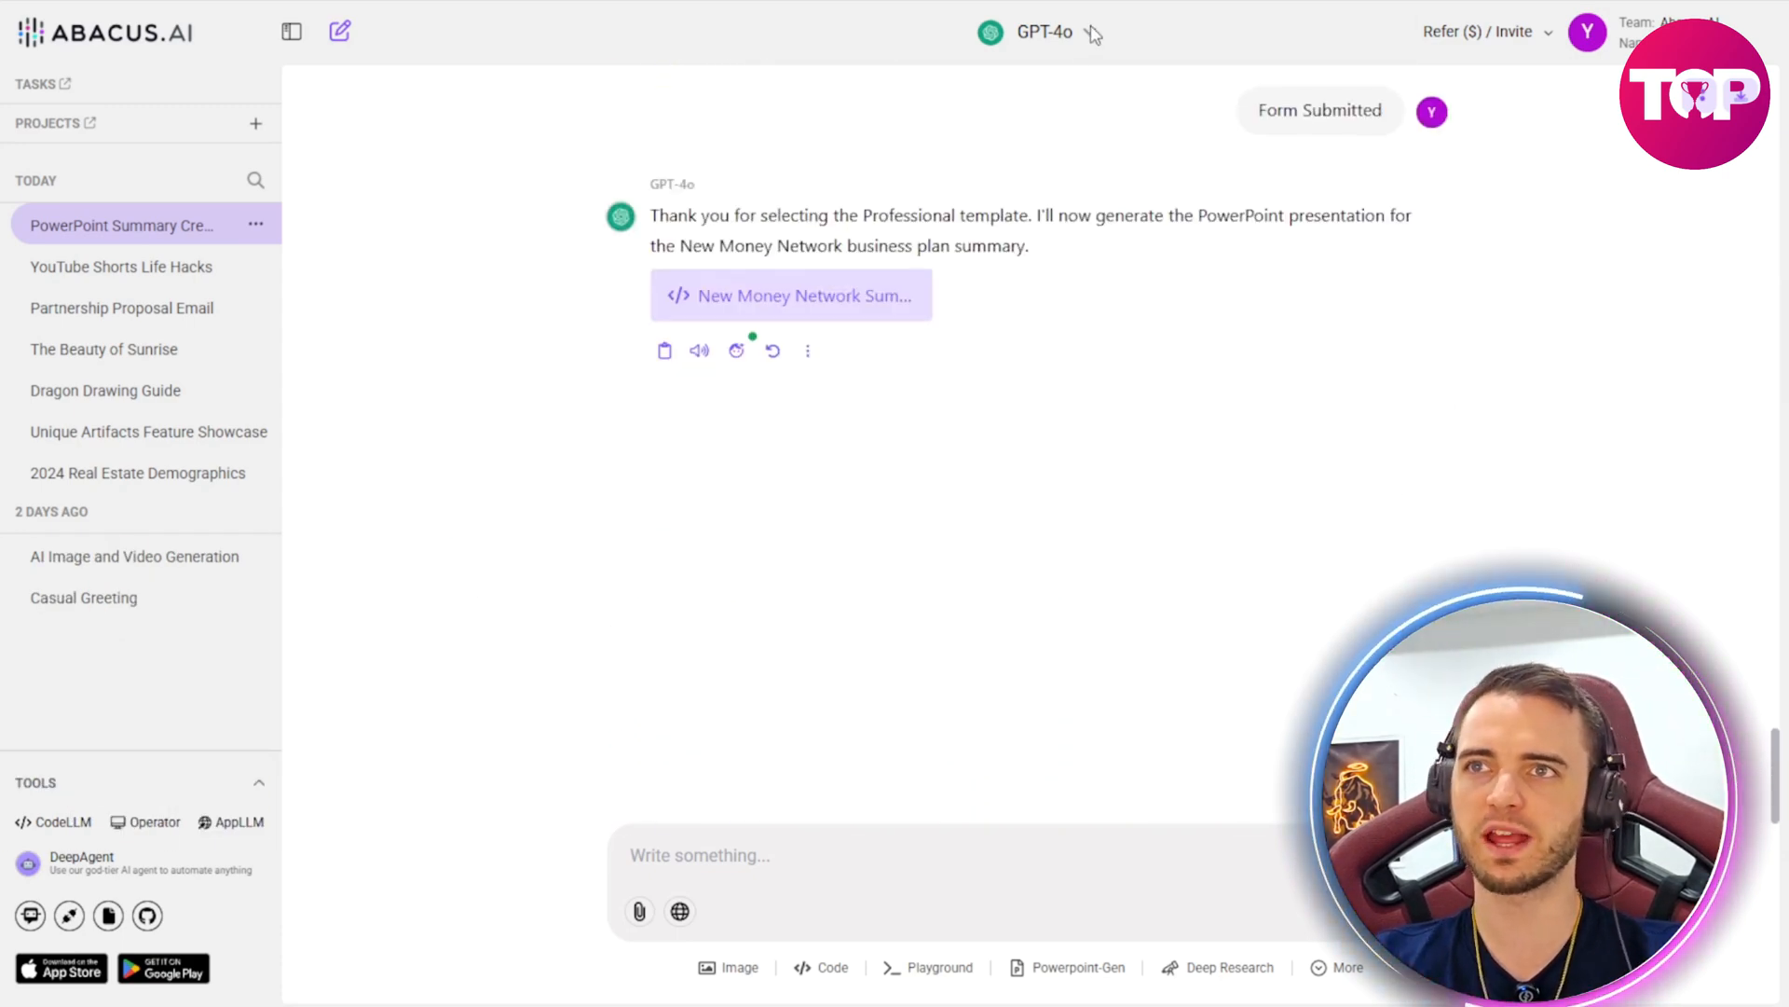
Step: Browse the model list keeping GPT-4o, then bring up the extra generation tools list
click(1042, 32)
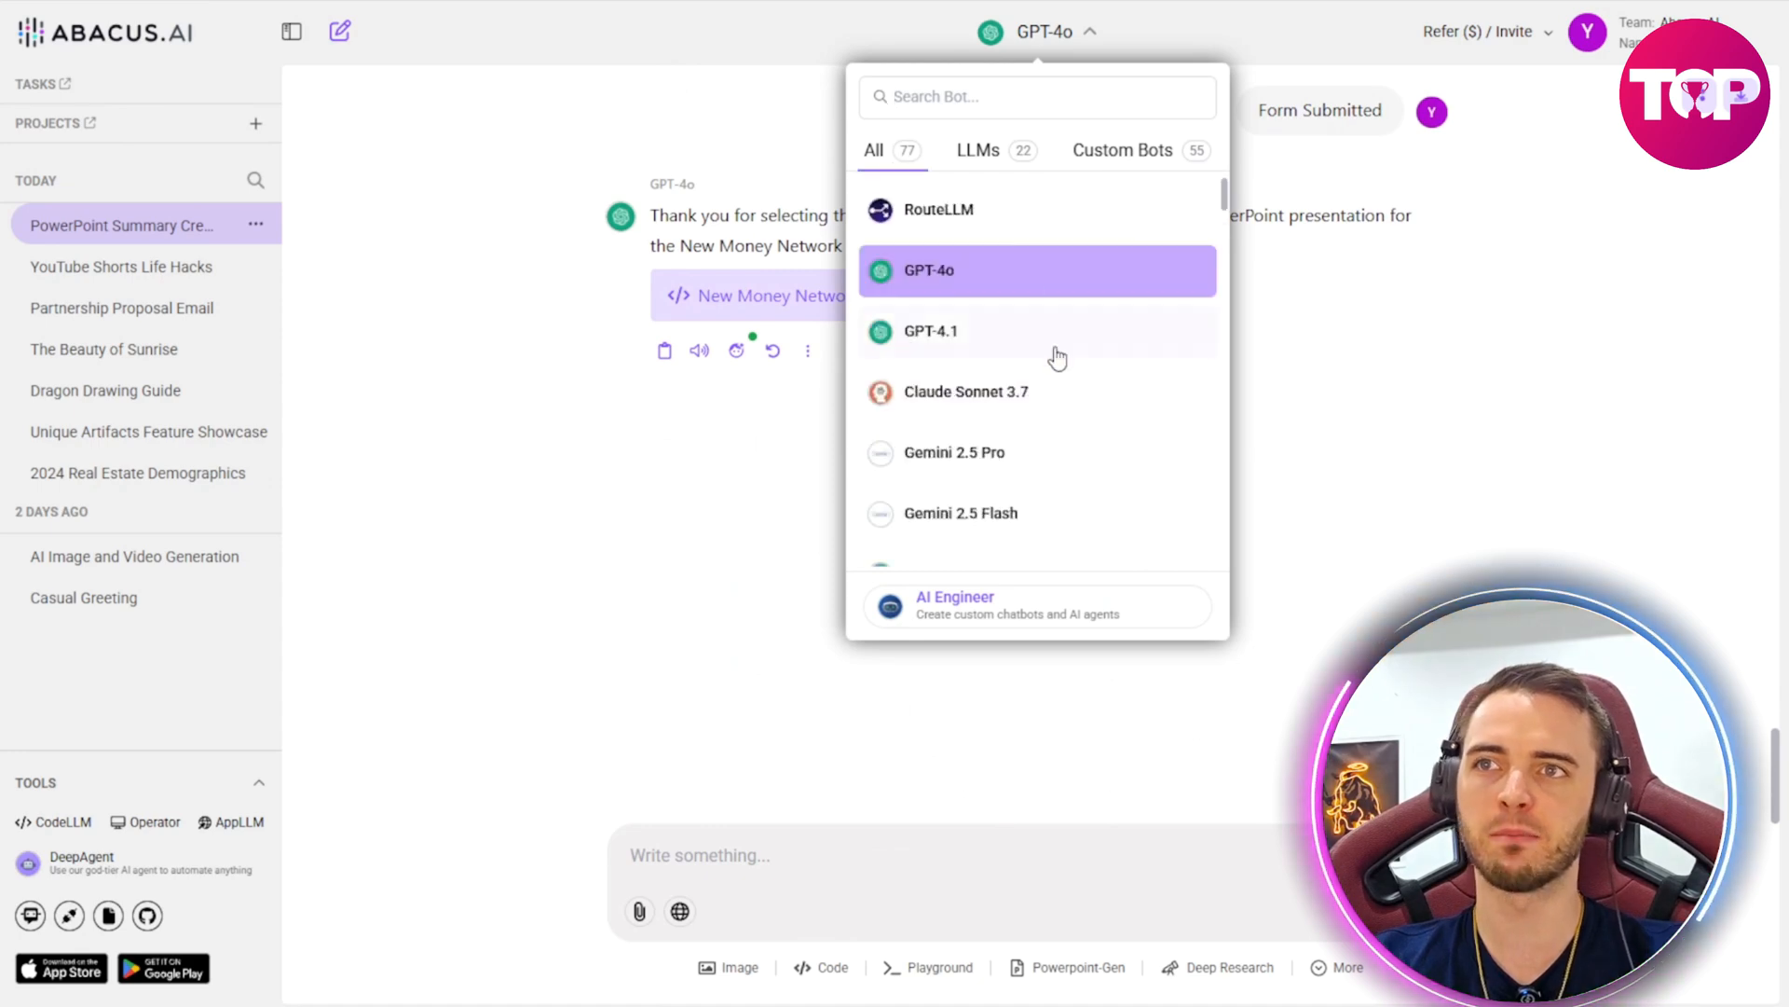
scroll(down, 3)
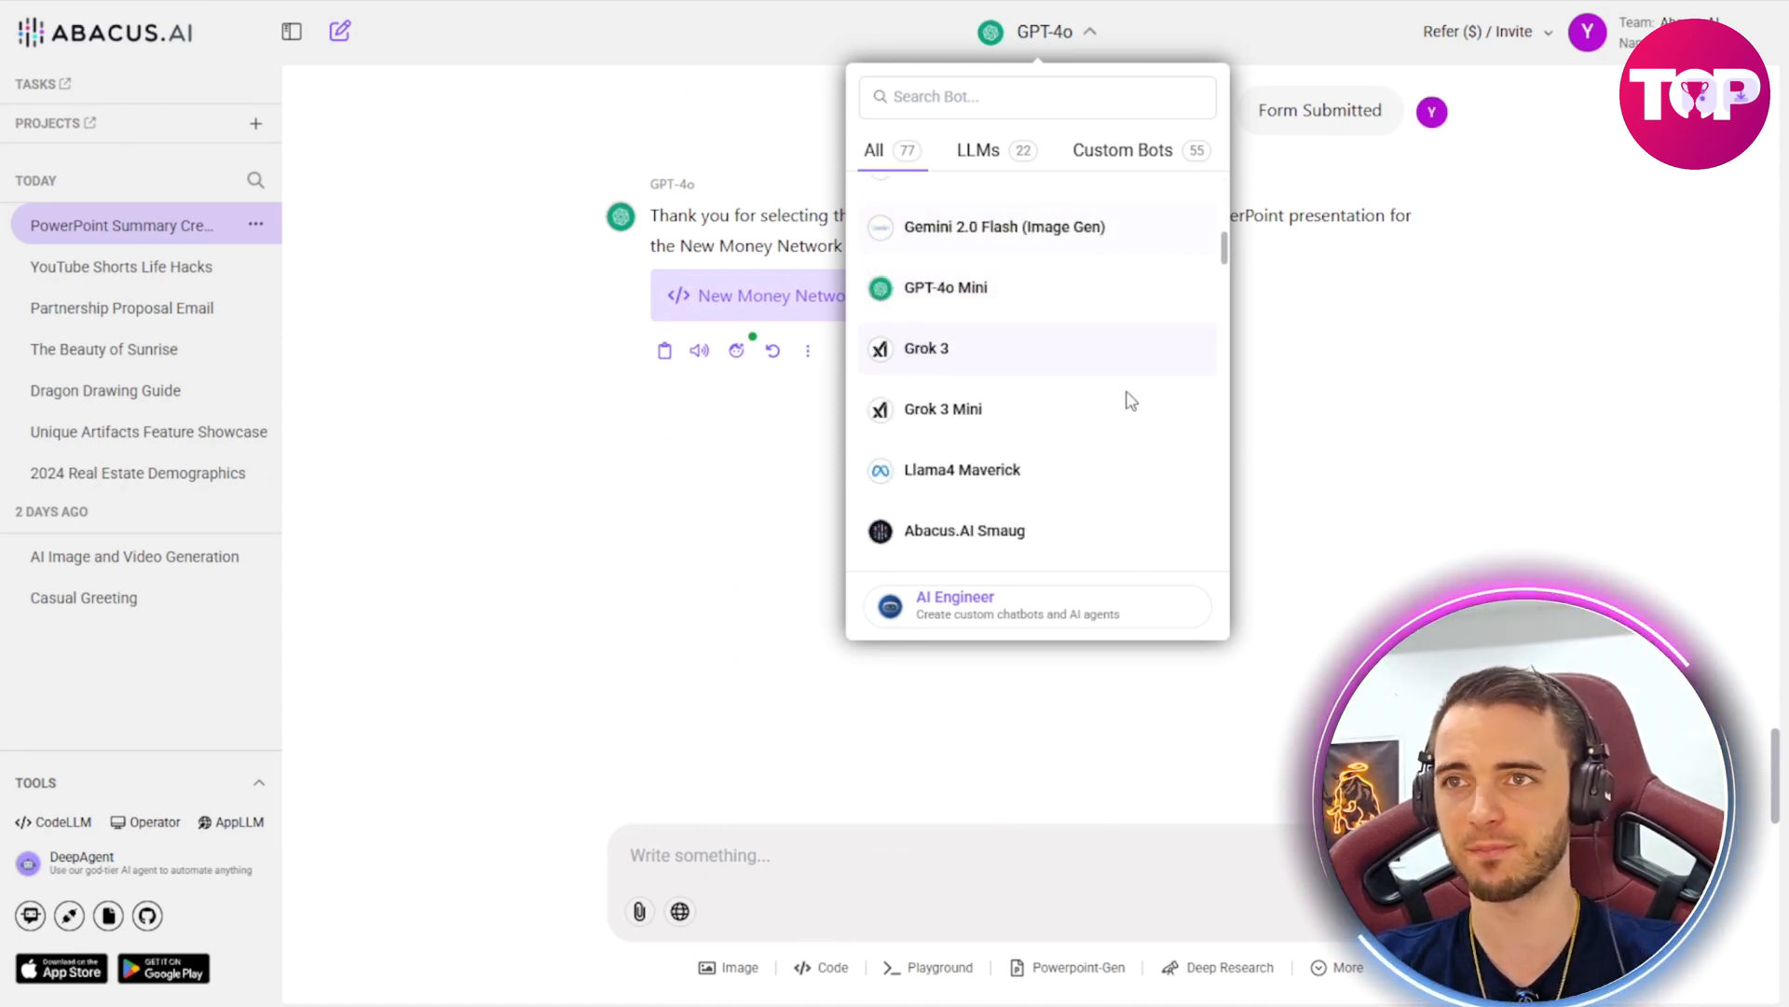
mouse_move(1055, 350)
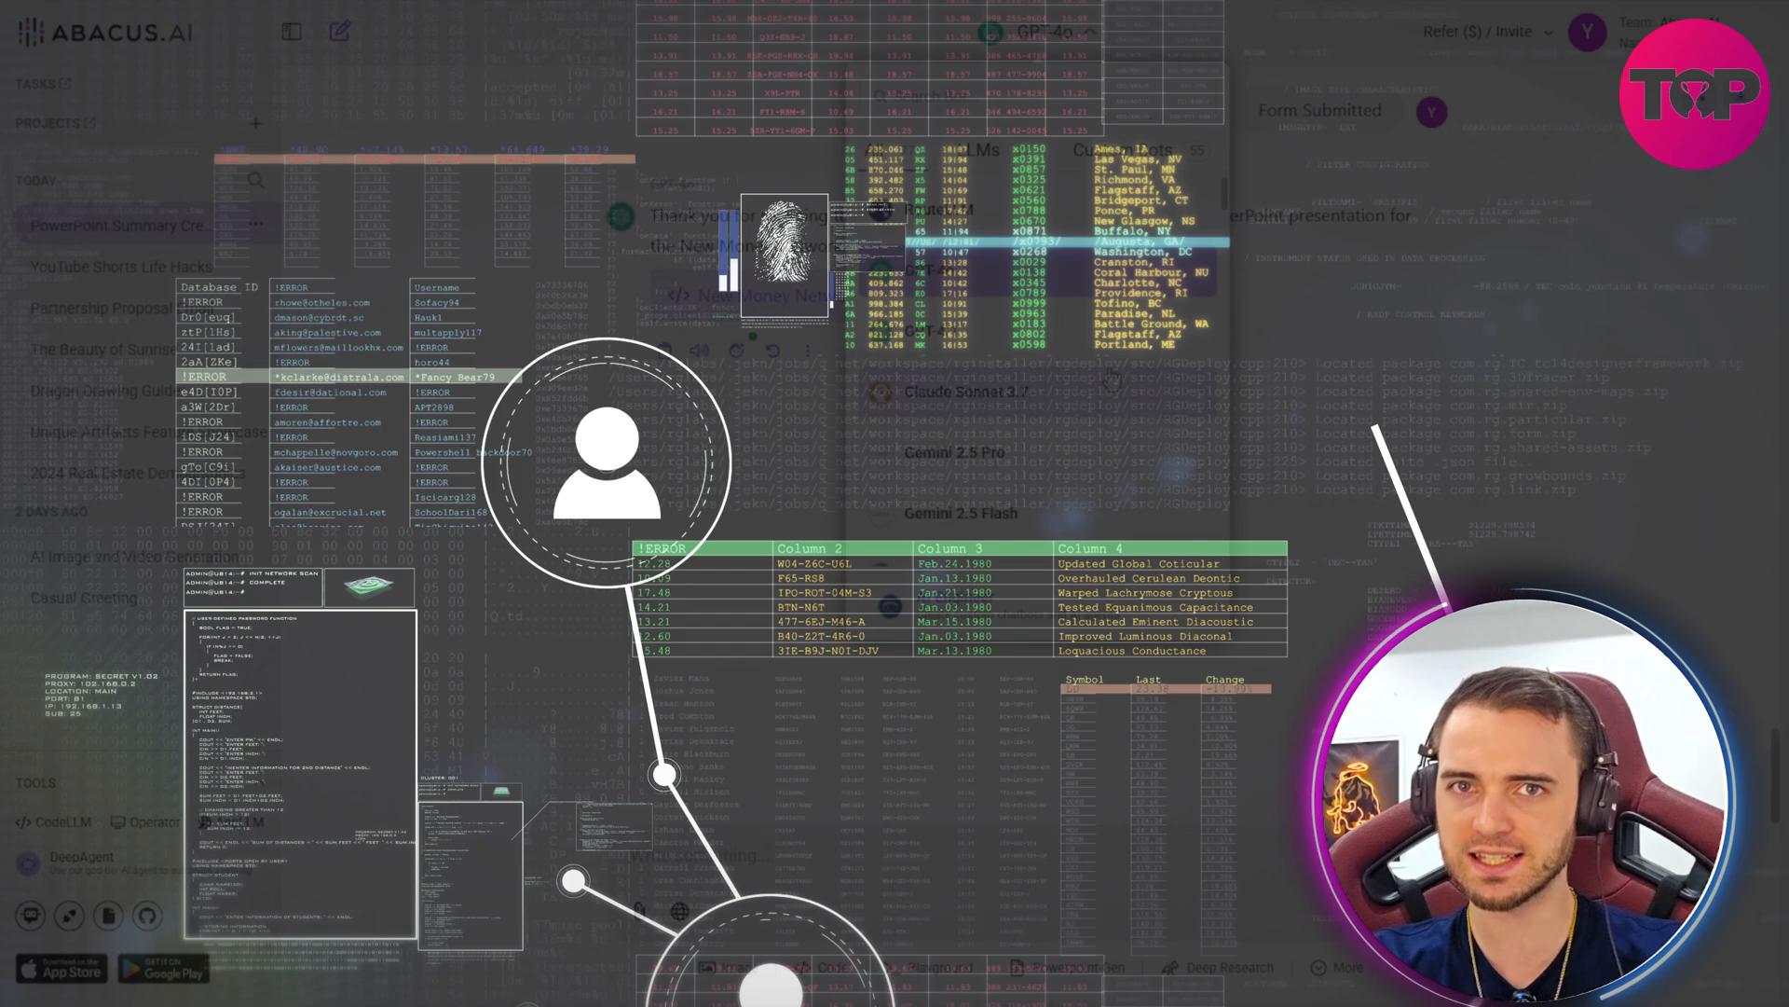
click(1044, 32)
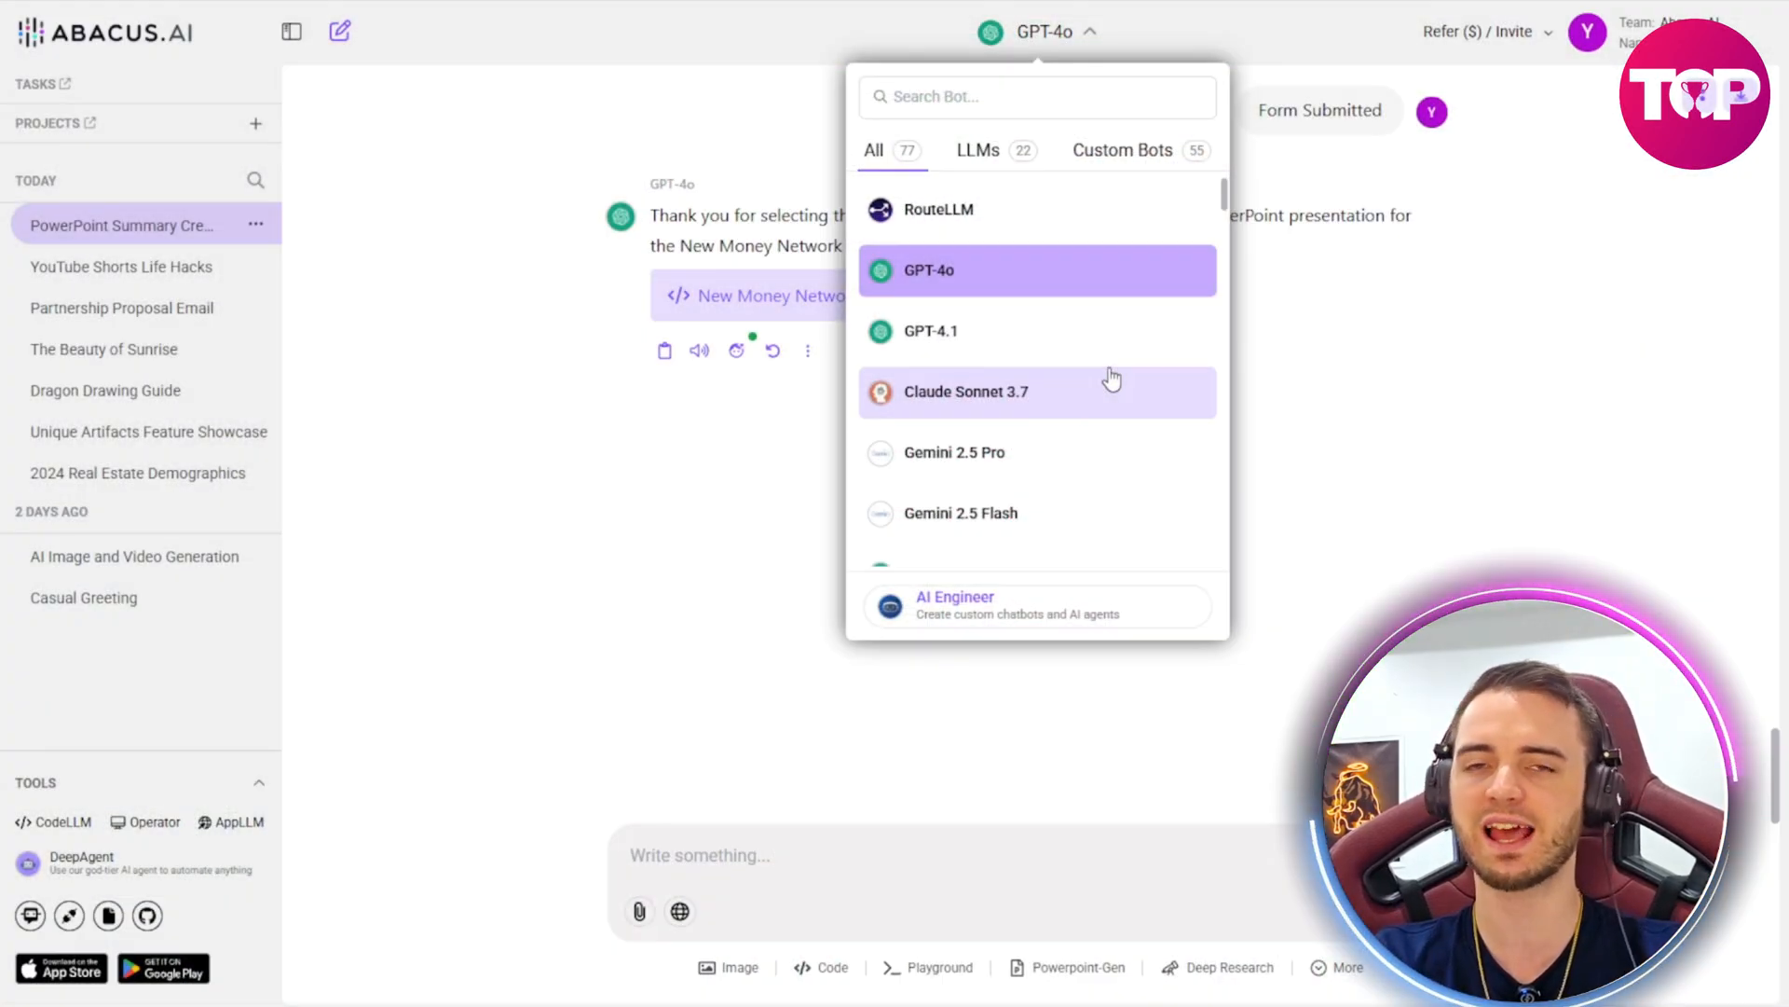
mouse_move(1084, 271)
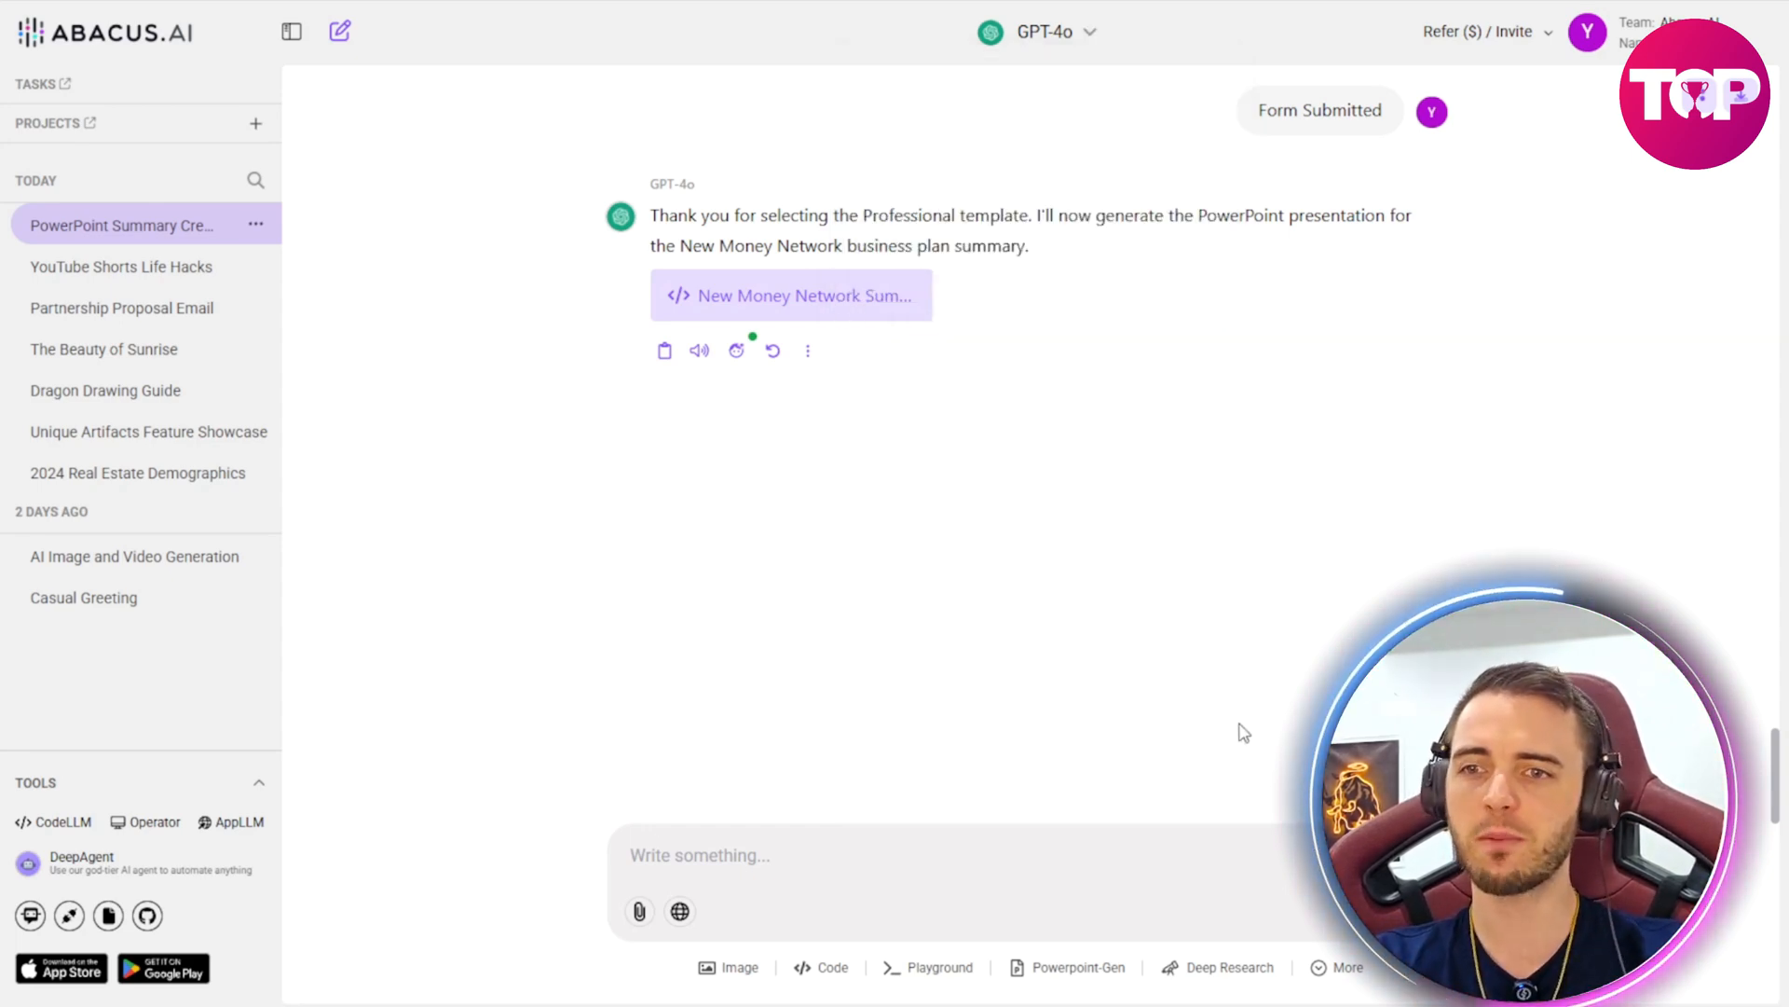
click(1346, 968)
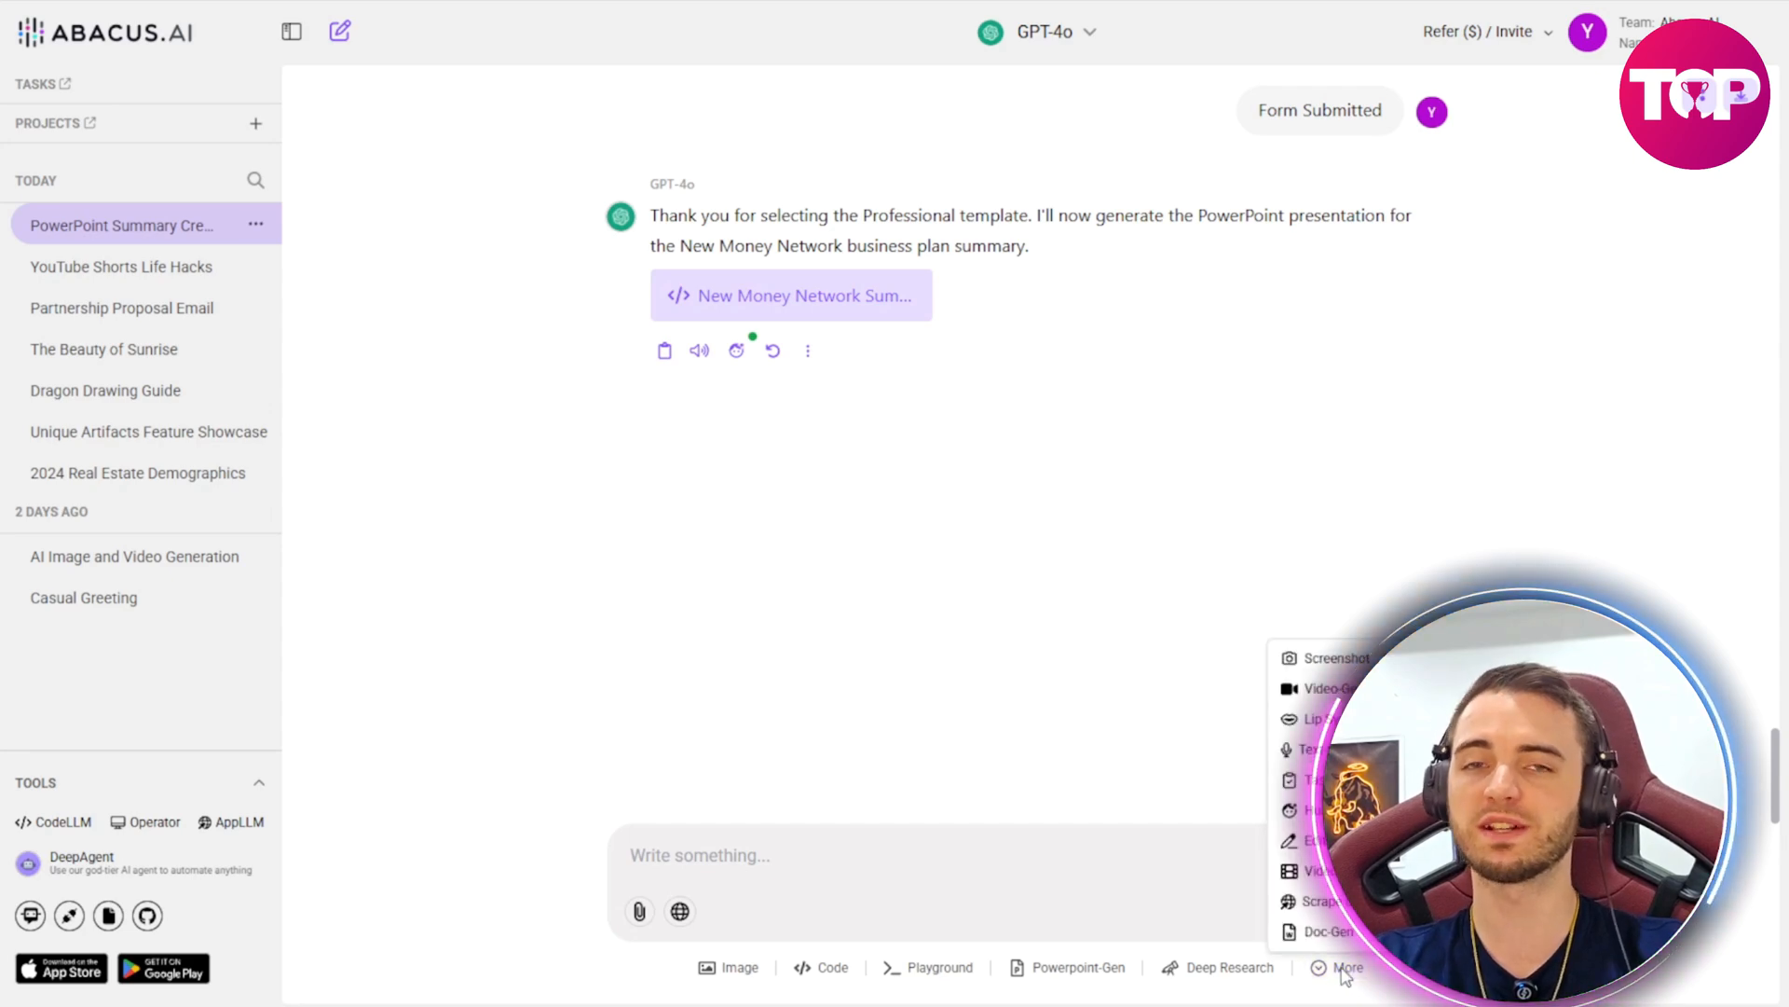